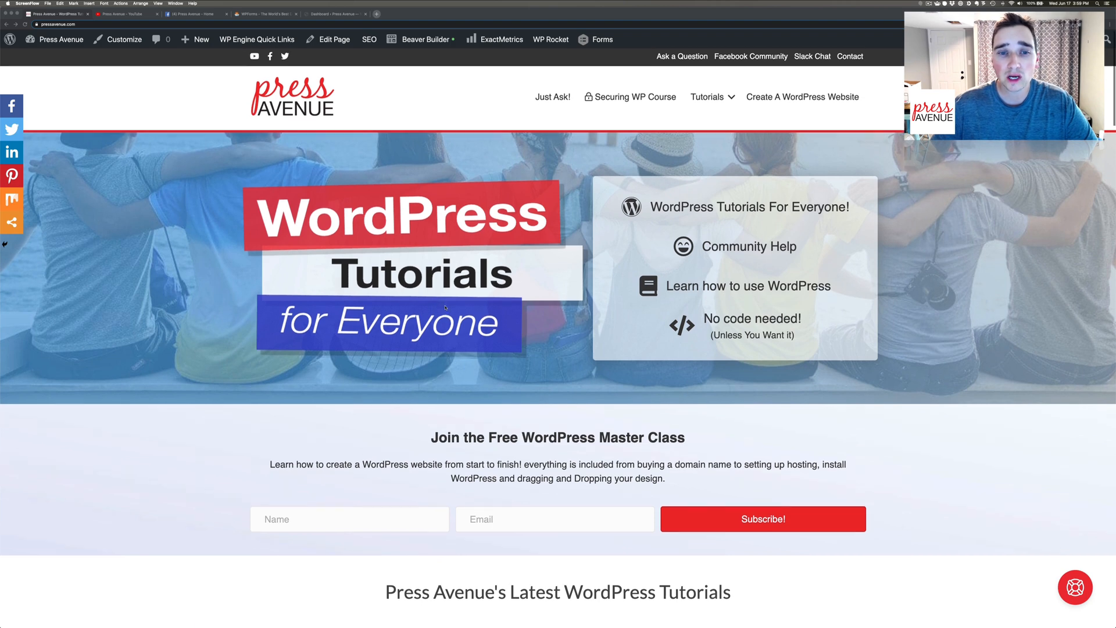
Switch to the Press Avenue YouTube channel tab and browse its home page
scroll(down, 3)
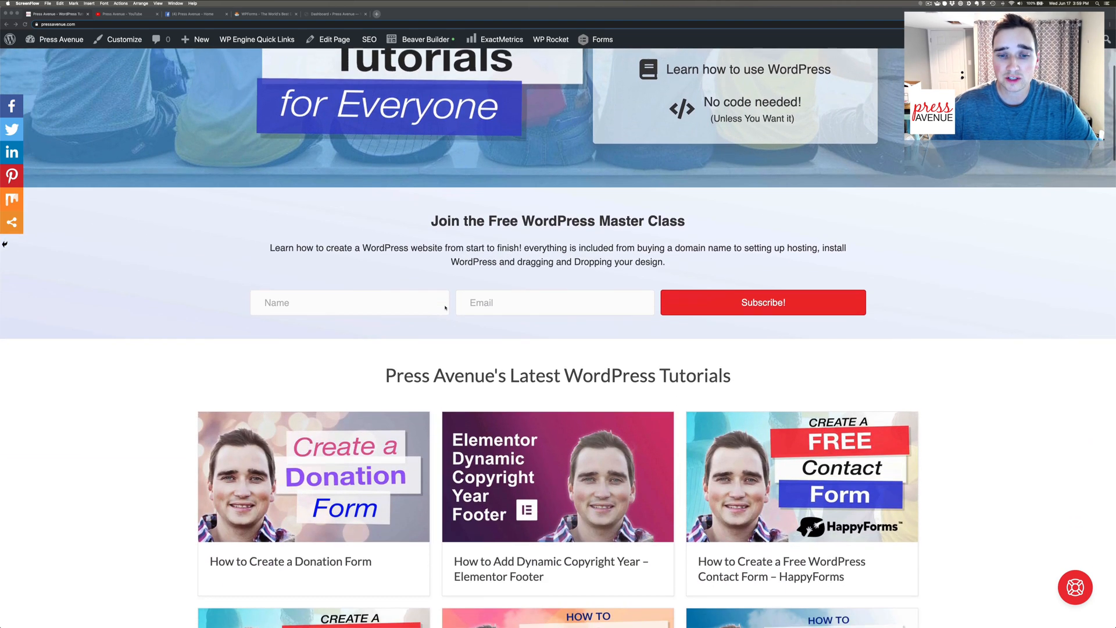
scroll(down, 3)
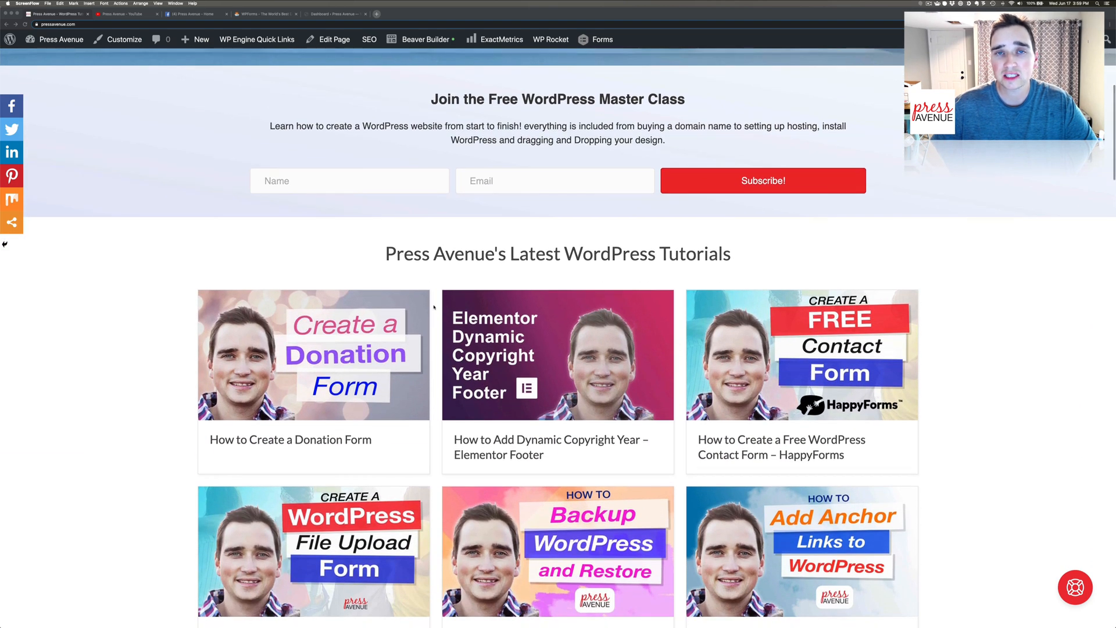
scroll(up, 3)
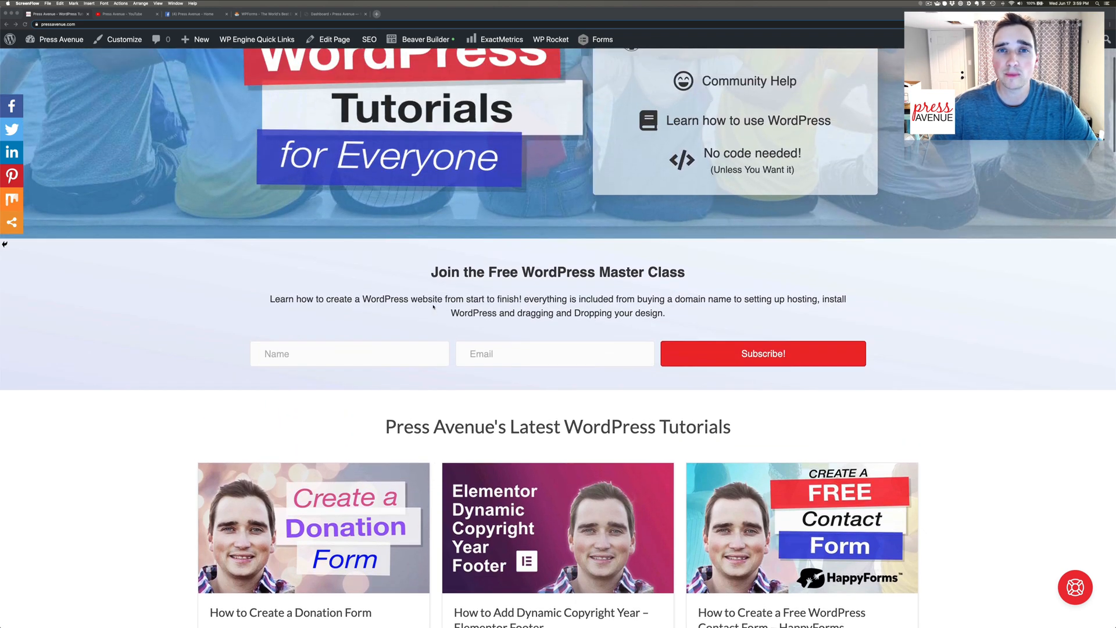
scroll(up, 3)
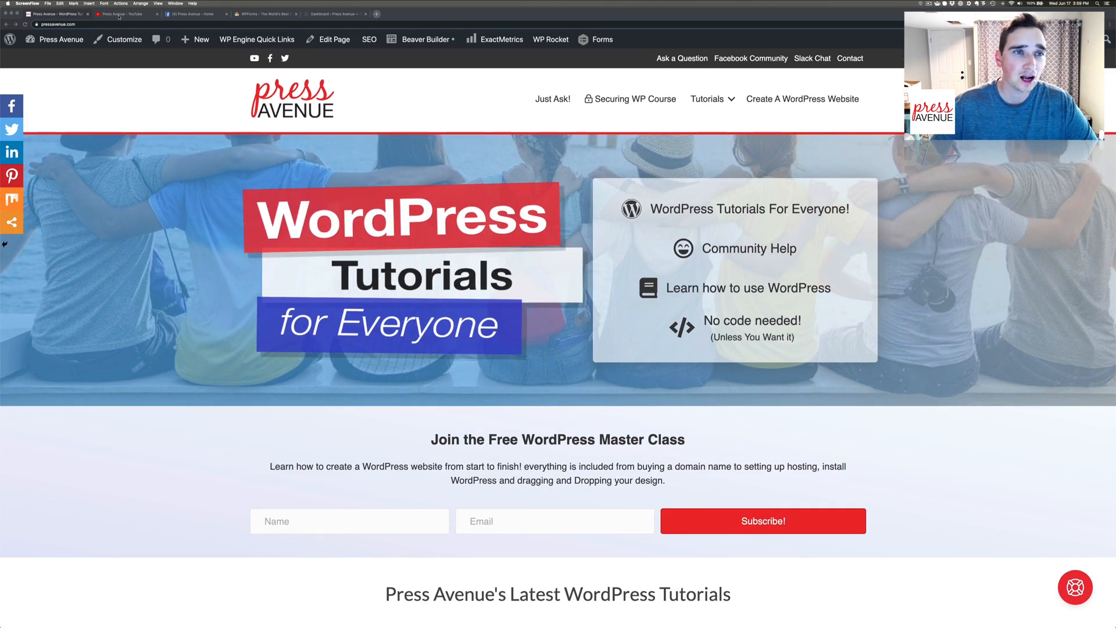
click(121, 14)
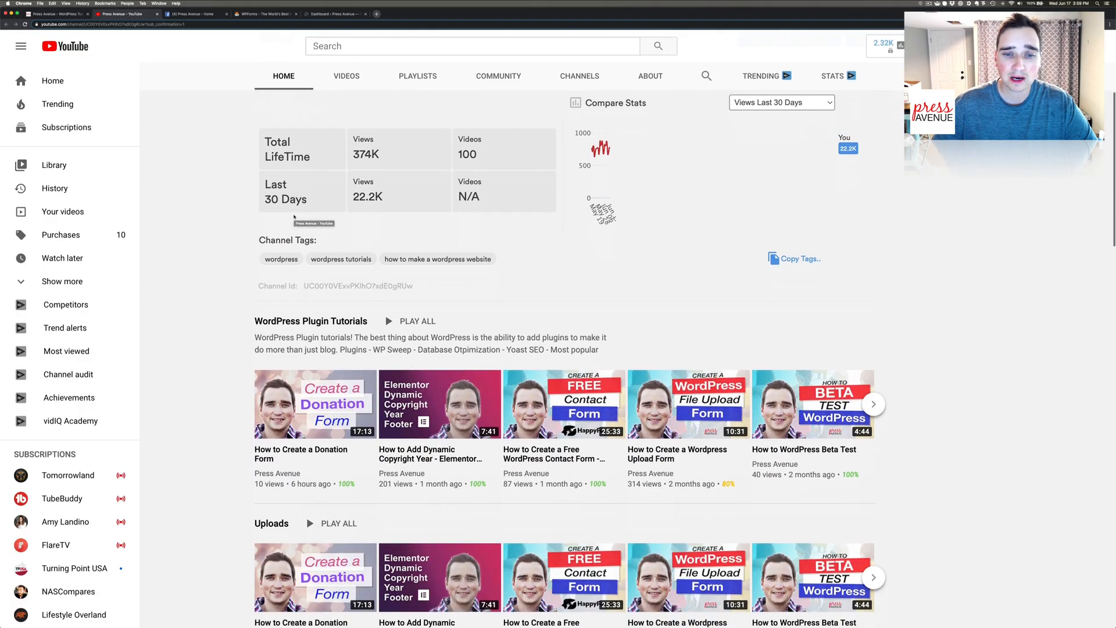
scroll(down, 3)
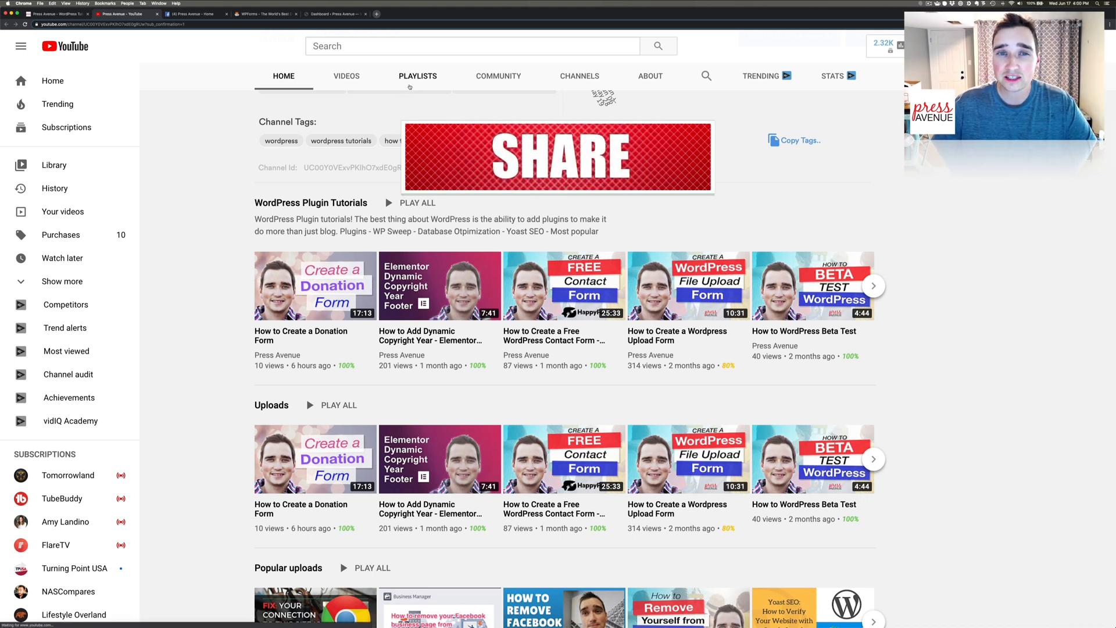
Show the channel's Playlists, scrolling the created playlists to WPForms Tutorials
click(417, 75)
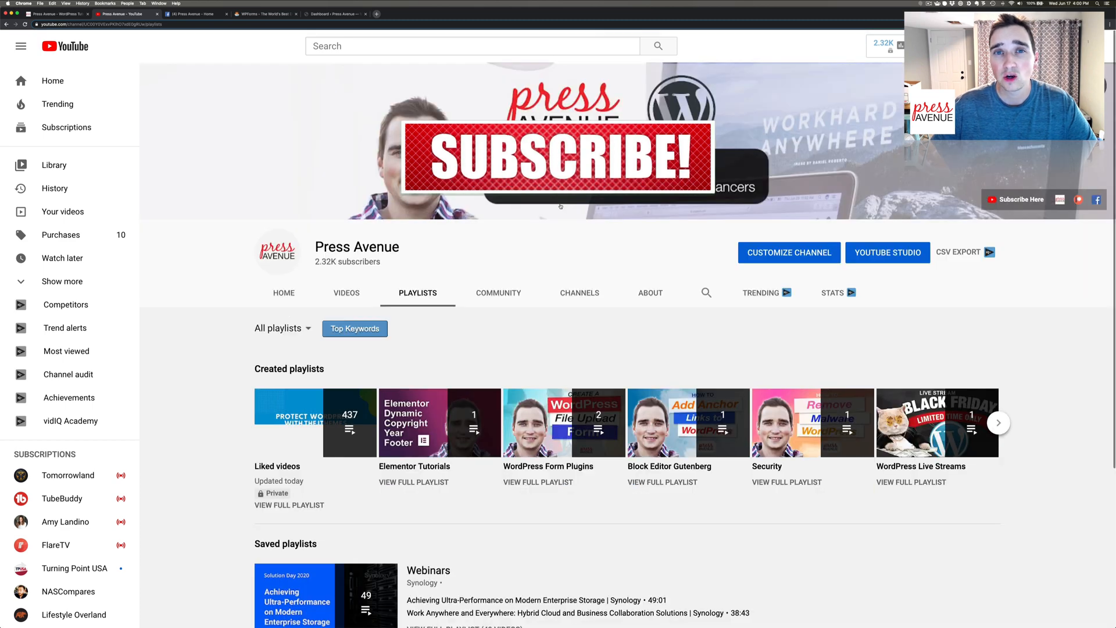
scroll(down, 3)
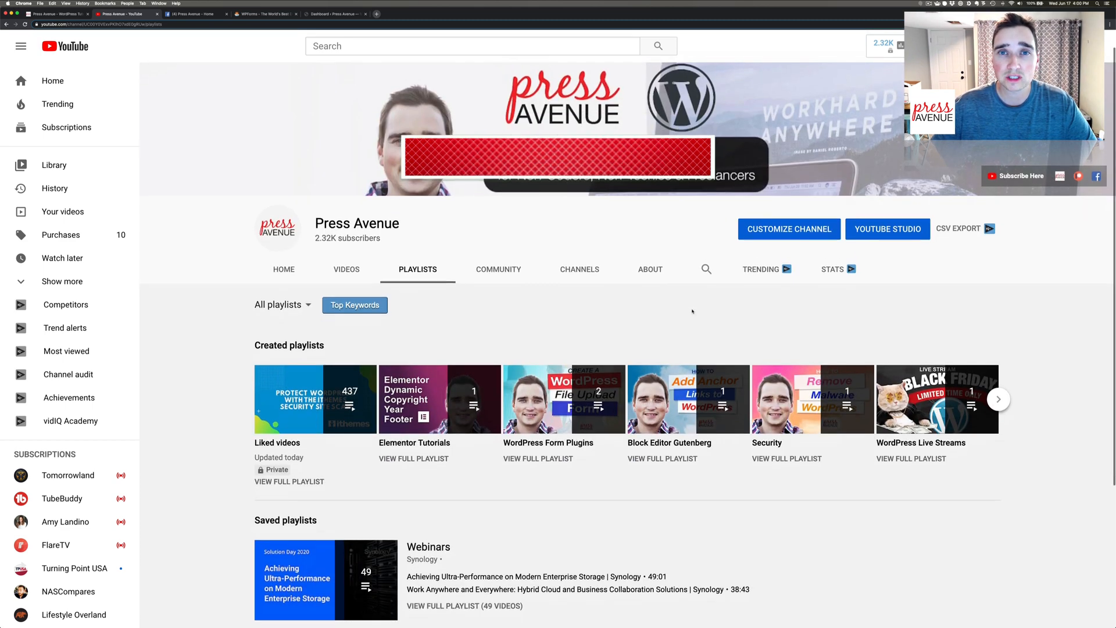
scroll(down, 3)
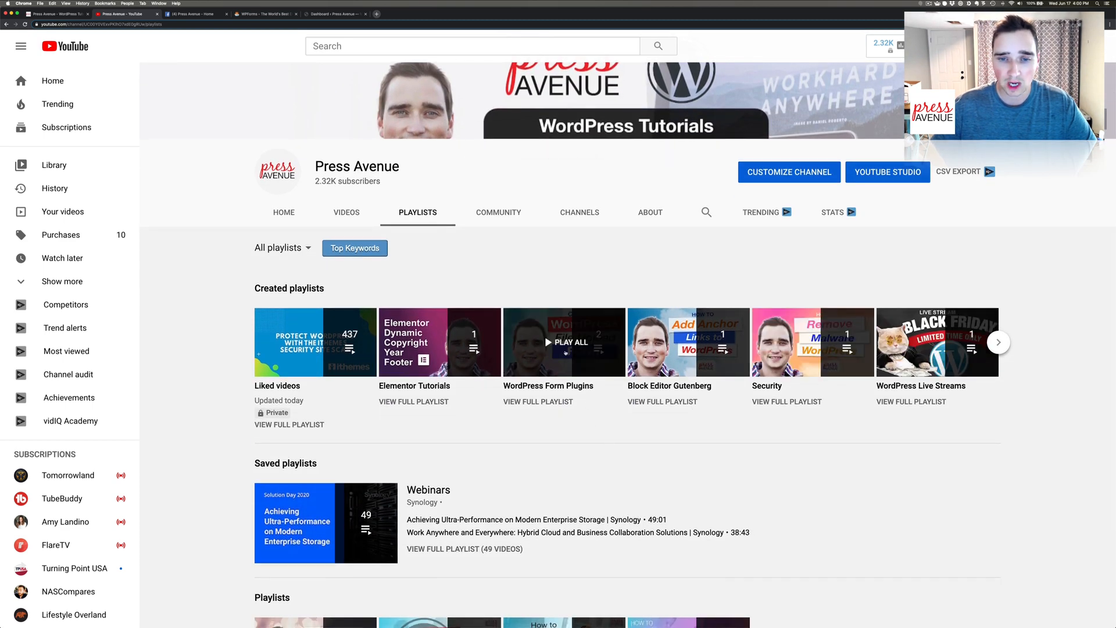
scroll(down, 3)
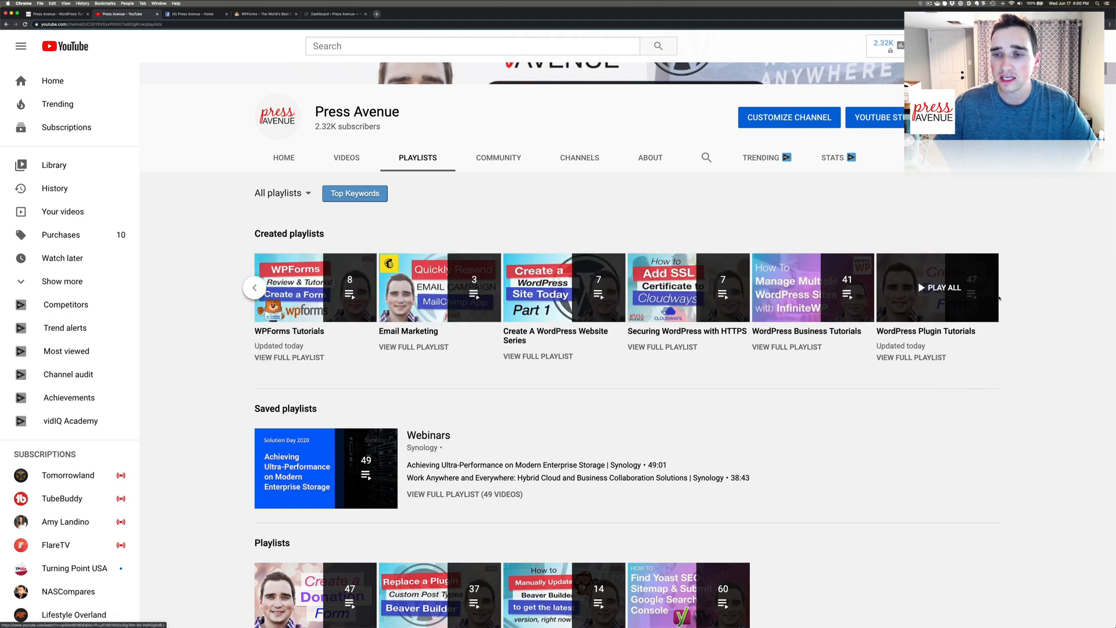
mouse_move(315, 287)
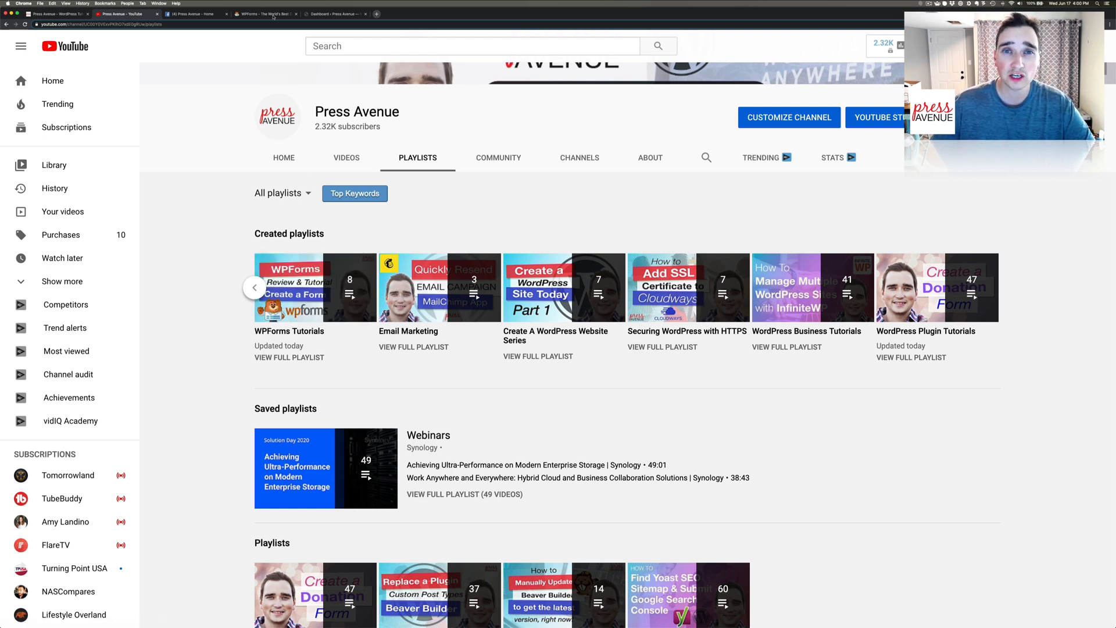
click(265, 14)
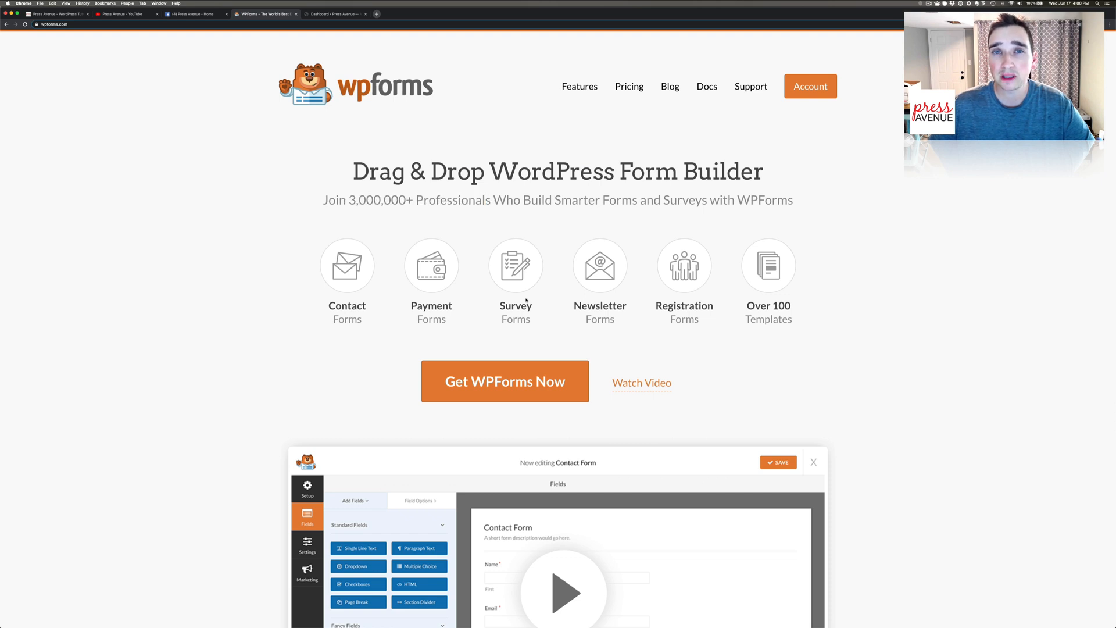
scroll(down, 3)
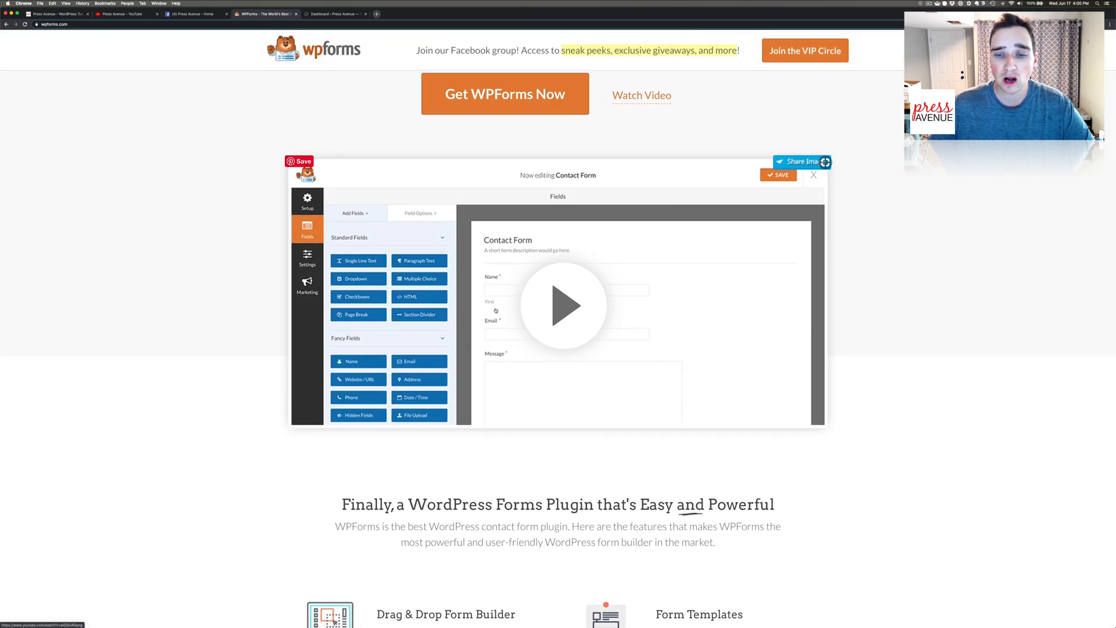
scroll(down, 3)
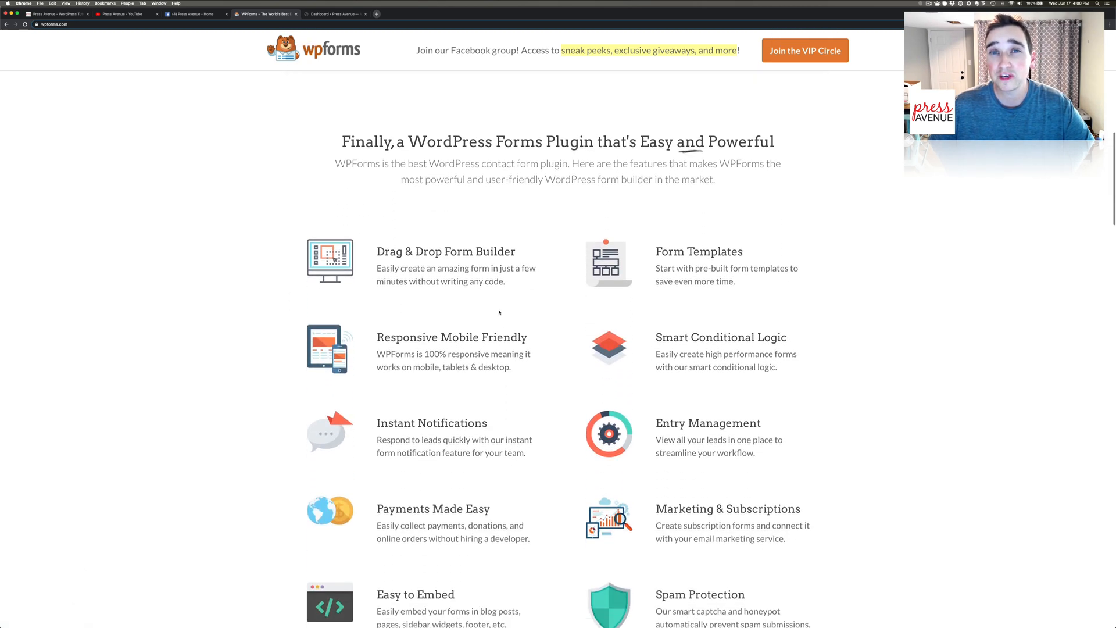
scroll(up, 3)
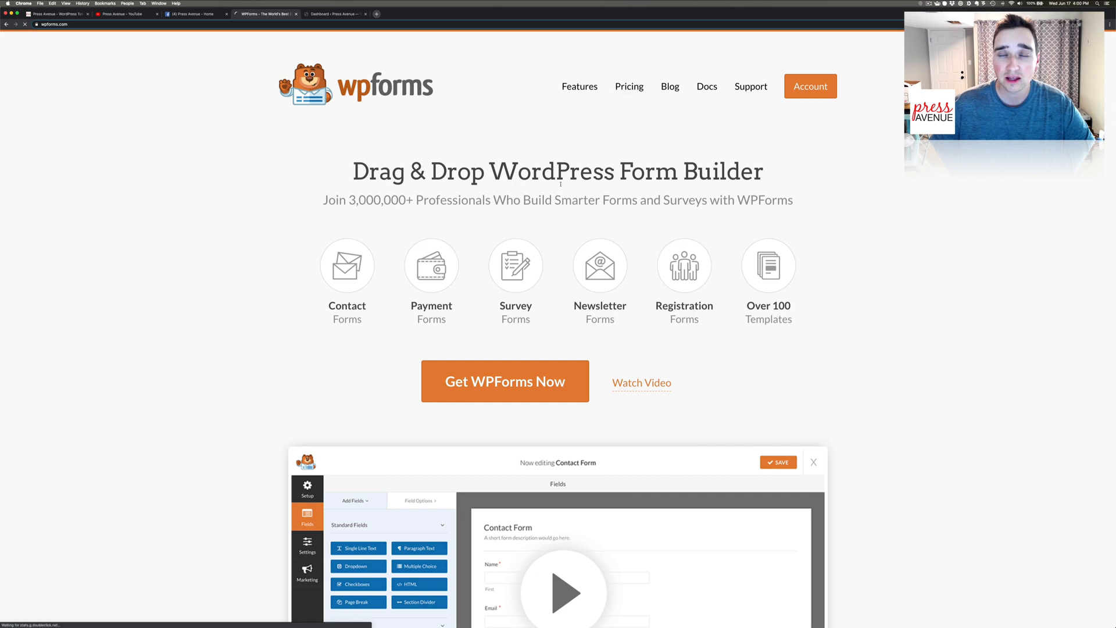
View the WPForms pricing plans comparison where PayPal is listed under the Pro plan
click(629, 86)
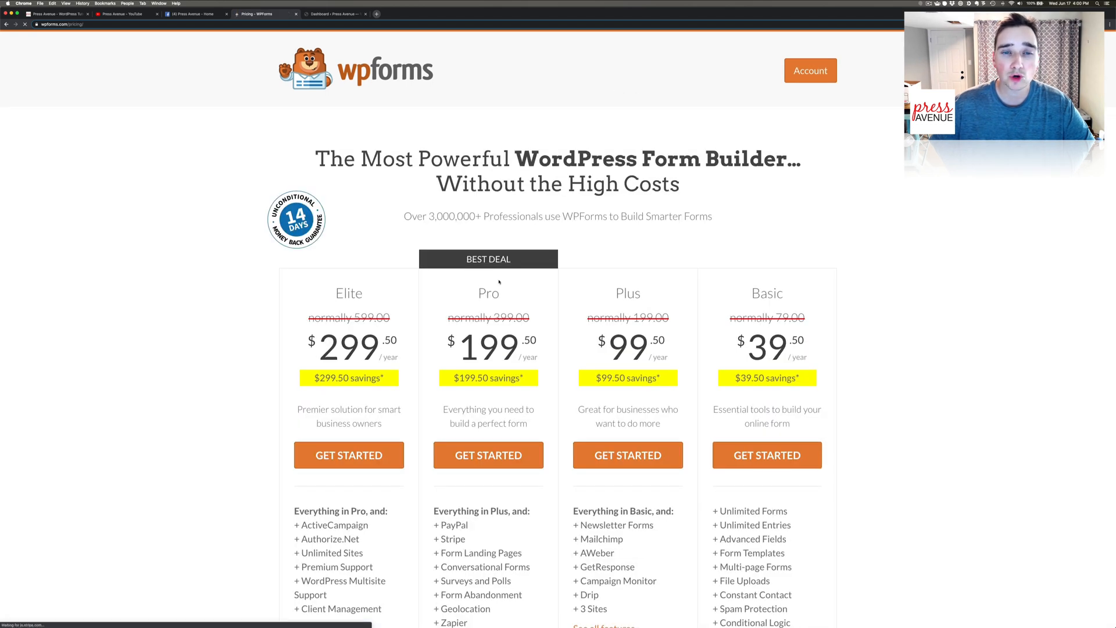
scroll(down, 3)
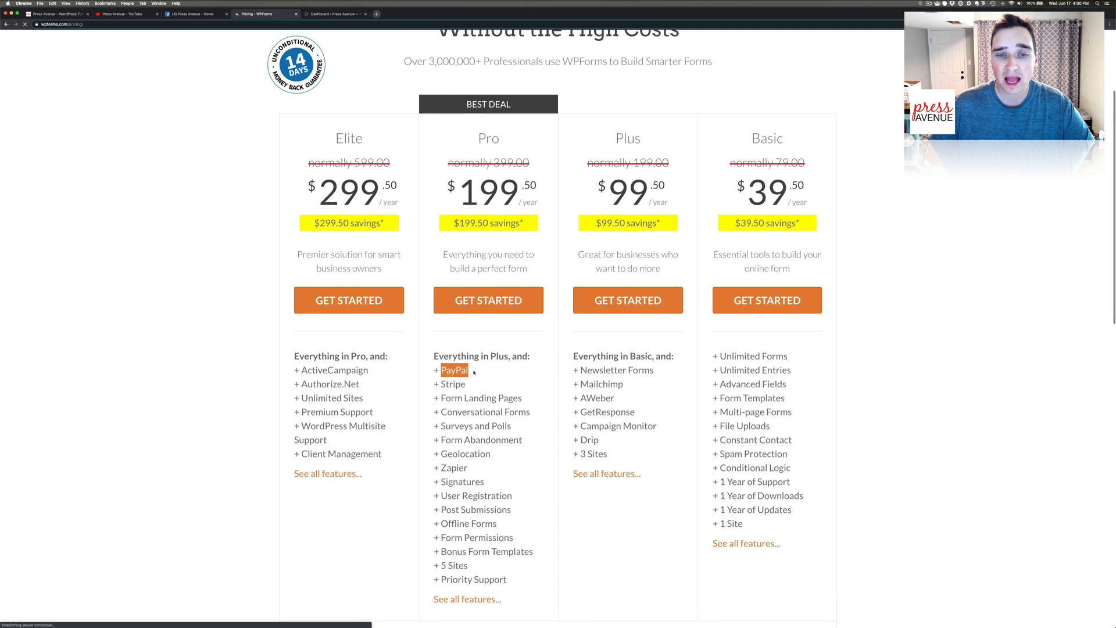
mouse_move(509, 374)
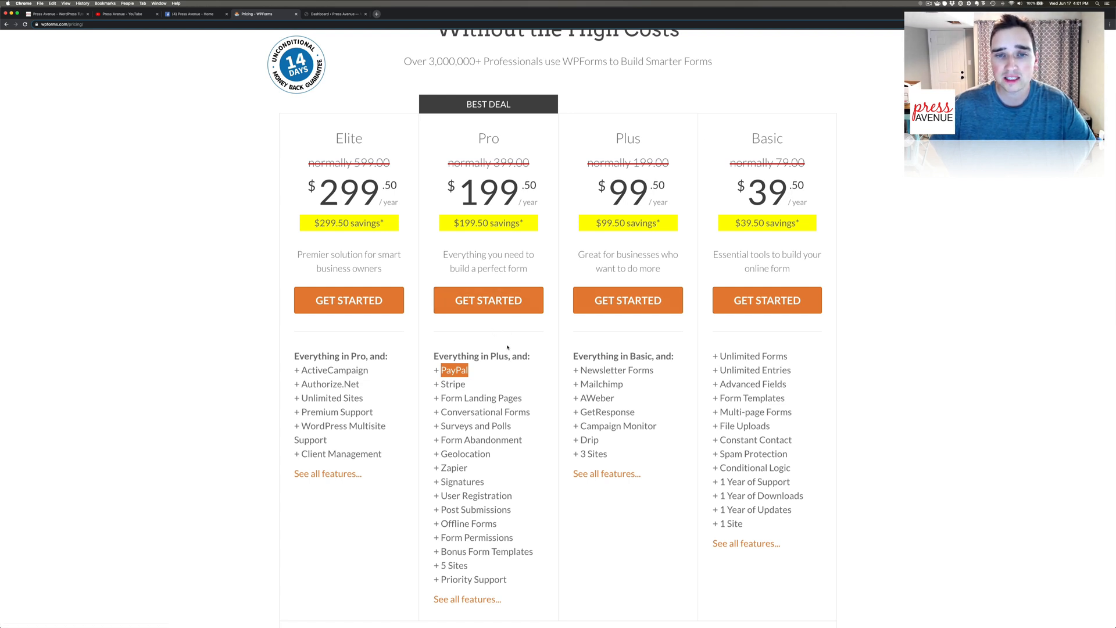
scroll(up, 3)
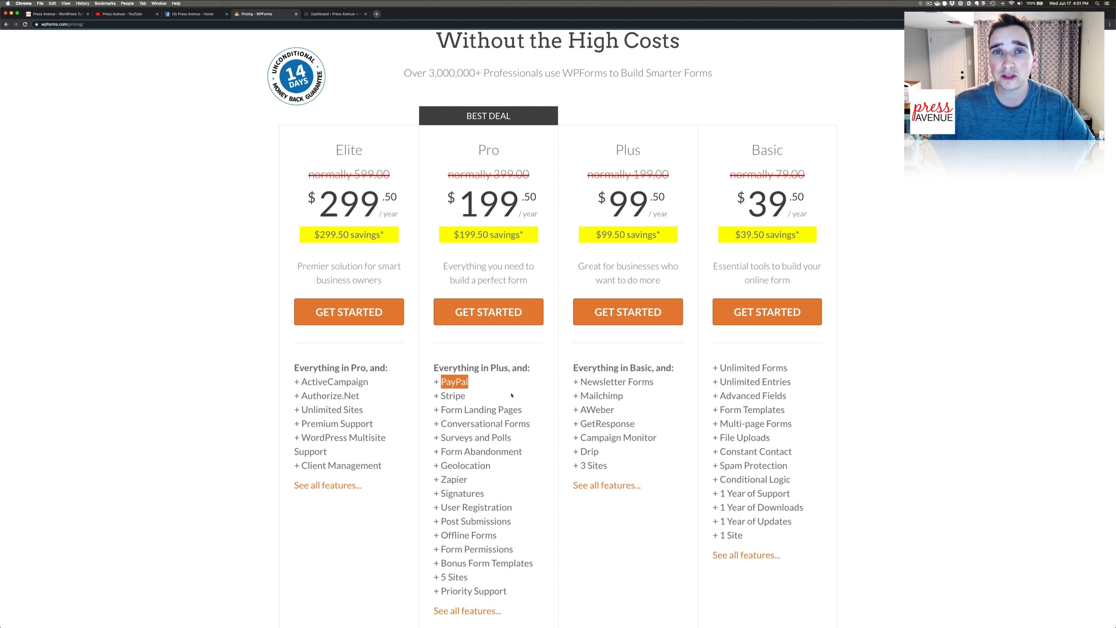
mouse_move(489, 311)
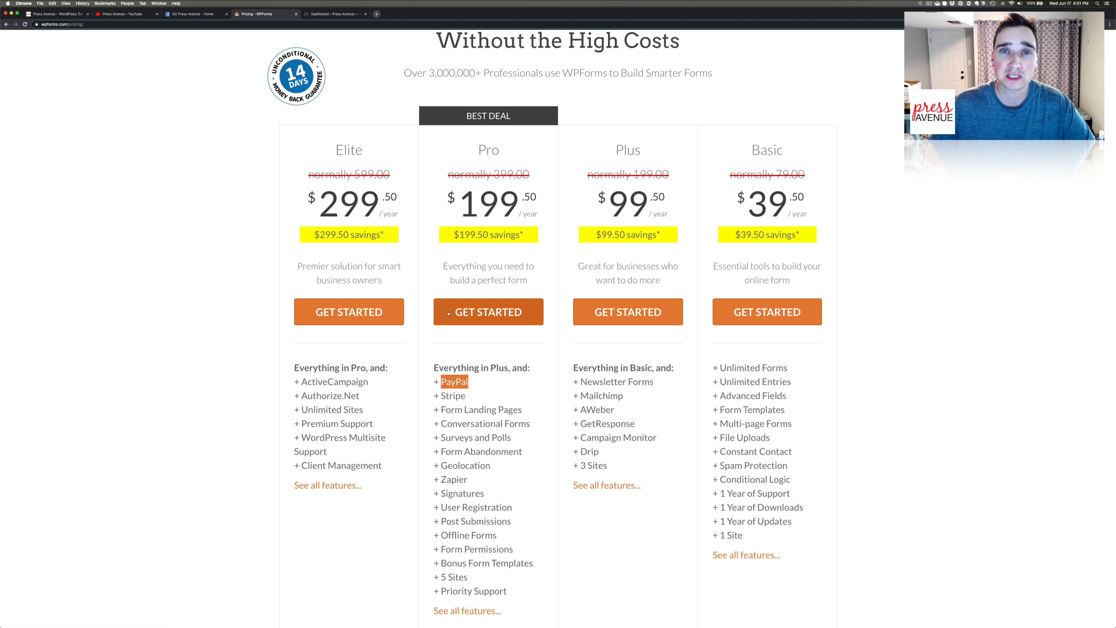
Switch to the WordPress dashboard and list Installed Plugins showing WPForms active
click(335, 14)
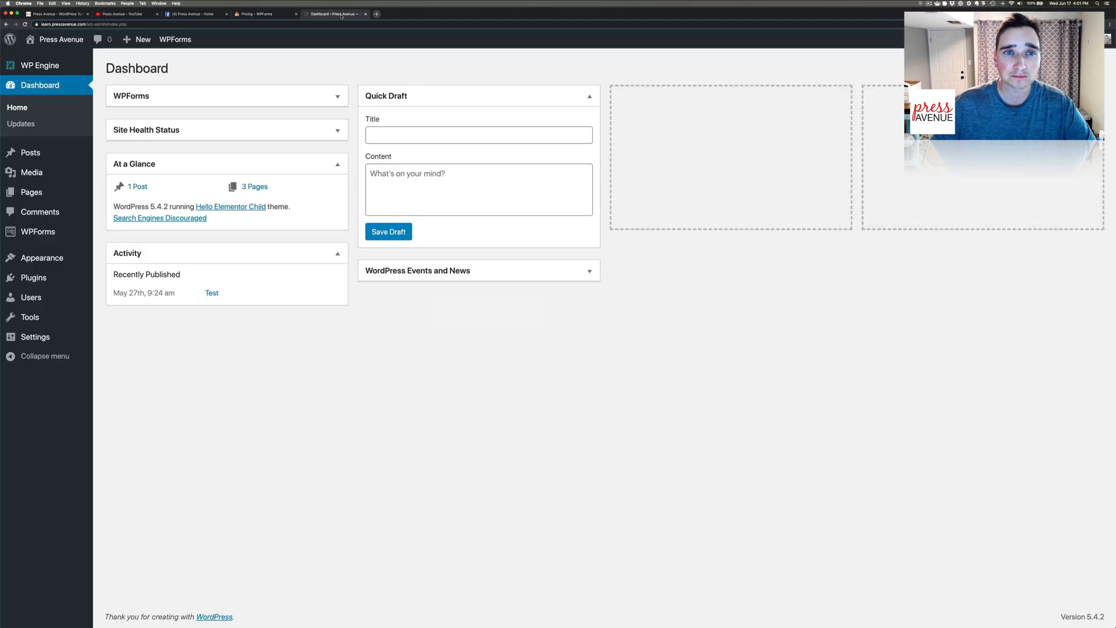
mouse_move(172, 69)
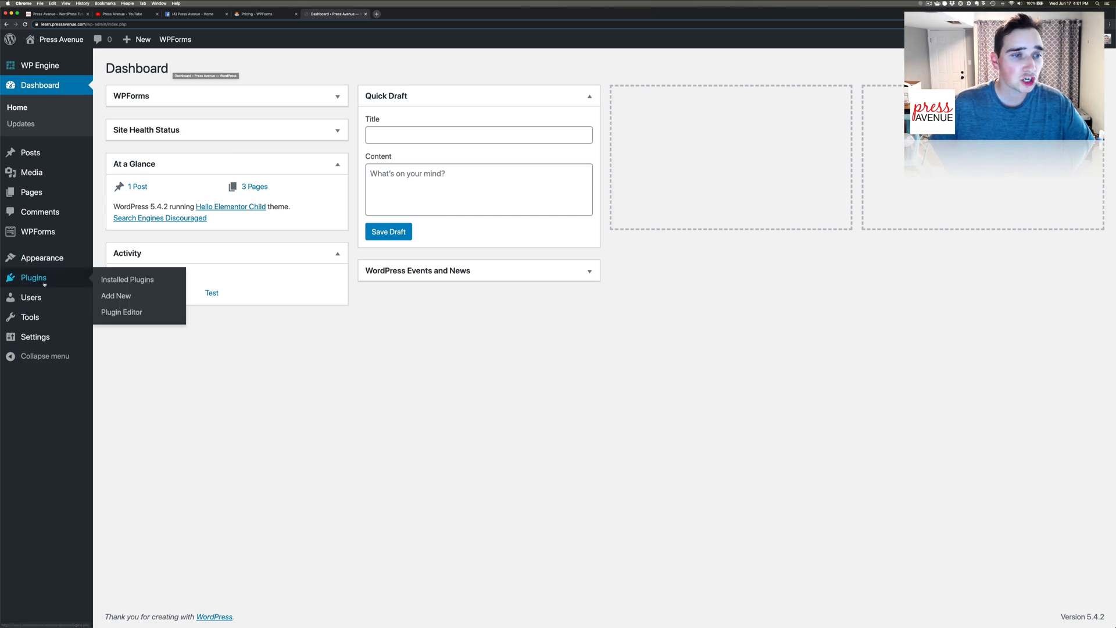
click(128, 279)
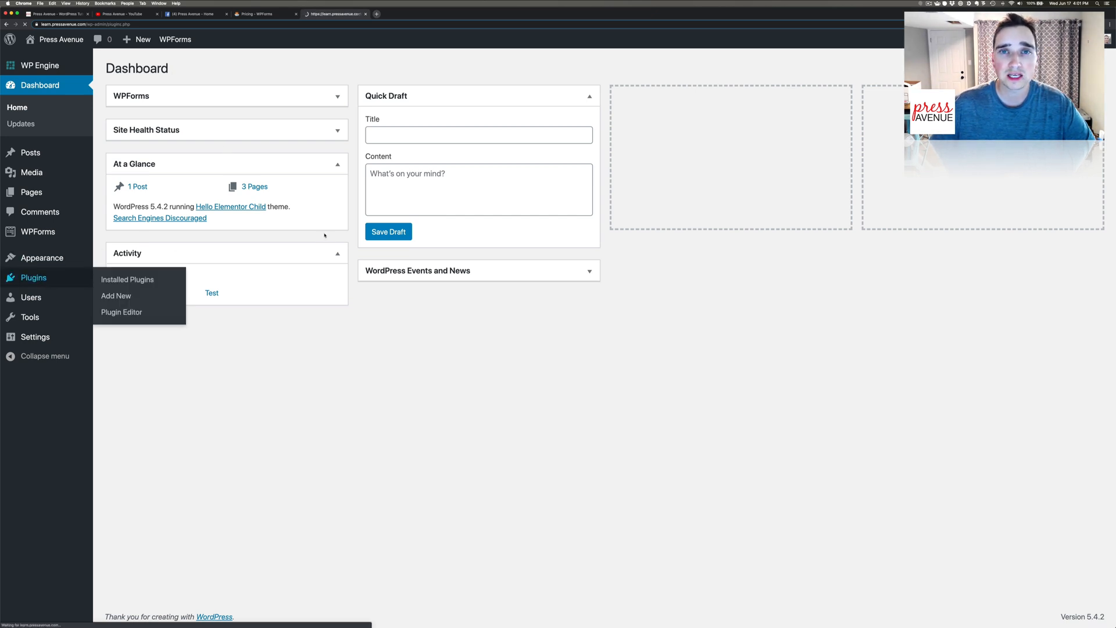
click(128, 279)
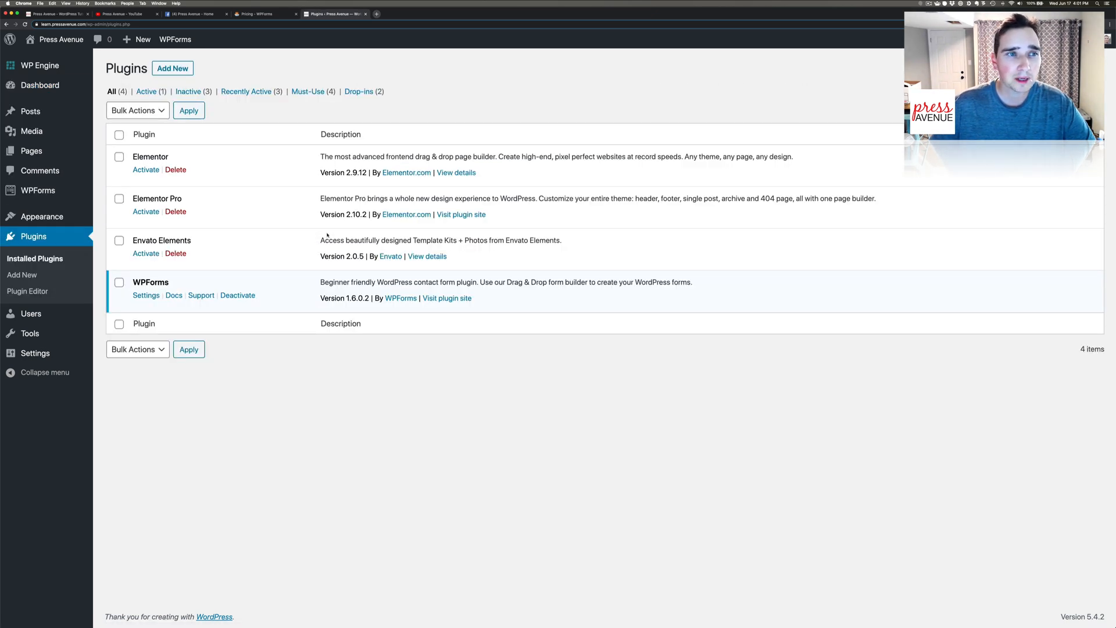
click(40, 65)
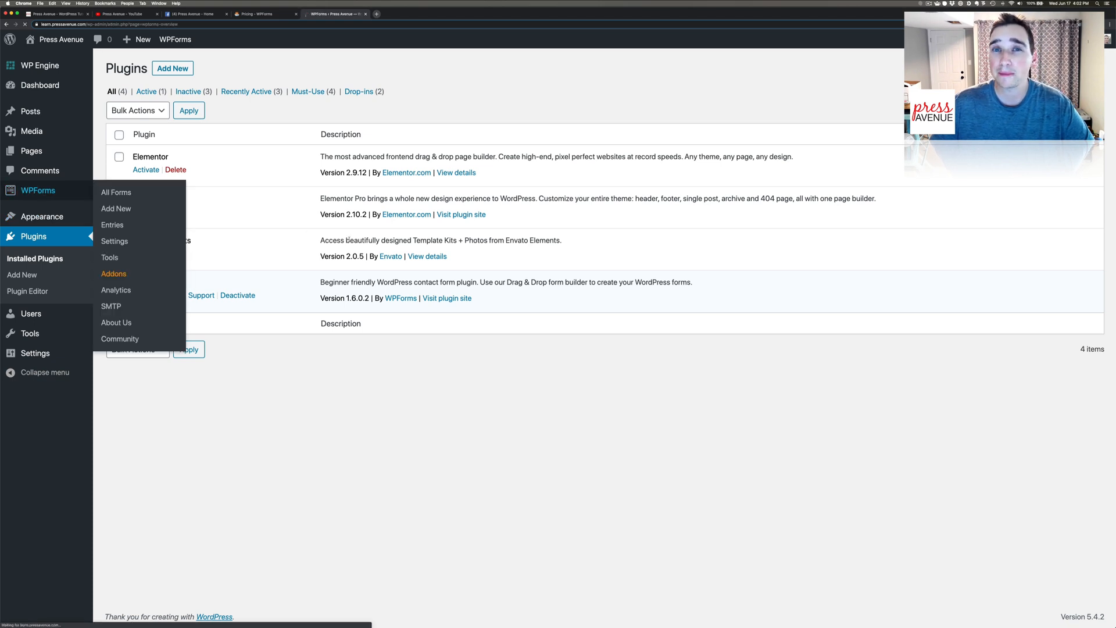
From WPForms All Forms, add a new form named 'Shop Form' to reach the template choices
click(115, 191)
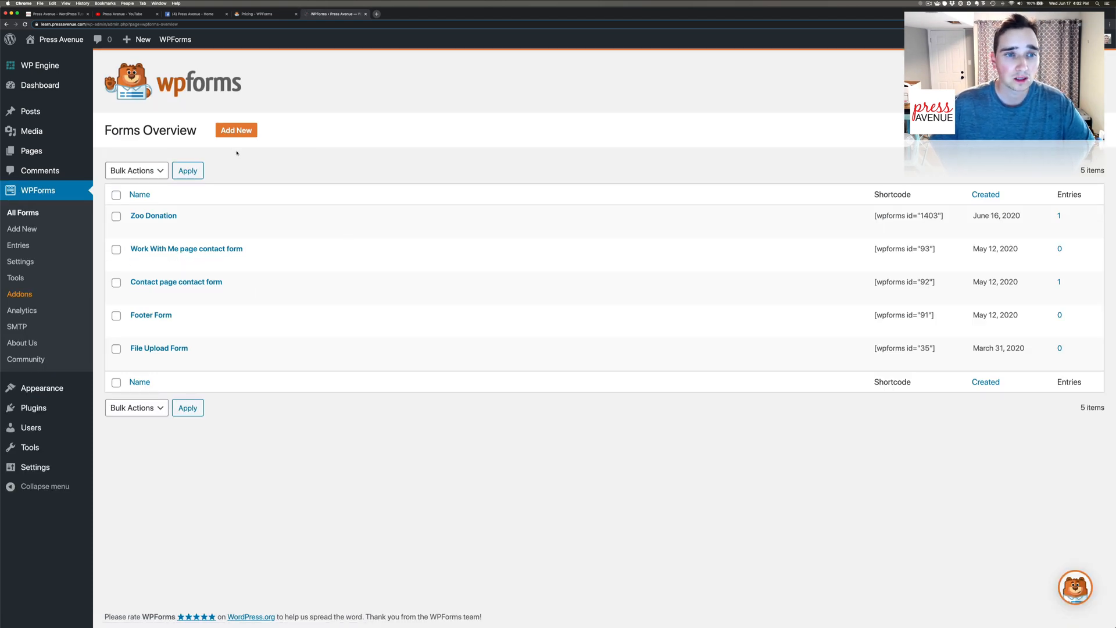
click(139, 194)
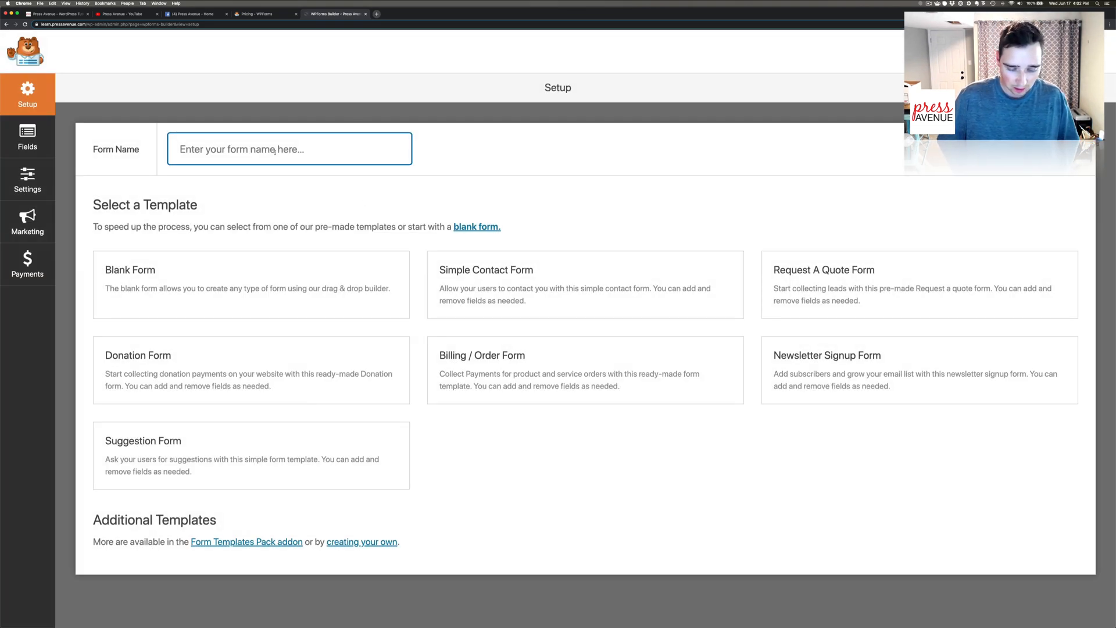
text(Shop F)
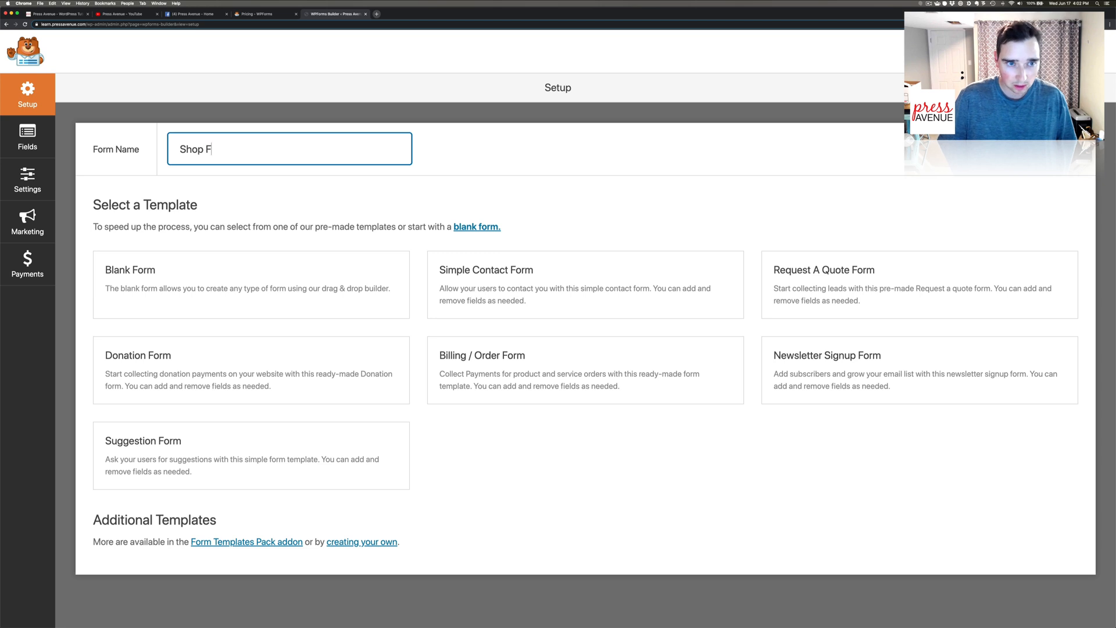
text(orm)
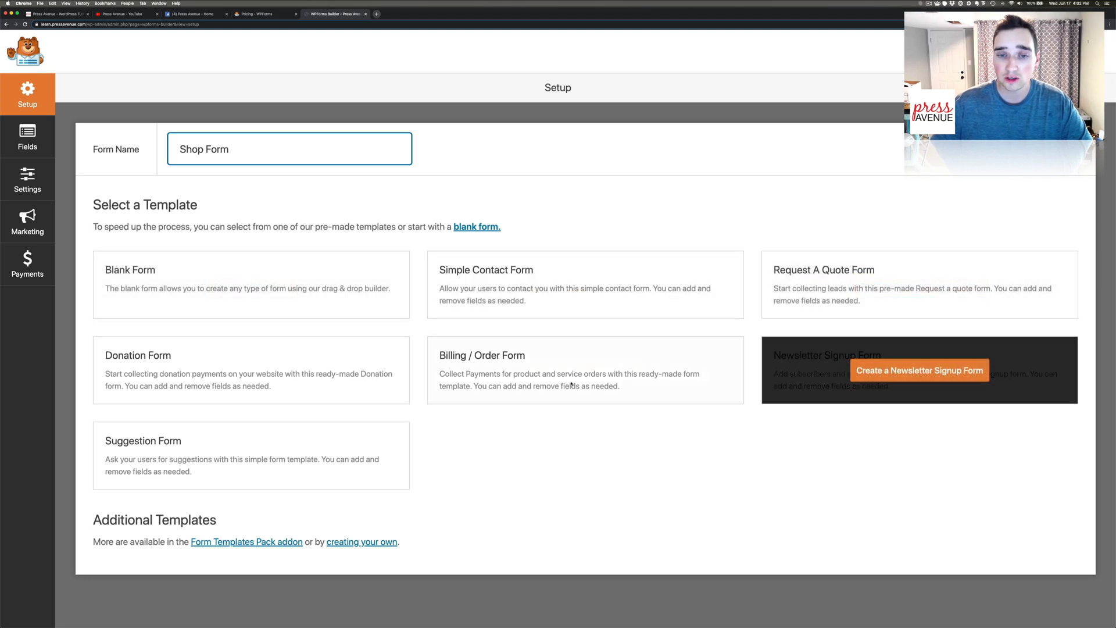
mouse_move(251, 456)
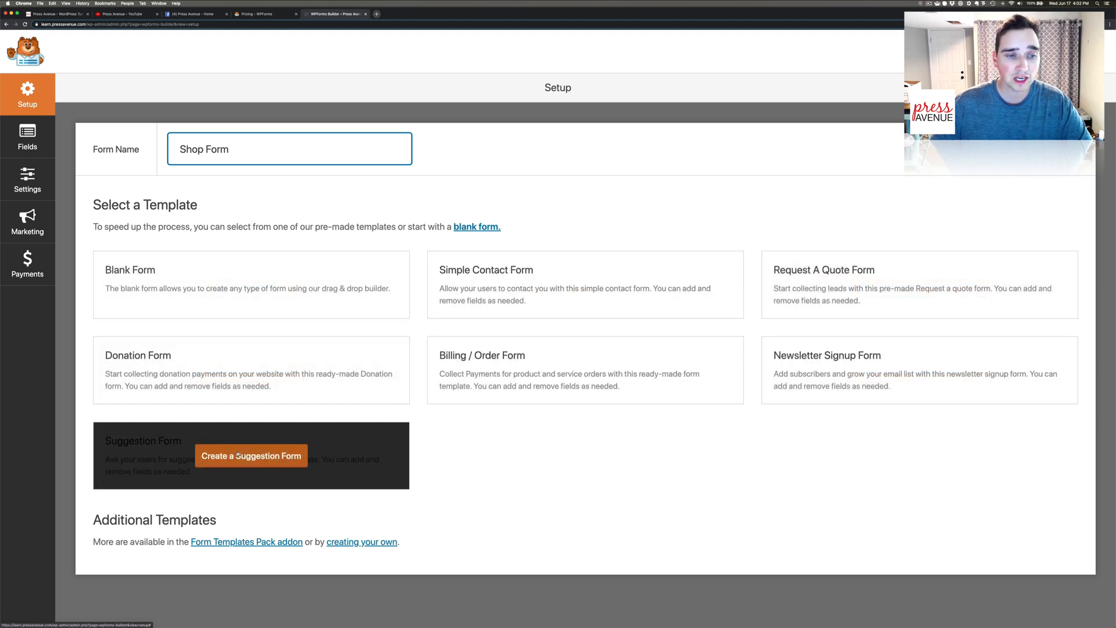
mouse_move(585, 370)
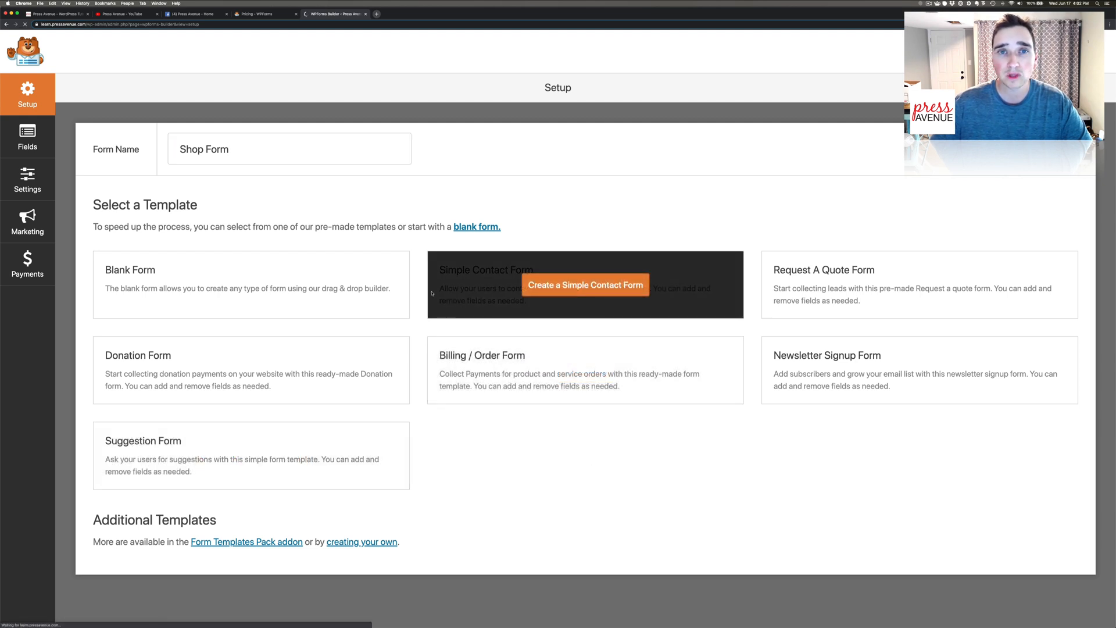
Pick a starting template, dismiss the payment-provider reminder and place a second Name field near the top
click(584, 285)
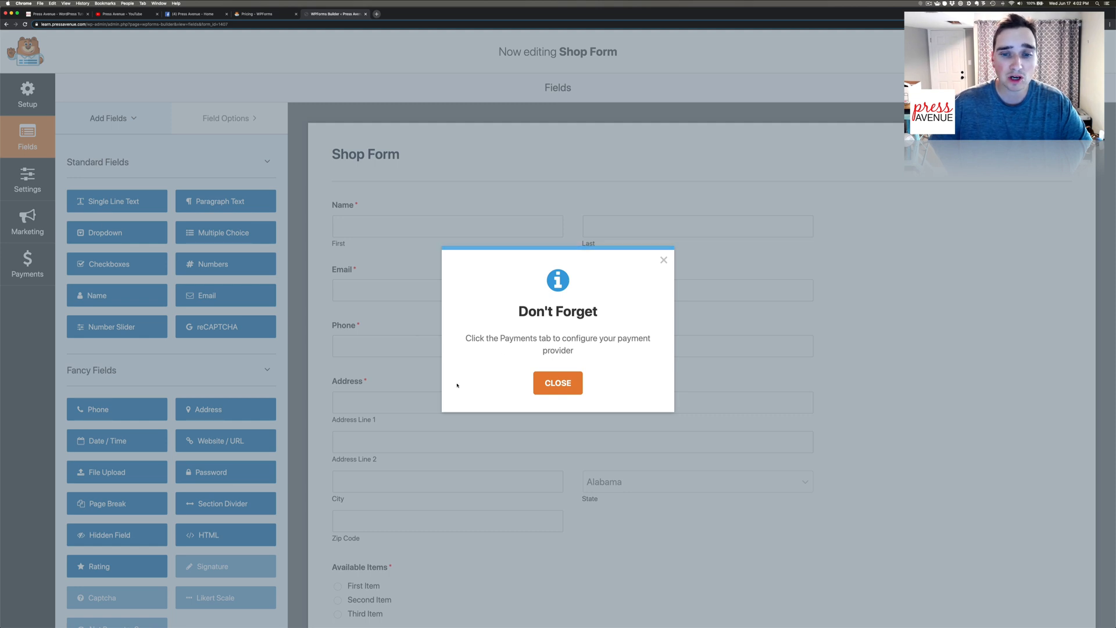
click(557, 382)
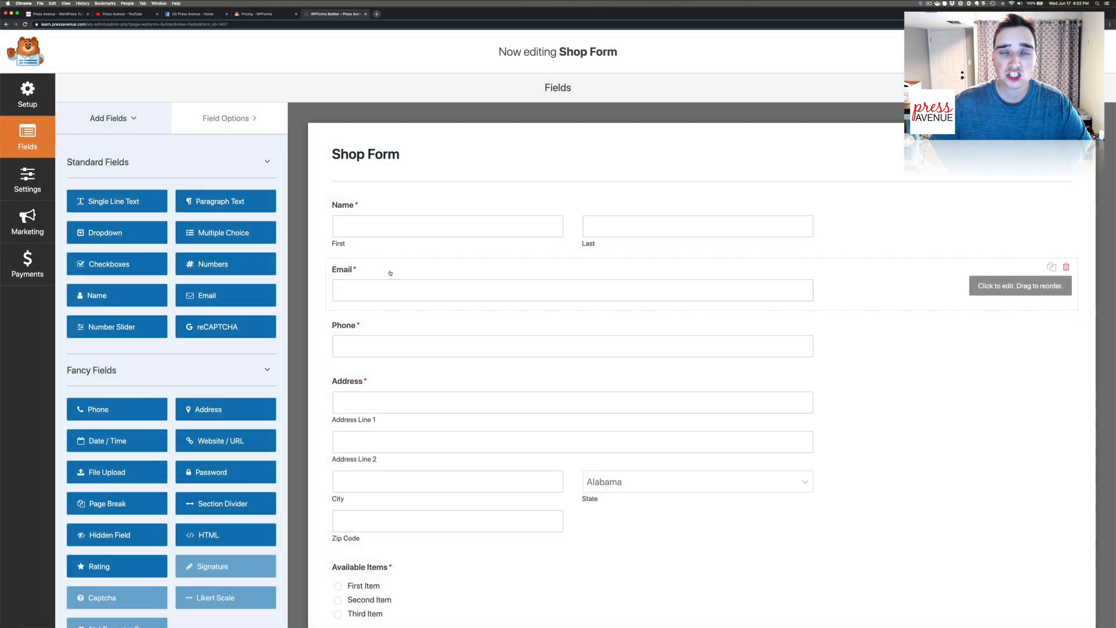
scroll(down, 3)
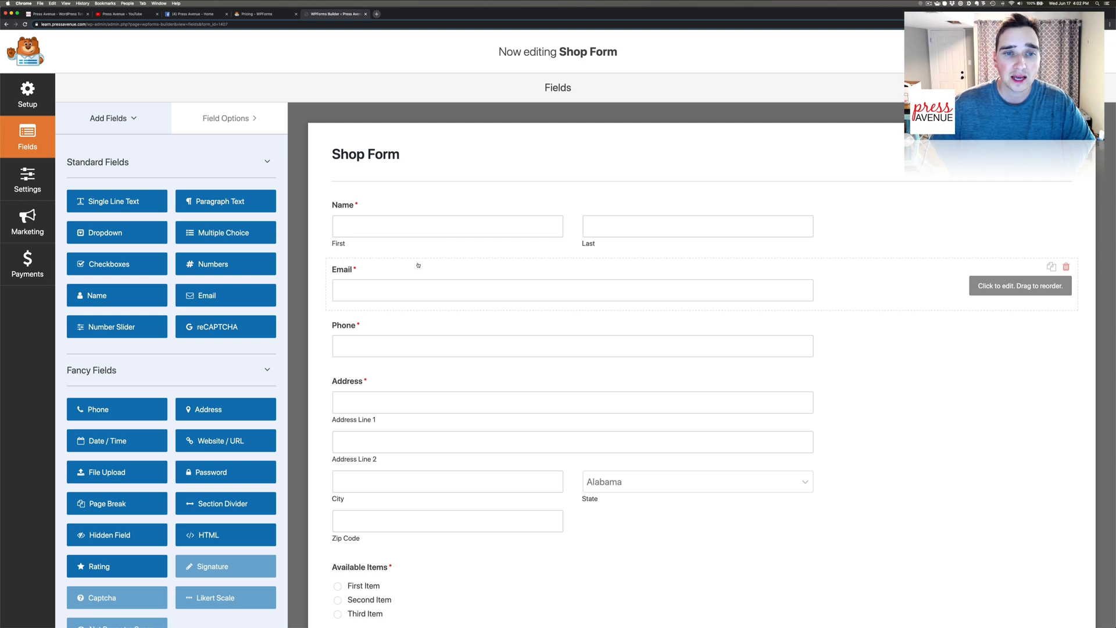
mouse_move(396, 339)
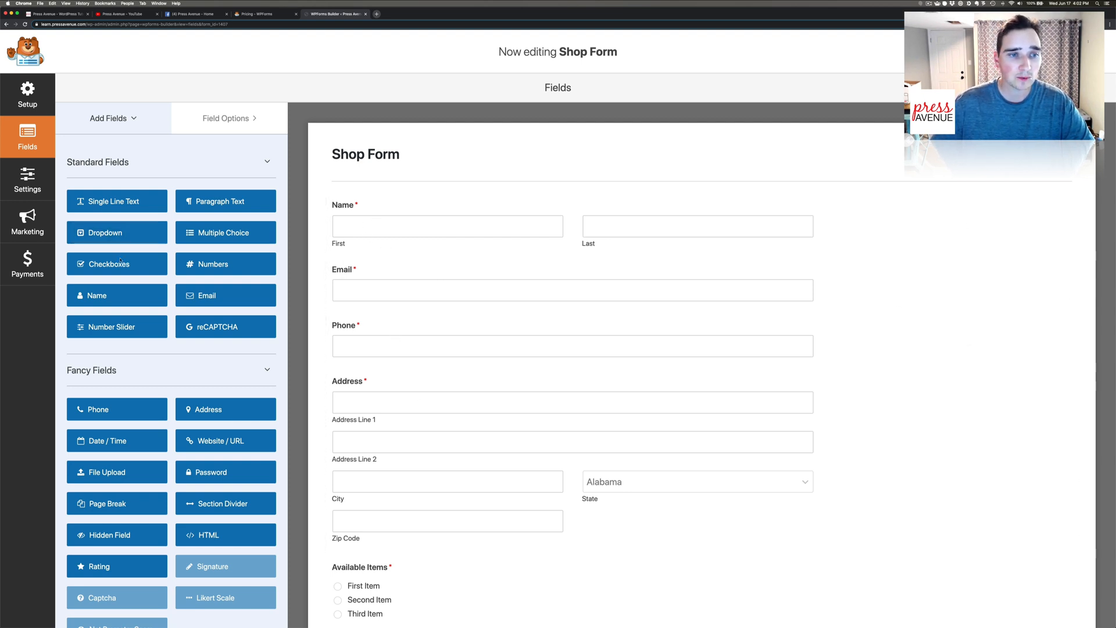
mouse_move(116, 294)
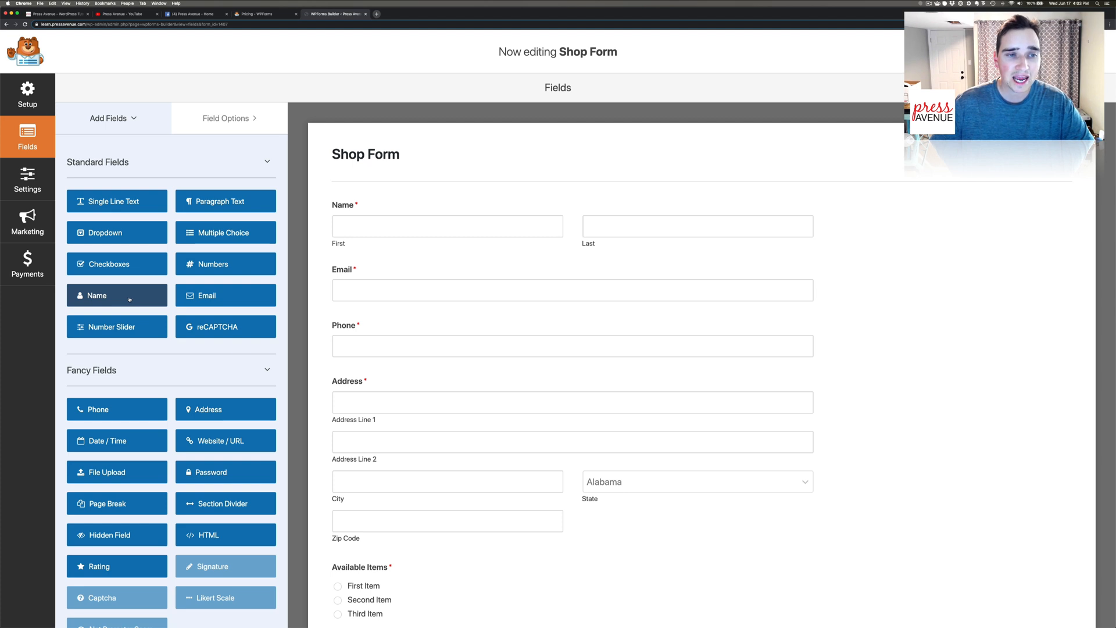
scroll(down, 3)
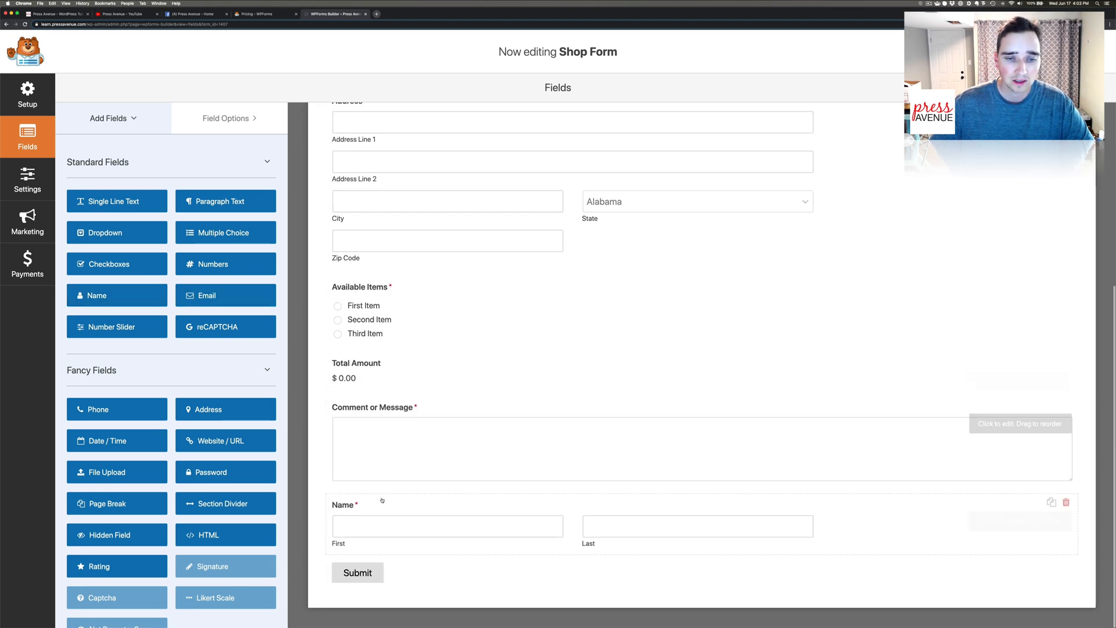
scroll(up, 3)
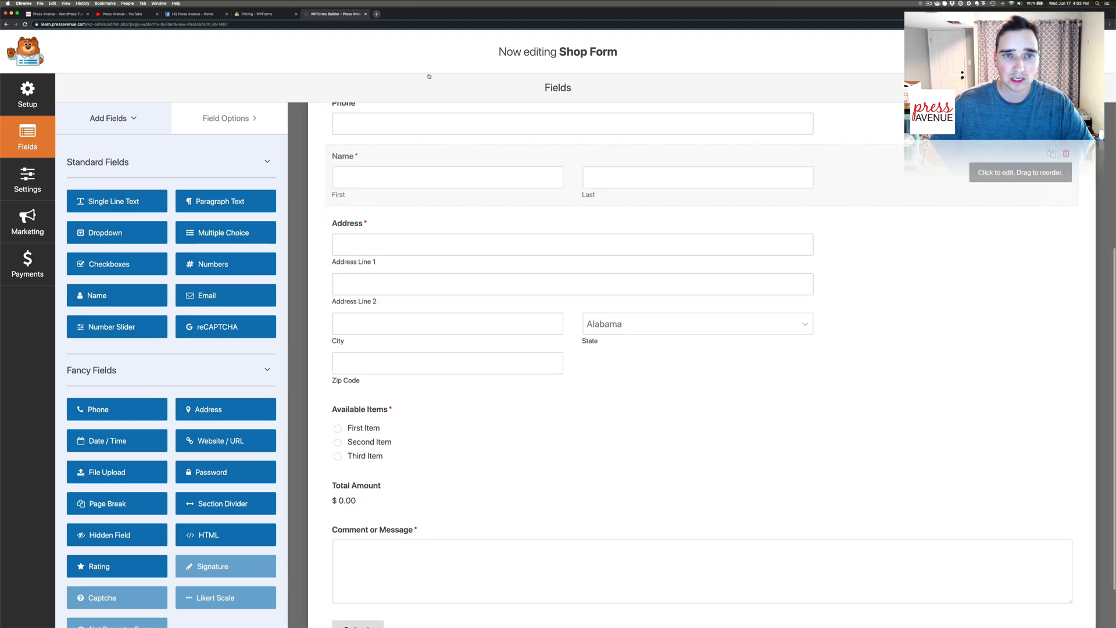
scroll(up, 3)
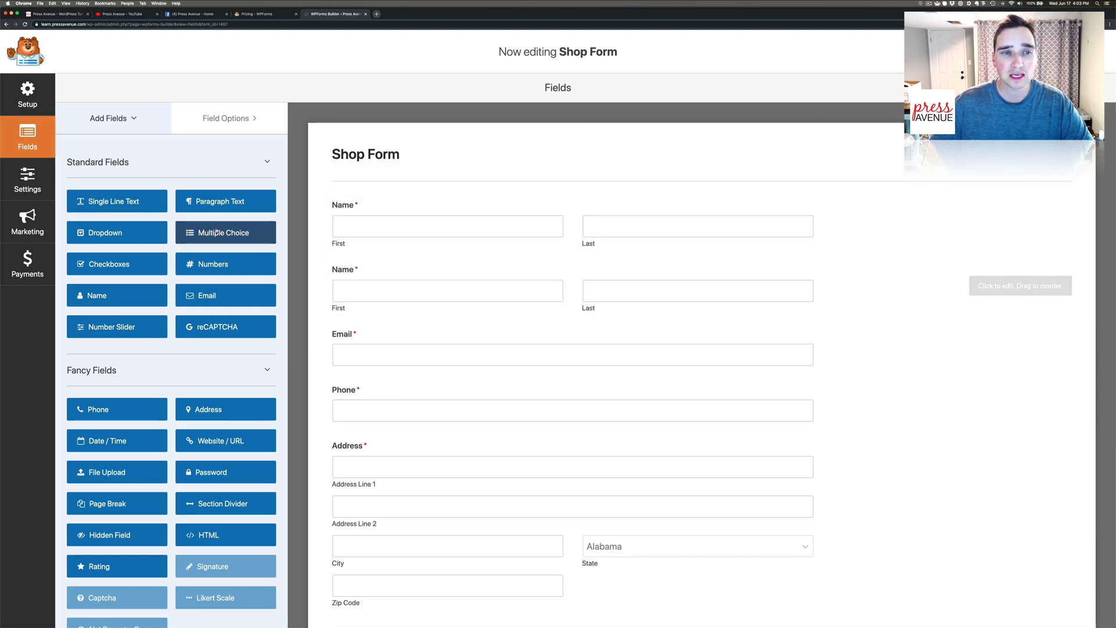
mouse_move(481, 301)
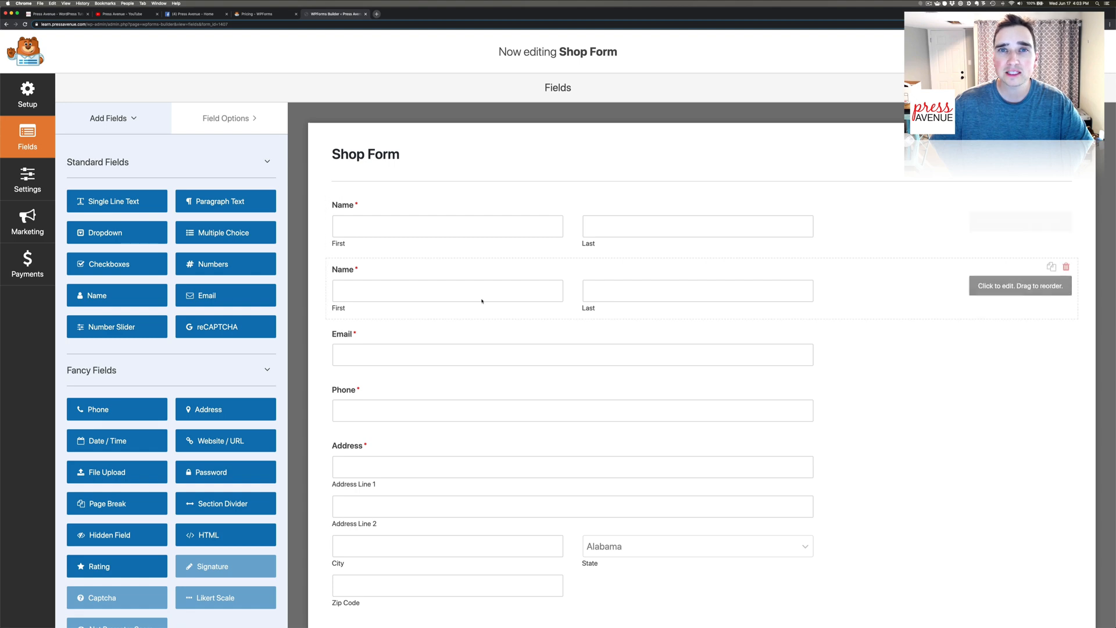
mouse_move(1013, 274)
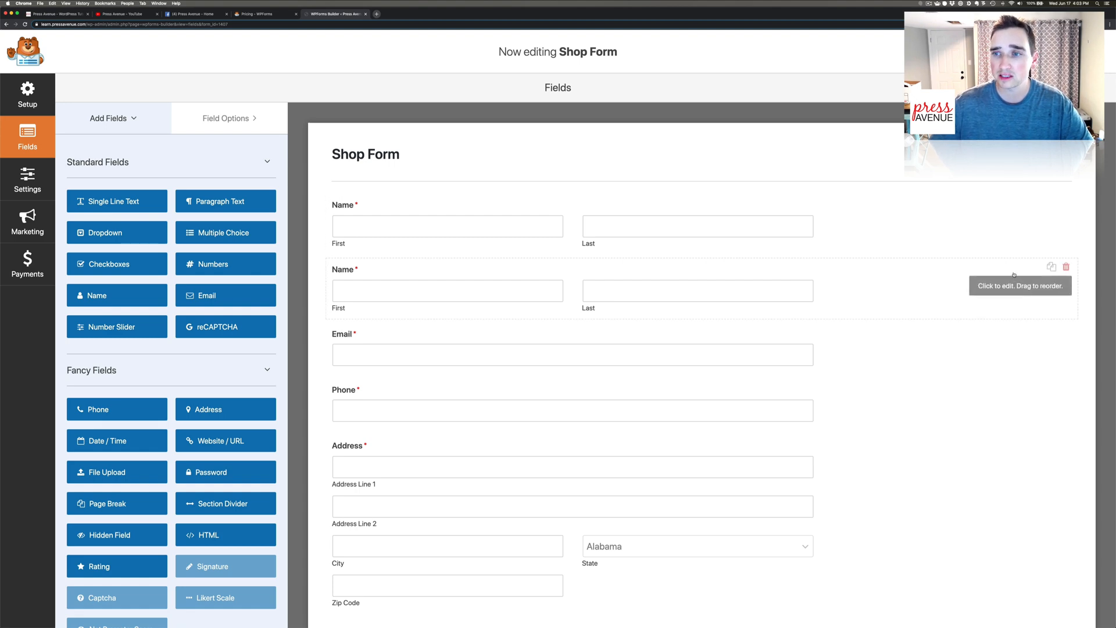
Delete the duplicate Name field and uncheck Required on the Phone field
click(1066, 266)
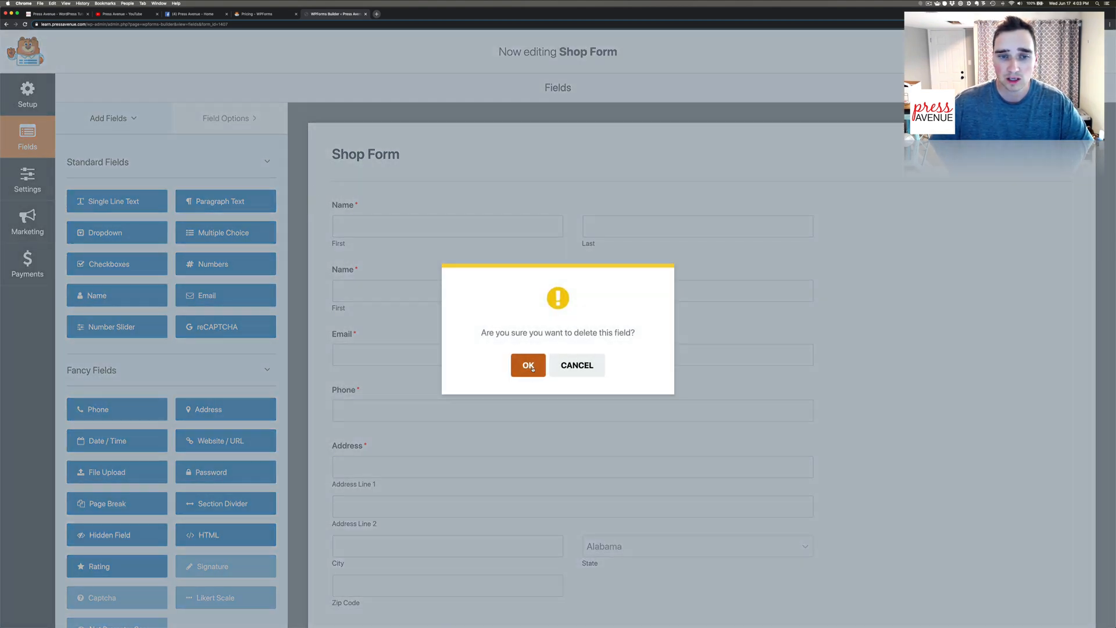
click(528, 365)
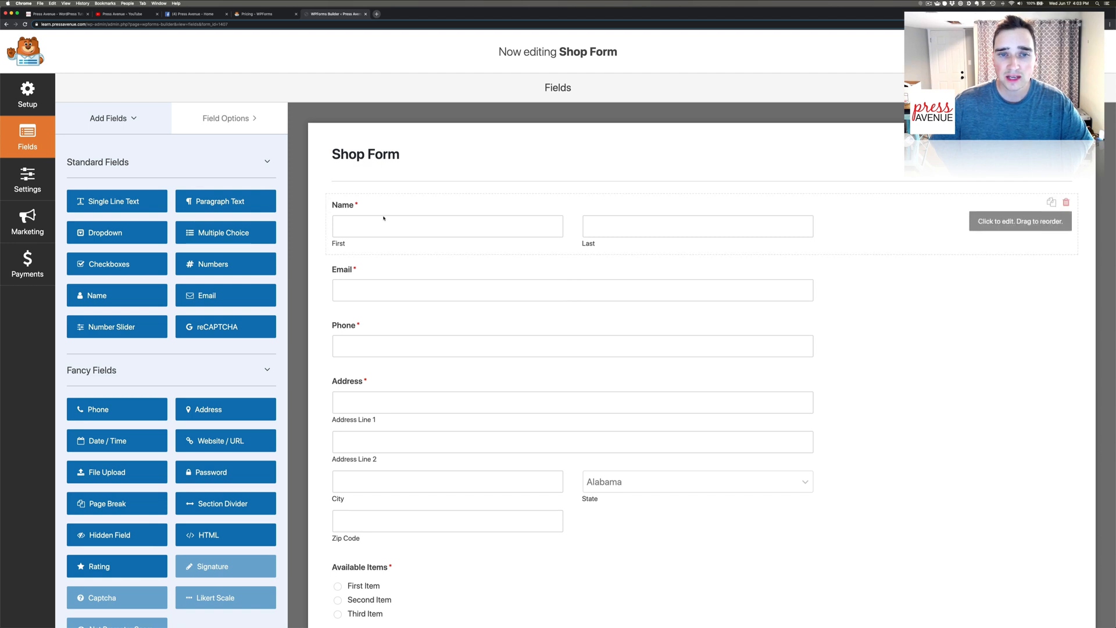
mouse_move(404, 334)
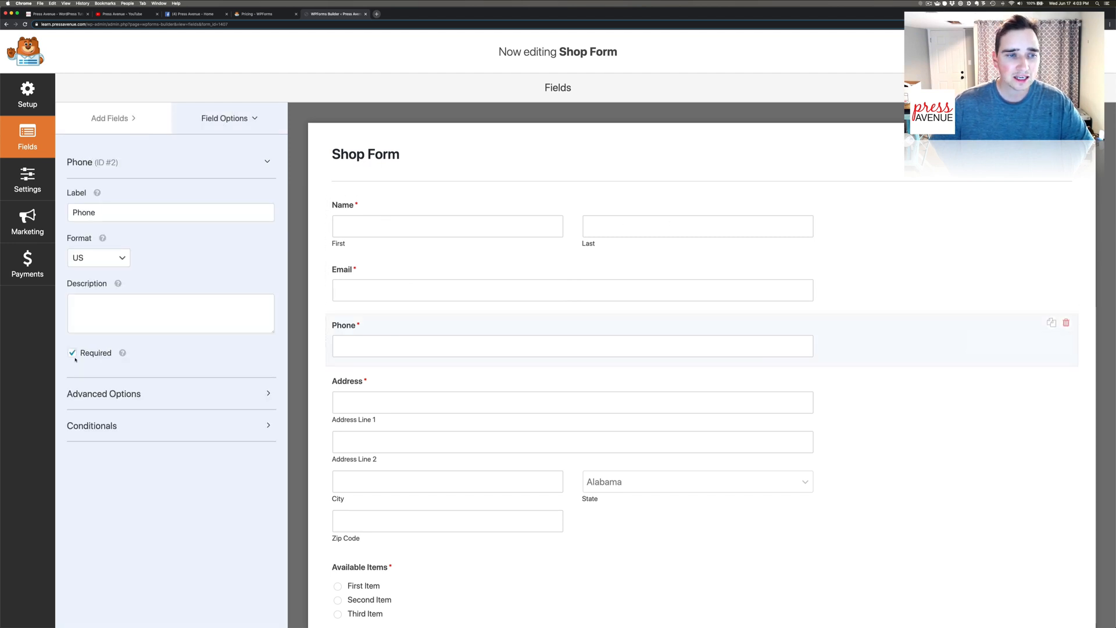
click(72, 352)
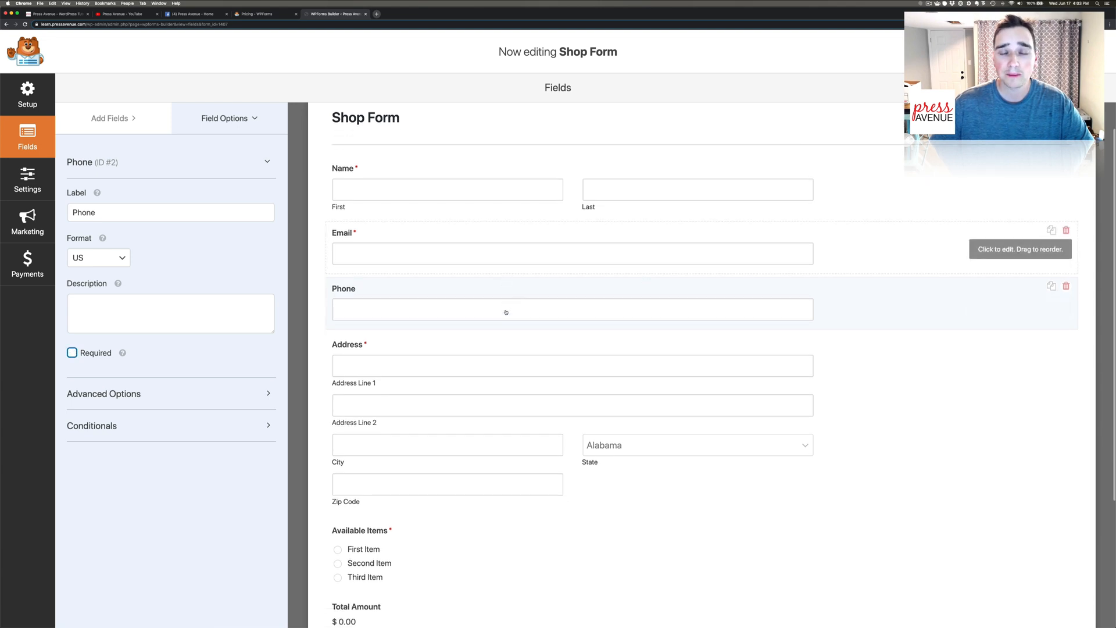
mouse_move(505, 312)
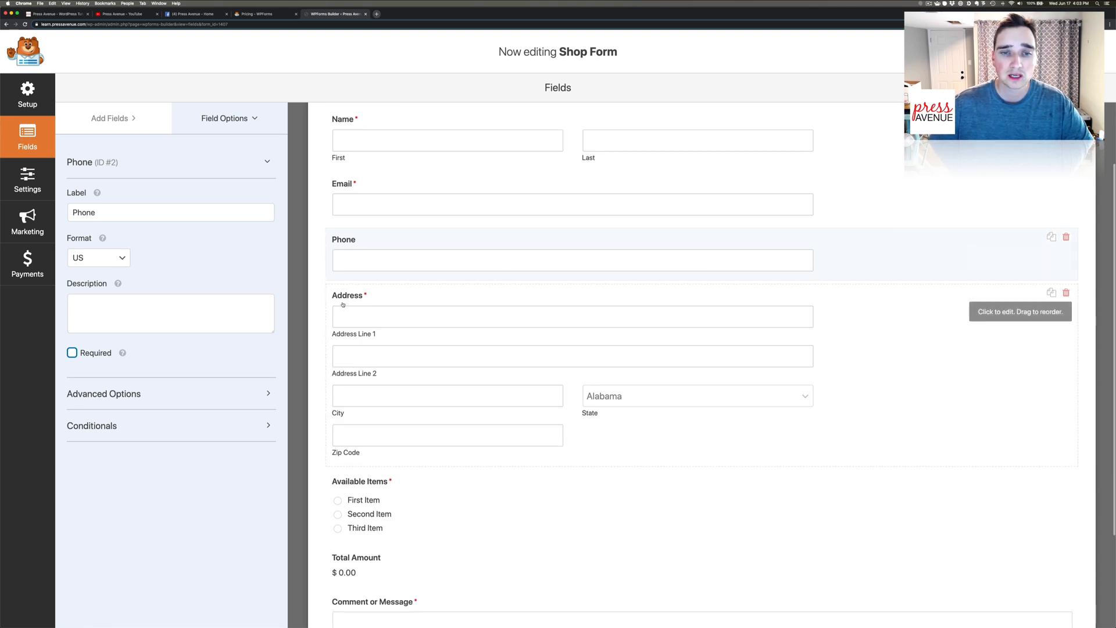
scroll(down, 3)
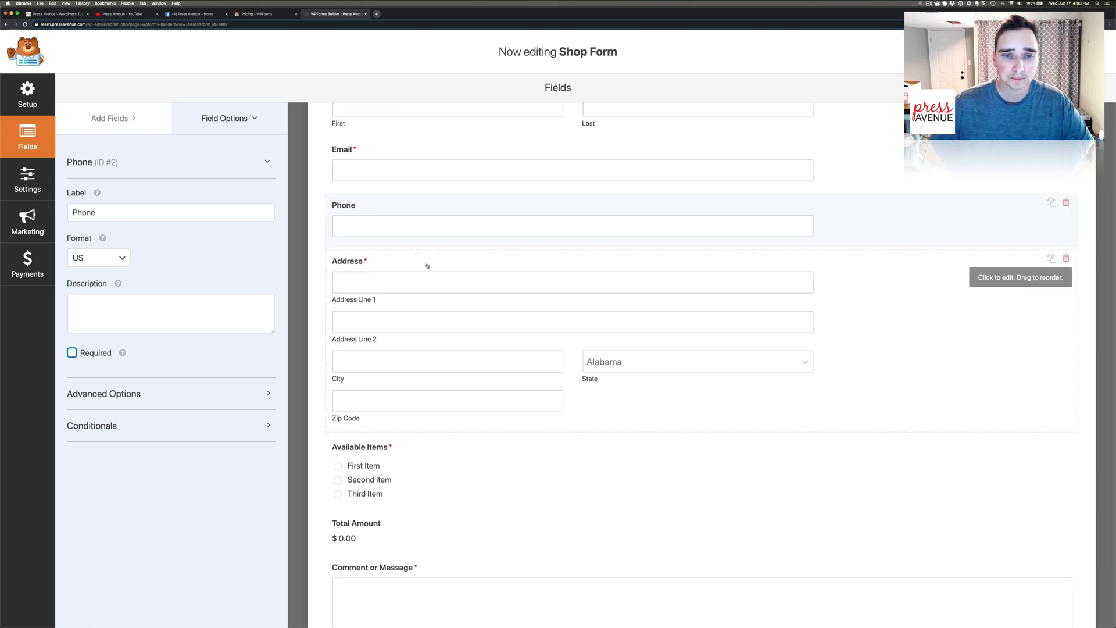
scroll(down, 3)
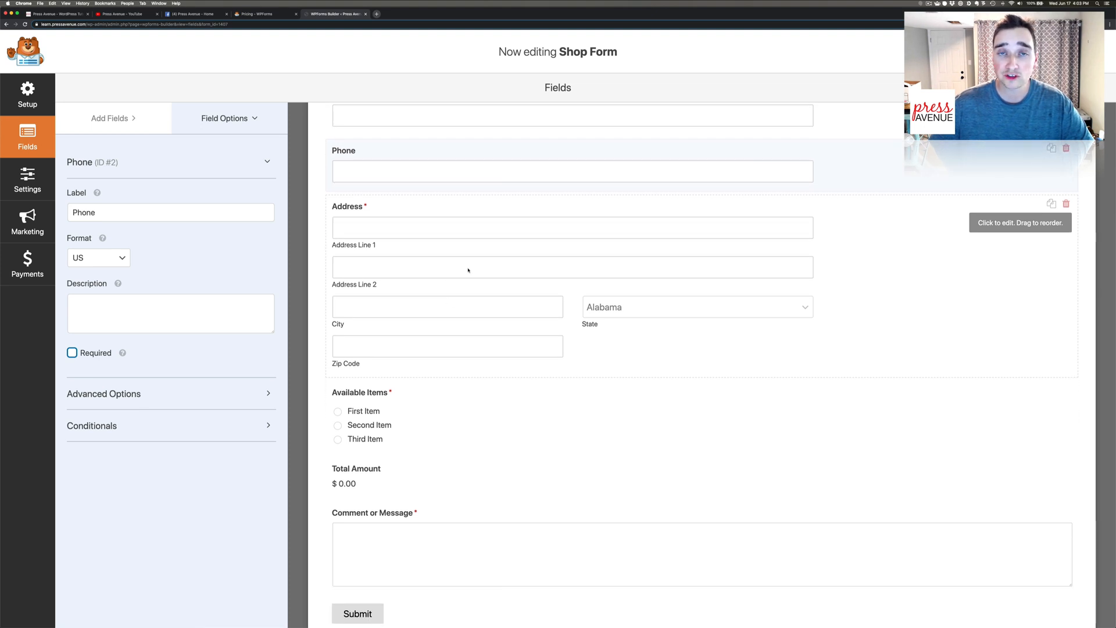
scroll(down, 3)
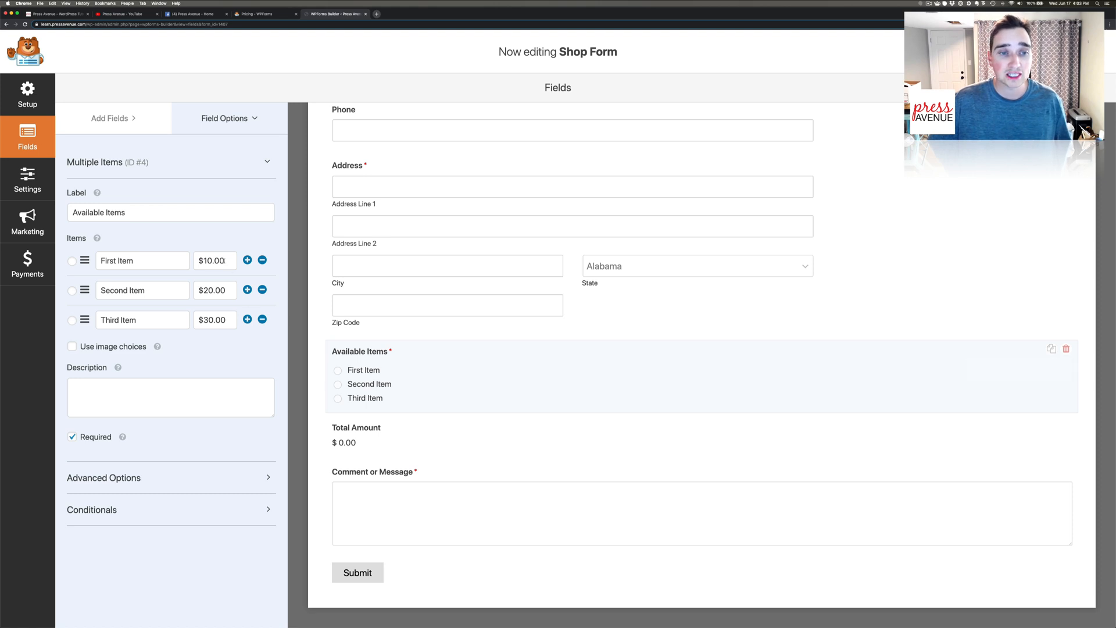
Relabel the items field and rename its items to Beef Jerky and Steak
click(214, 320)
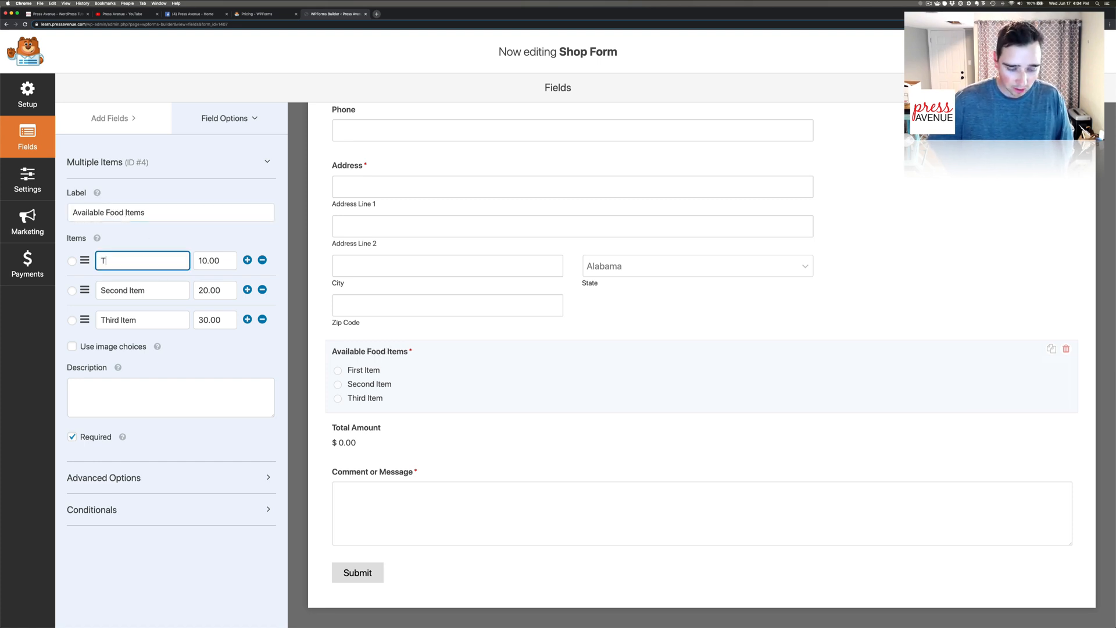
click(142, 290)
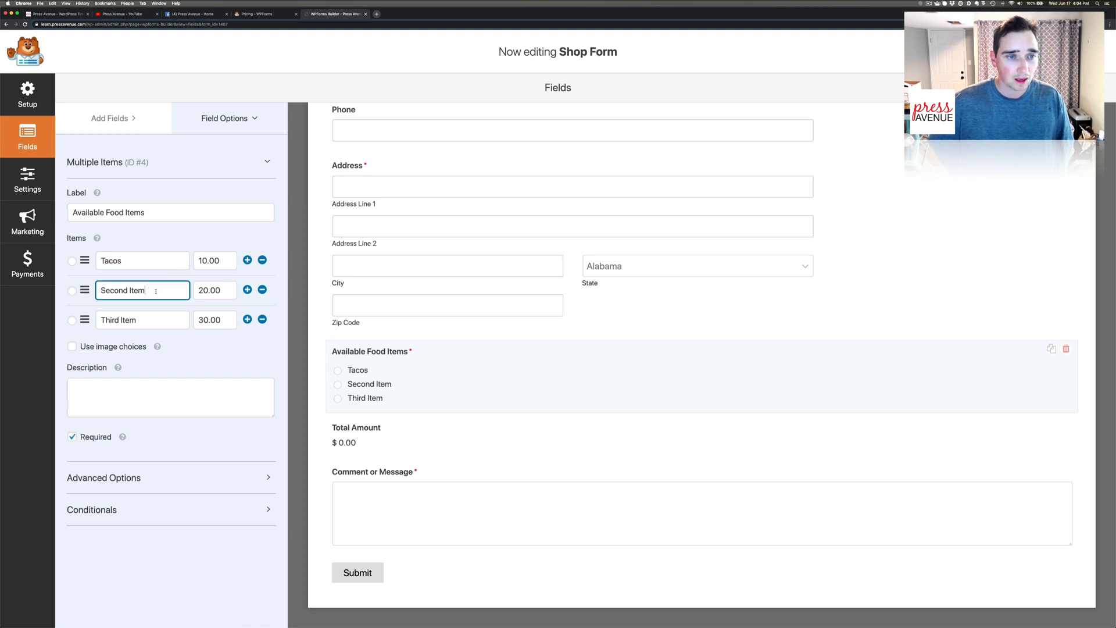
text(Bee)
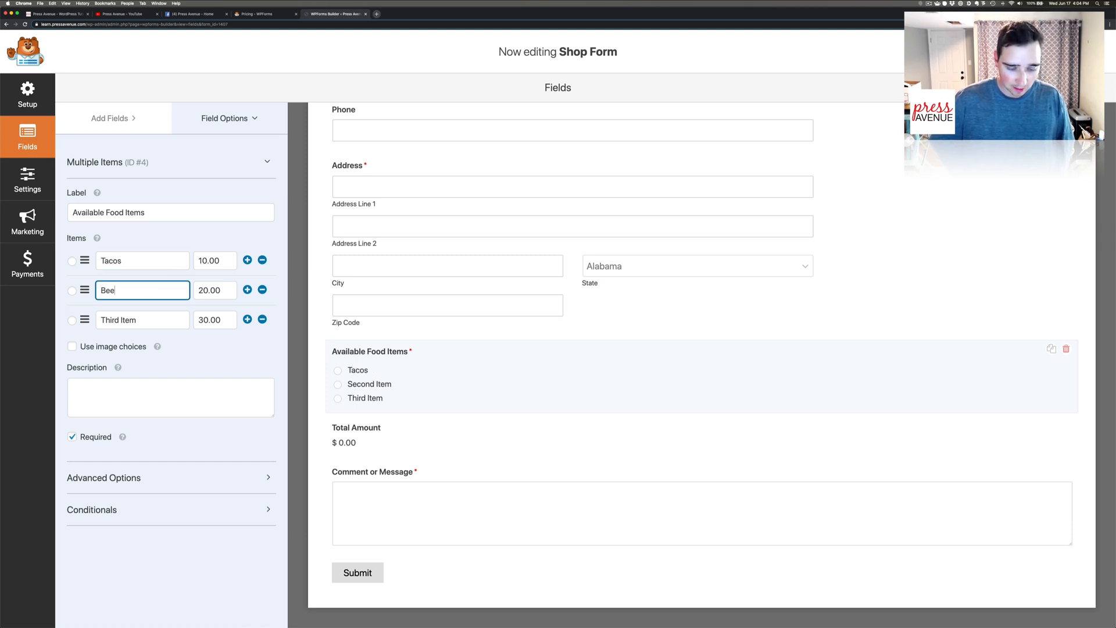
text(f Jerky)
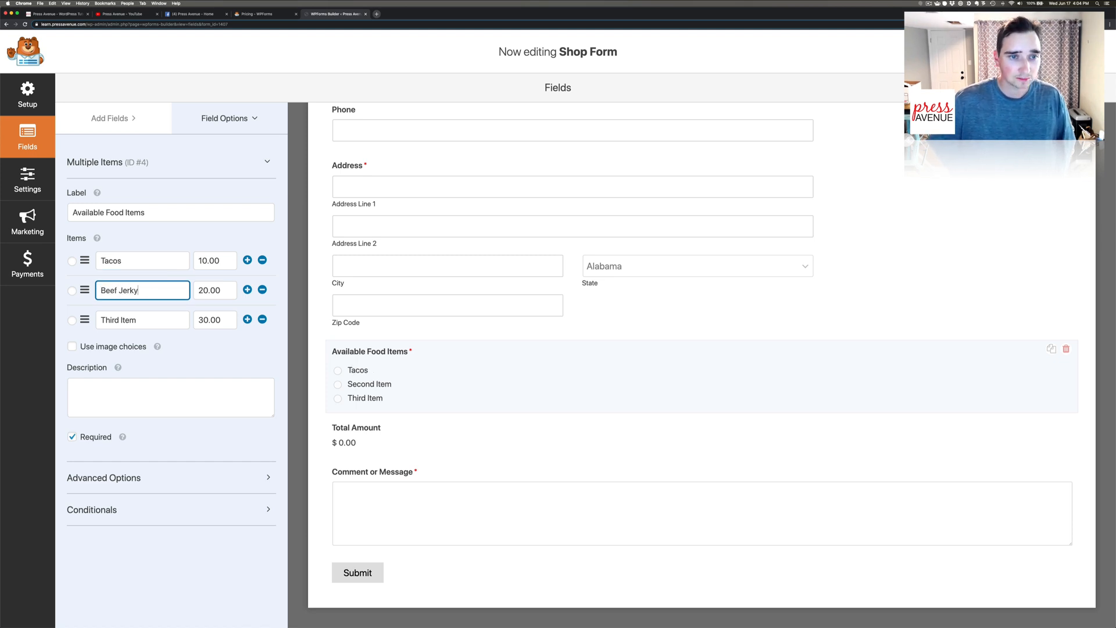
click(142, 320)
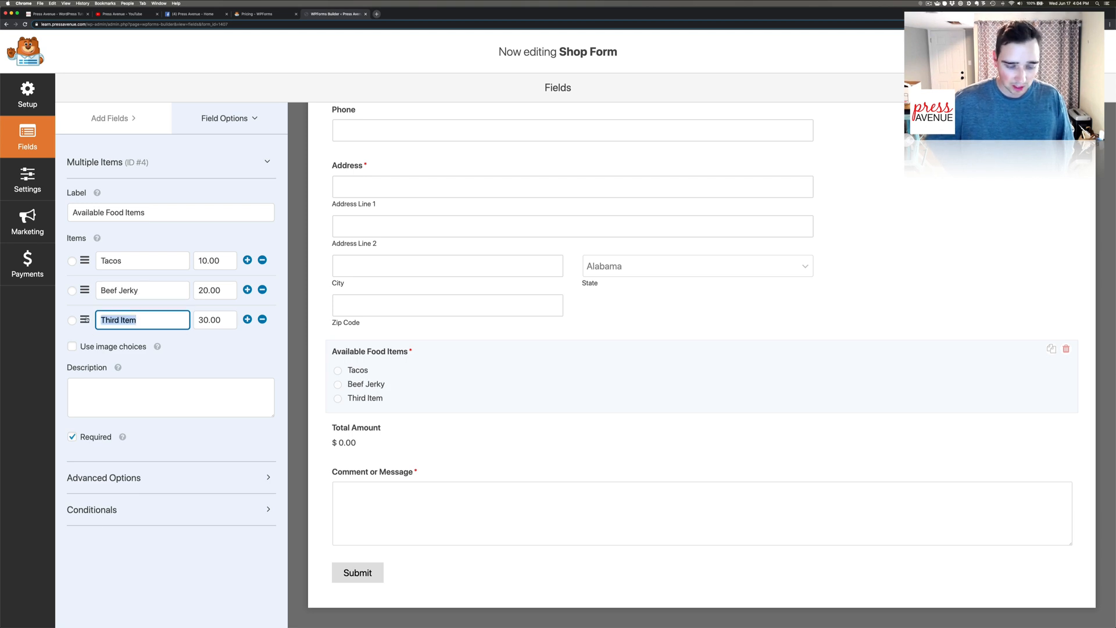
text(Steak)
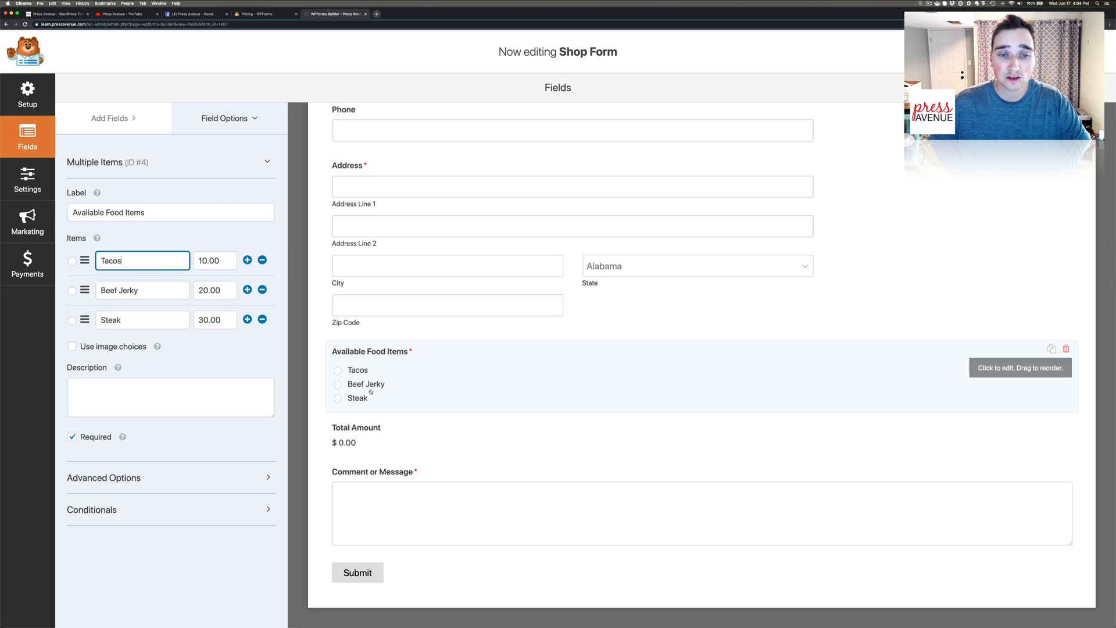
mouse_move(370, 391)
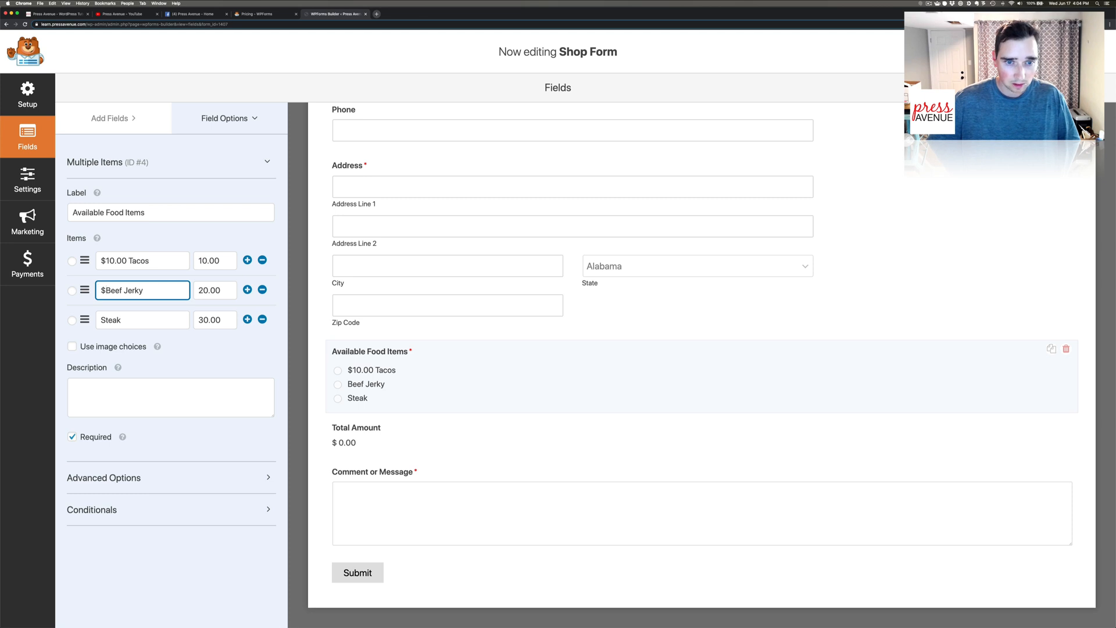
Price Beef Jerky at $20 and Steak at 50.00, then move Steak to the top of the list
text(20)
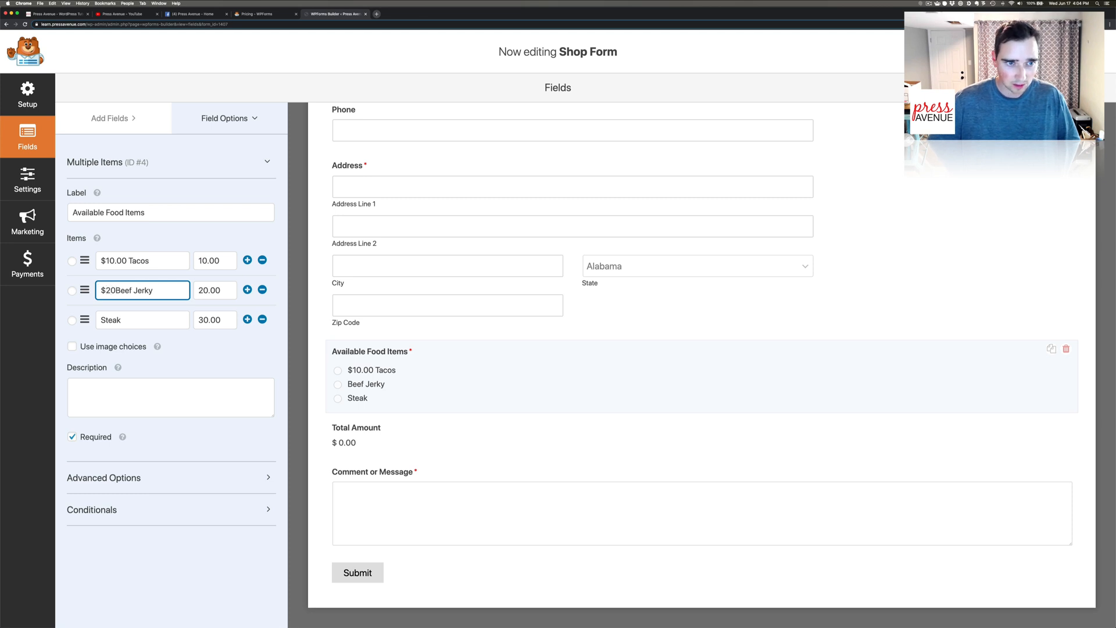
text(-)
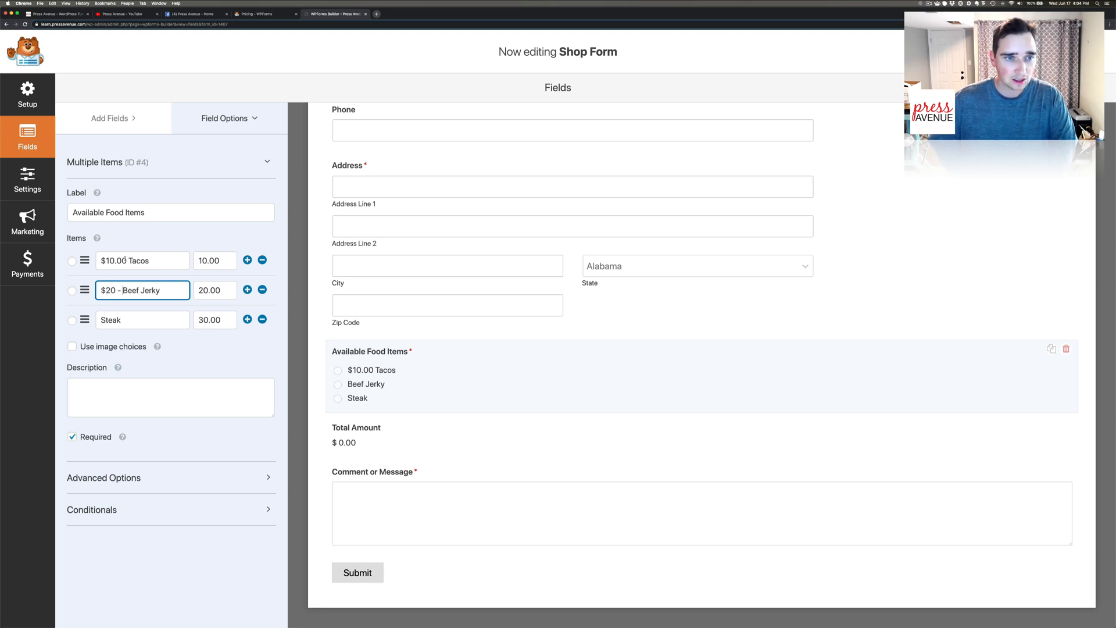
click(141, 318)
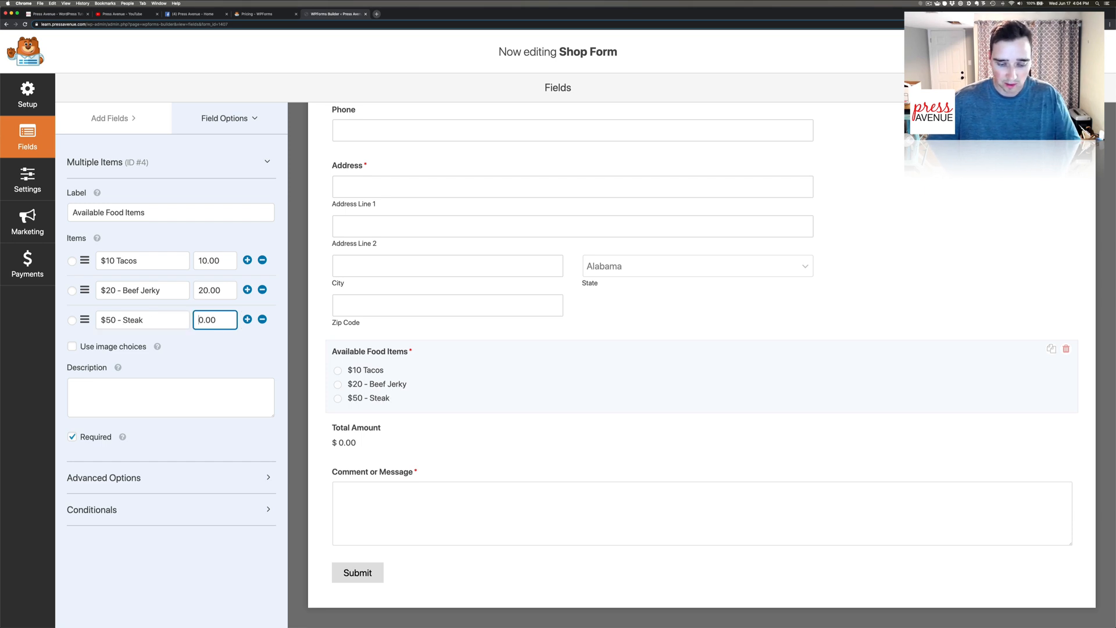
text(50.00)
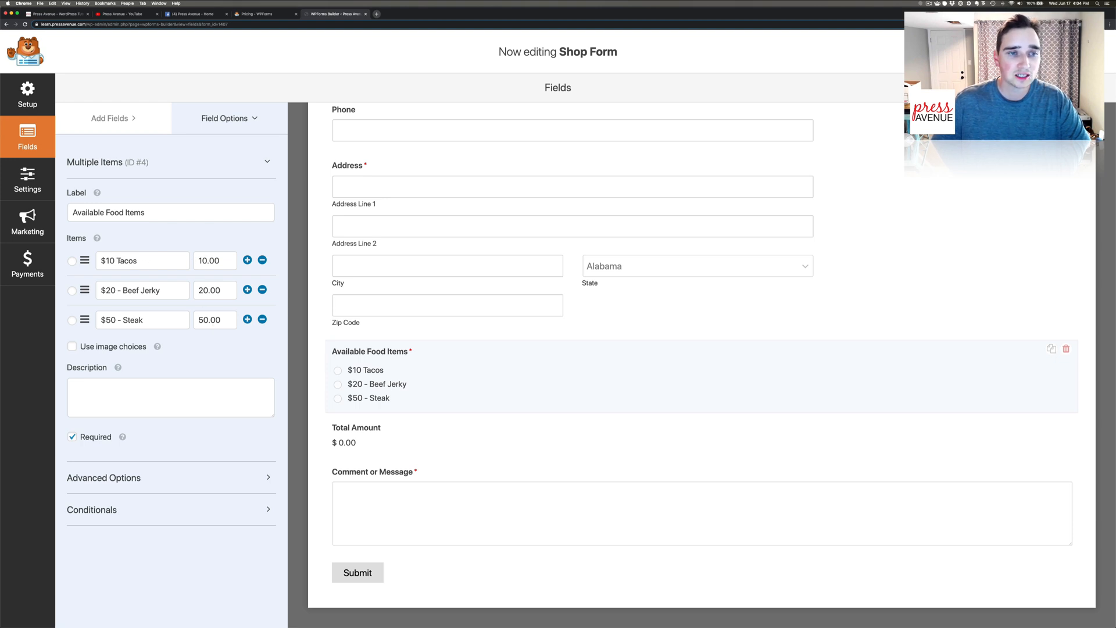
click(114, 259)
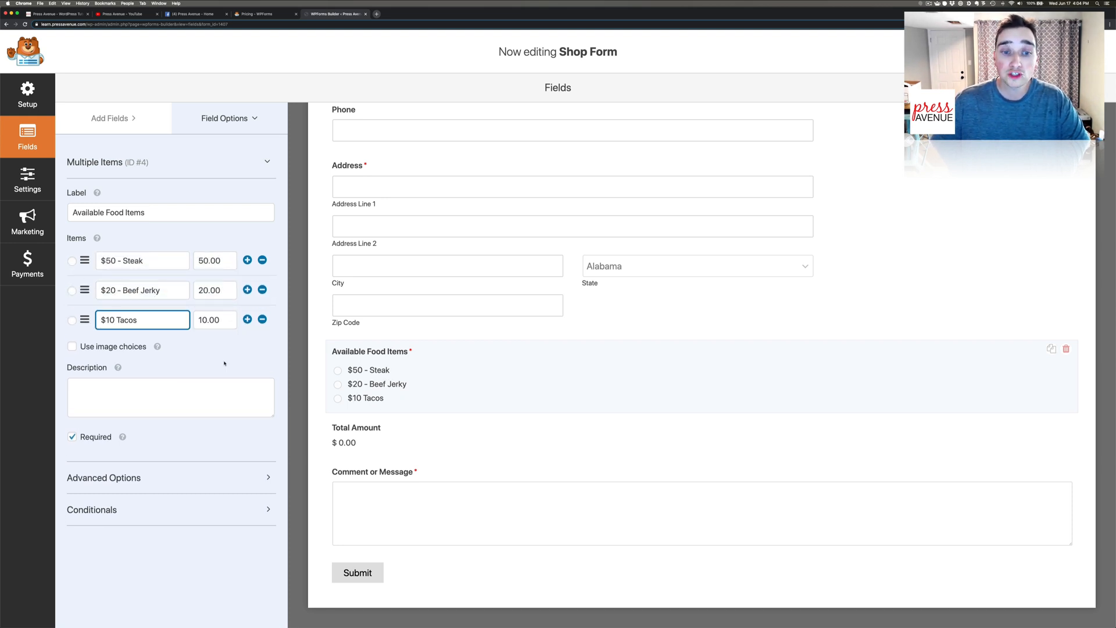
Relabel the field Available Sides with $10 - Salad, $10 - Fries and $10 - Tacos choices, Tacos as default
click(72, 320)
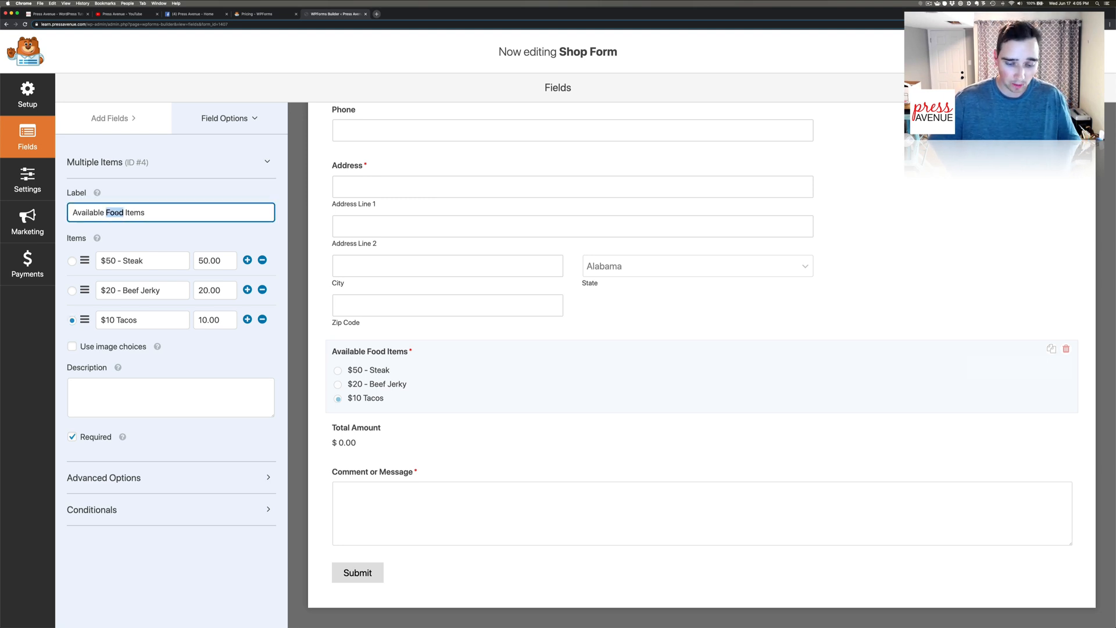
text(Sides)
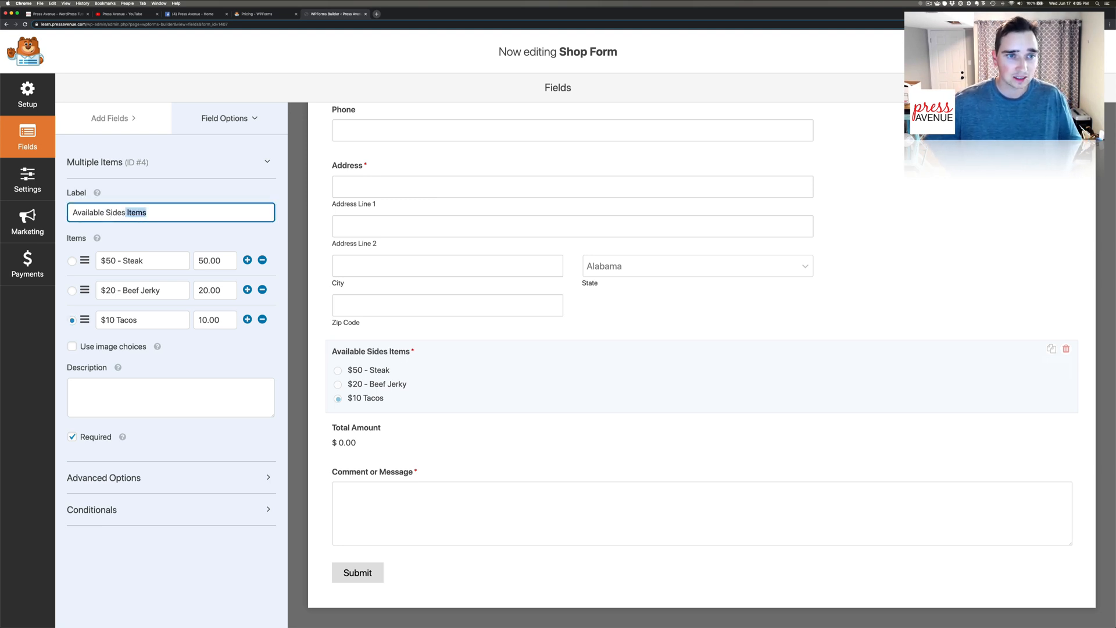
key(Backspace)
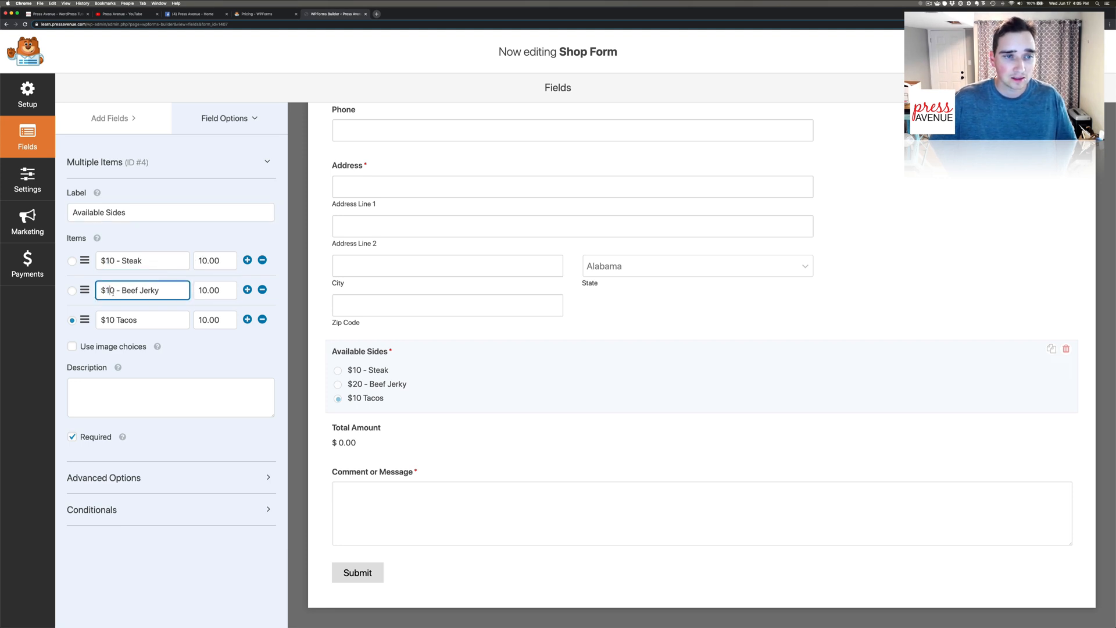
click(170, 396)
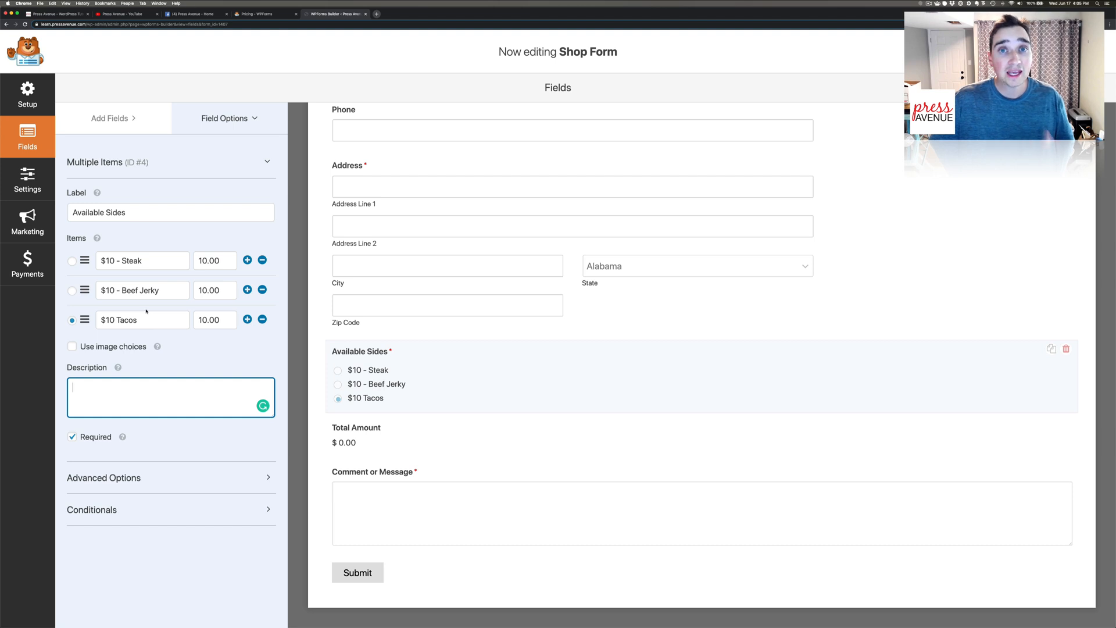
click(72, 260)
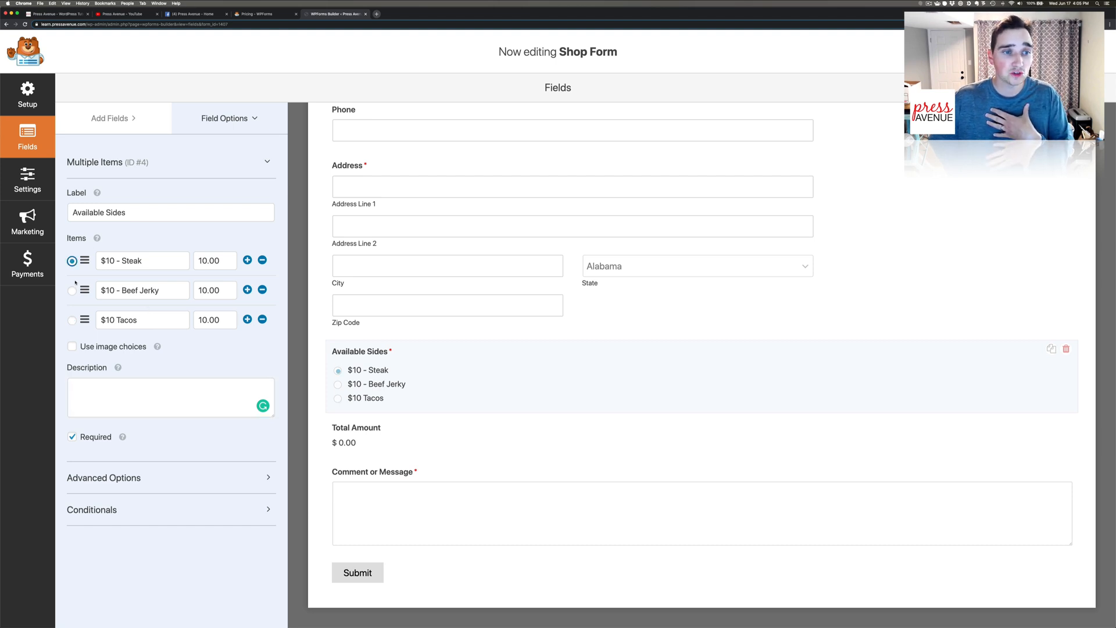
click(72, 318)
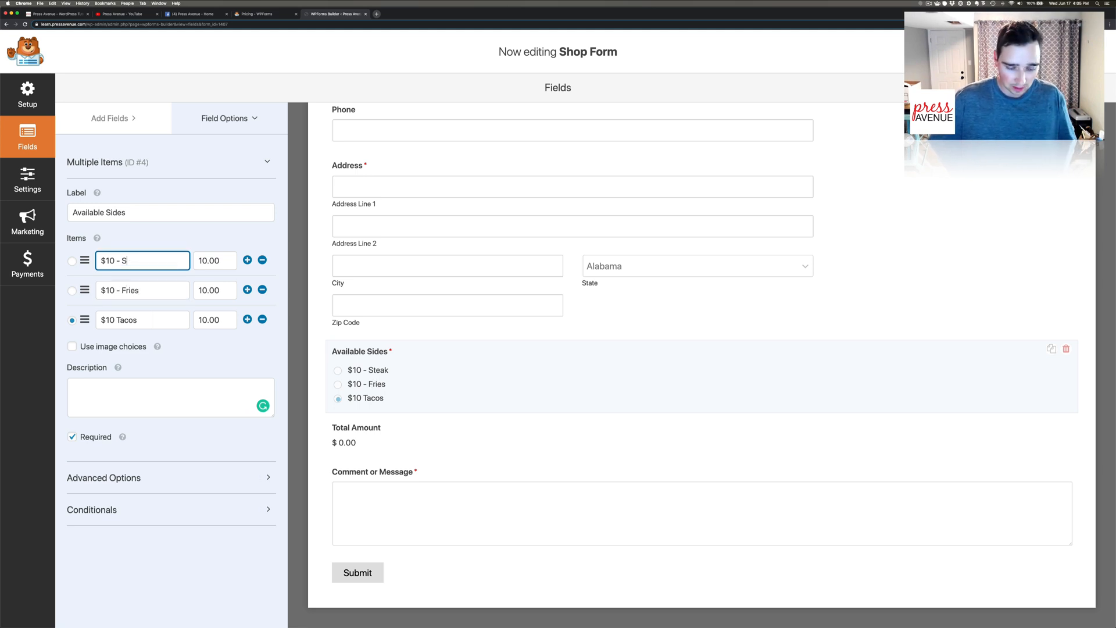
text(alad)
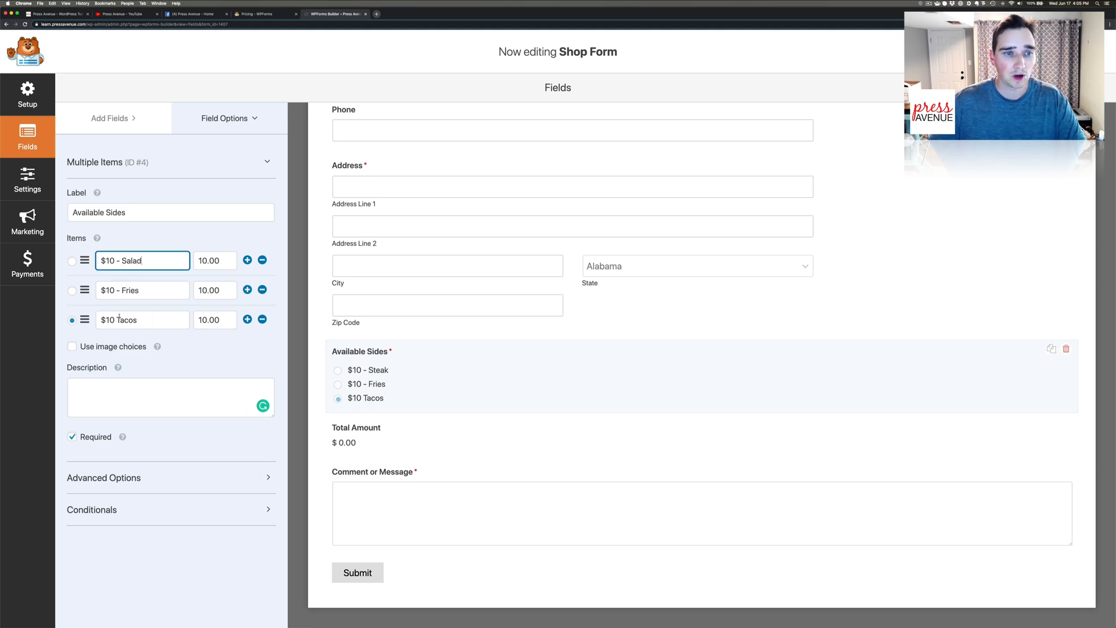
click(142, 320)
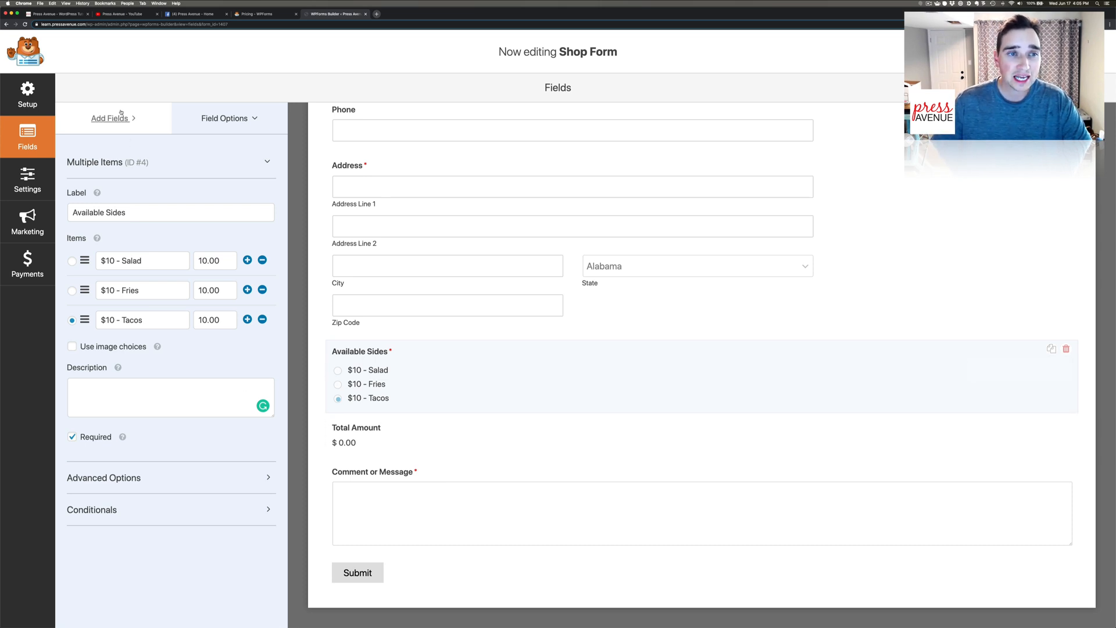
Add a Single Item payment field labelled 'Entree Special' priced 25.00
click(110, 119)
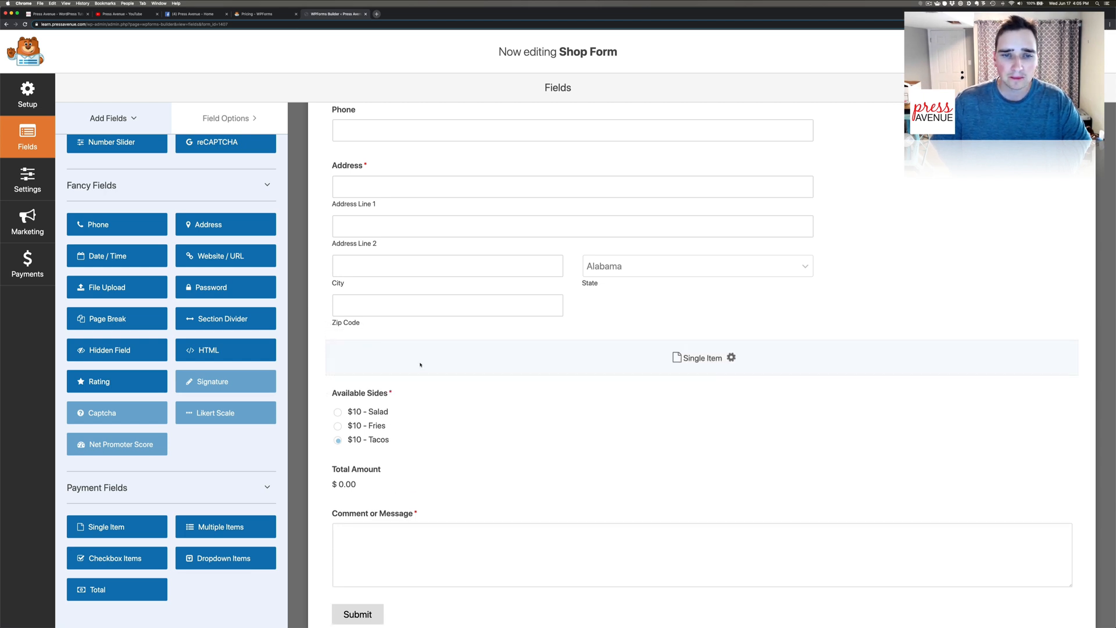
click(701, 357)
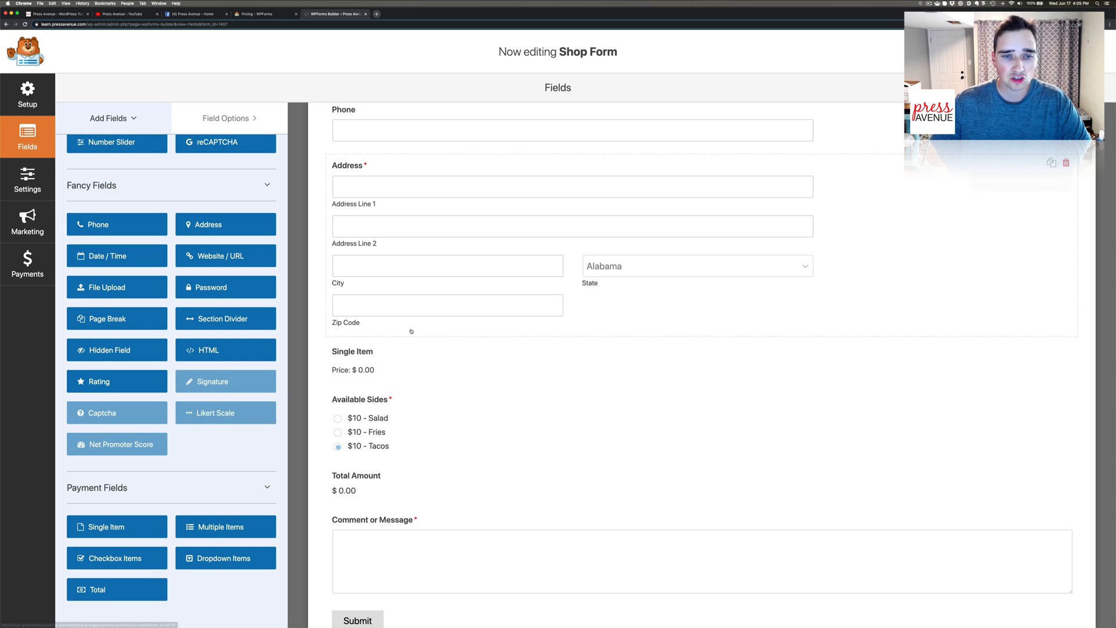
click(353, 359)
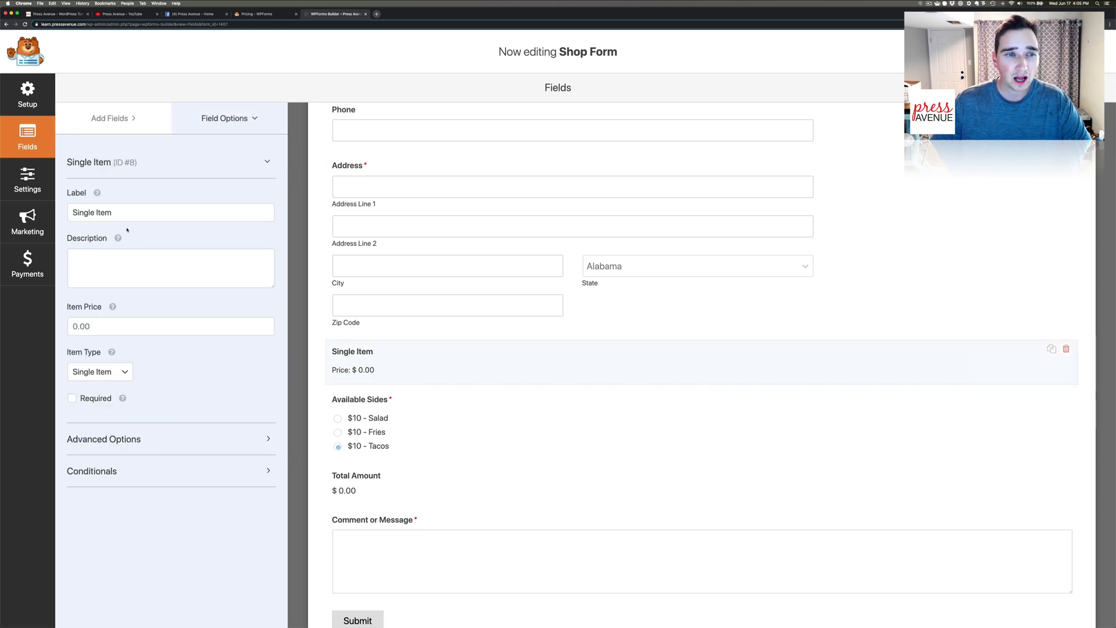
triple_click(170, 211)
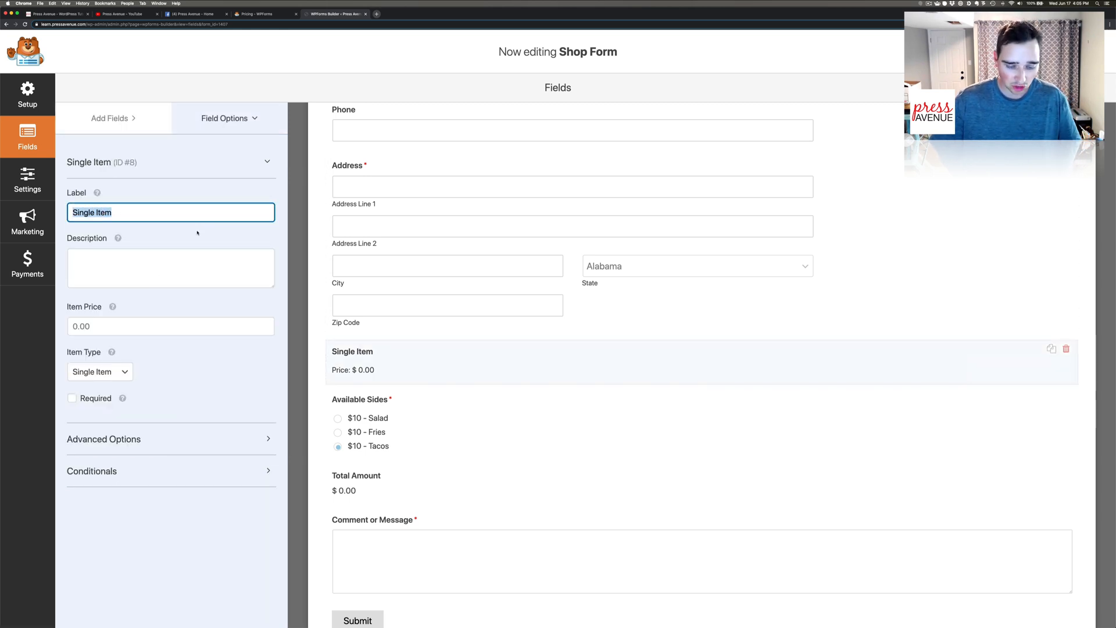
text(Entree)
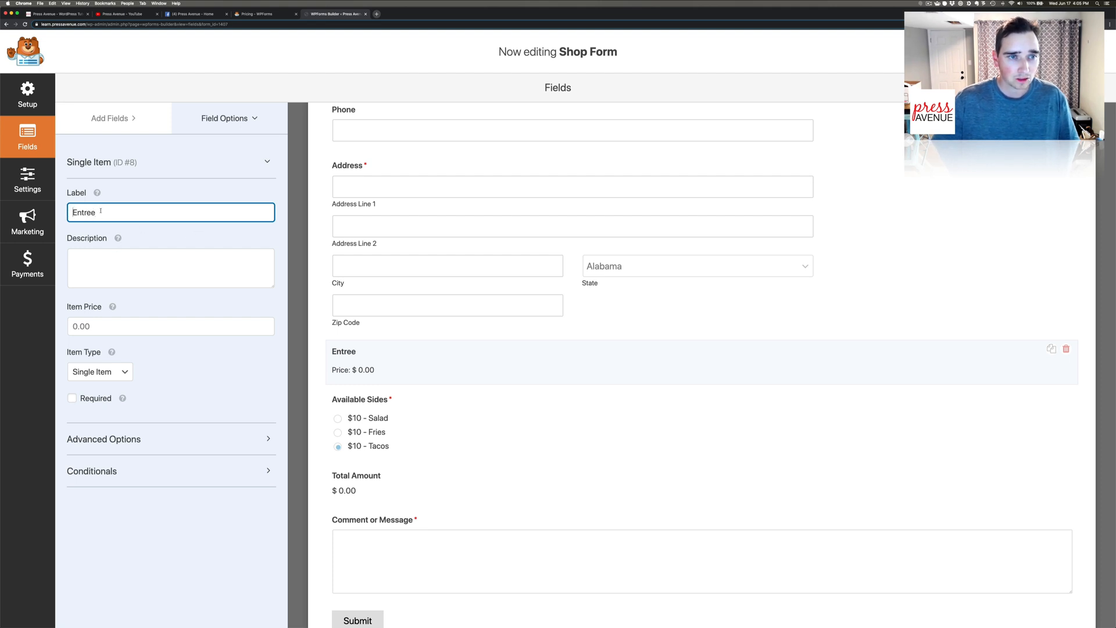
text(Spcia)
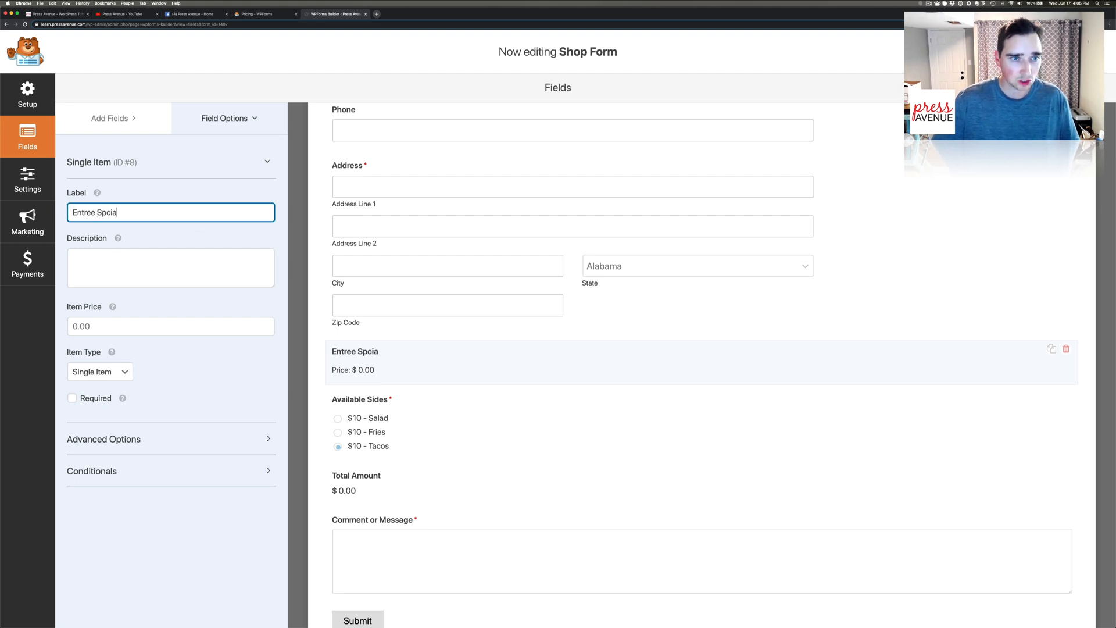
text(l)
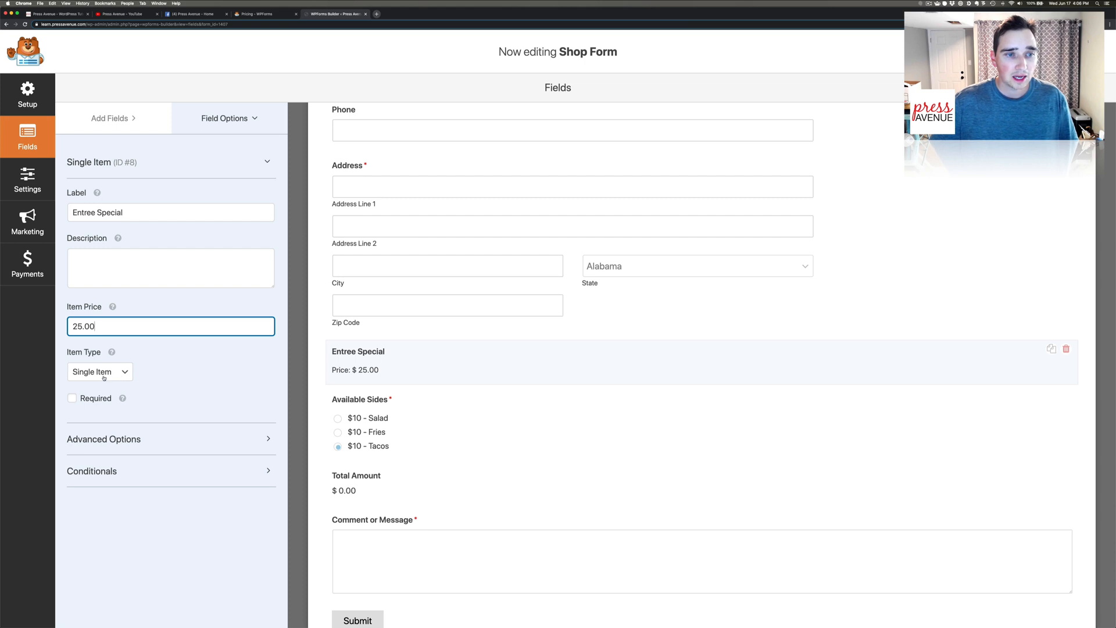
click(171, 267)
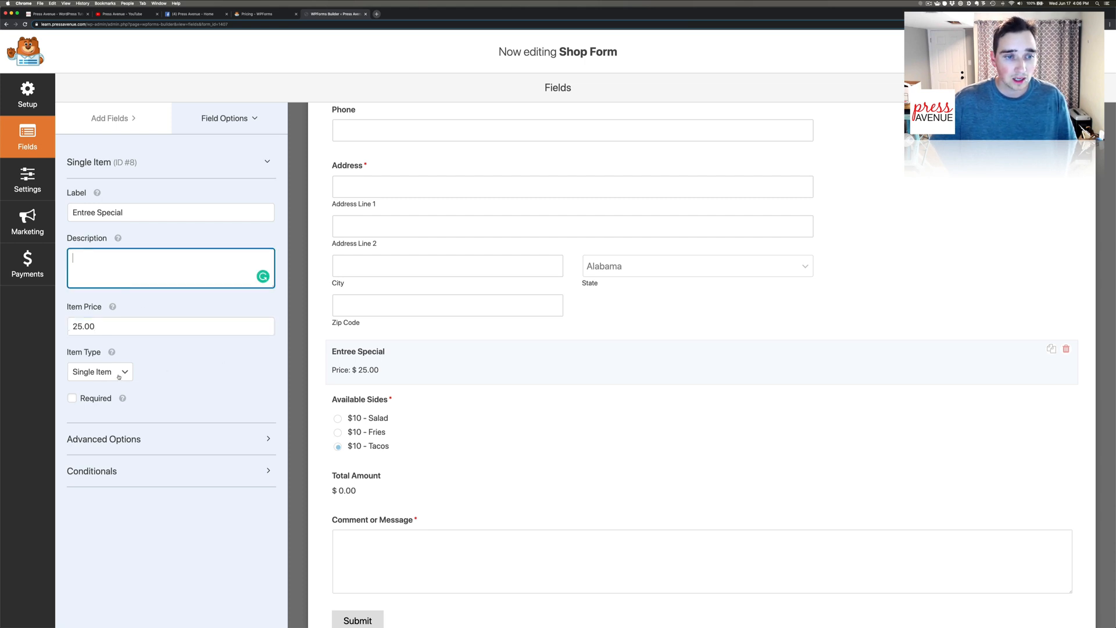
Try the user-defined and hidden item types, then settle on Single Item with Required unchecked
click(100, 372)
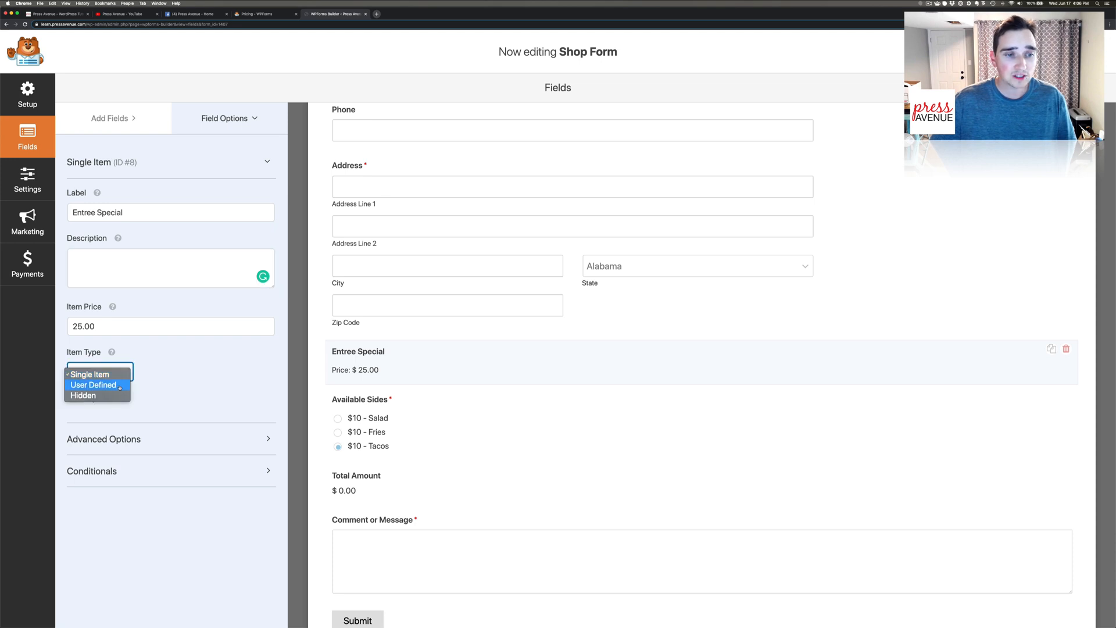
click(93, 384)
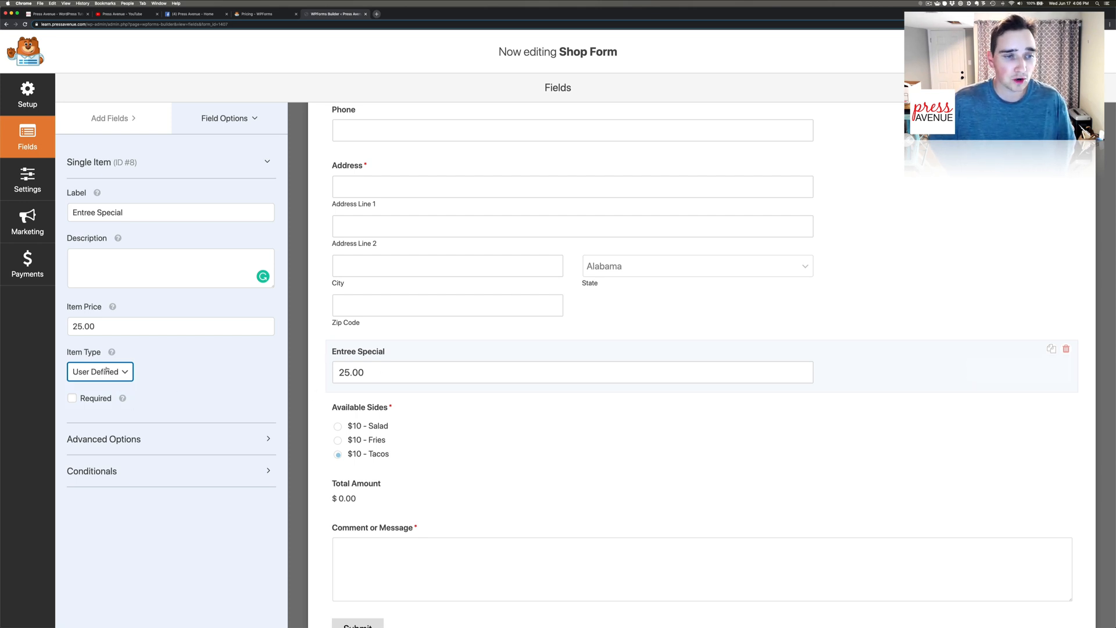
click(100, 371)
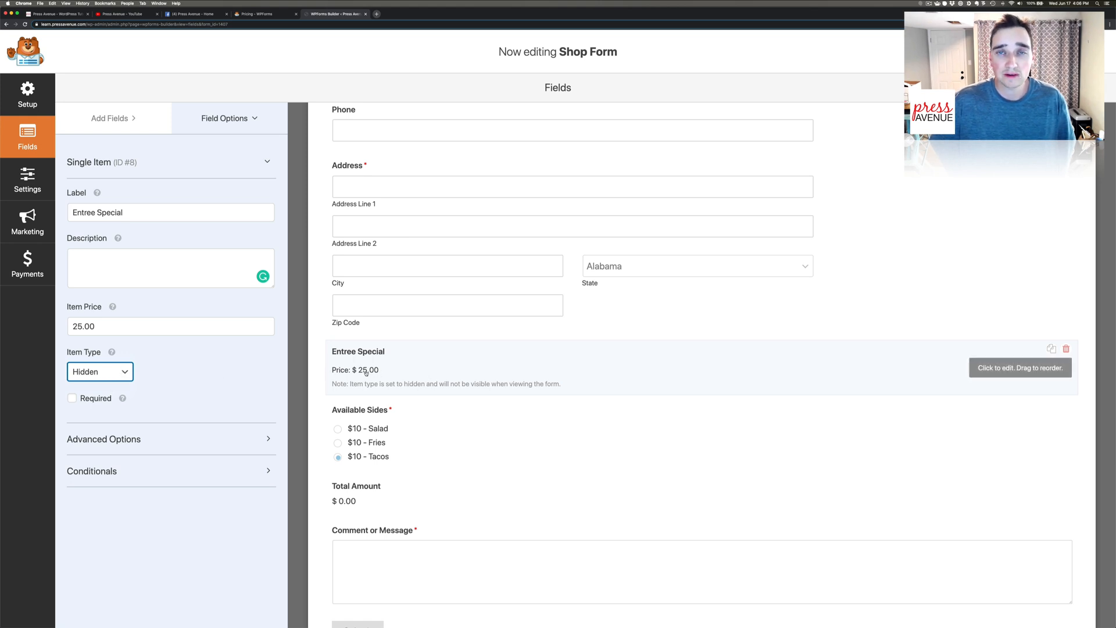
mouse_move(470, 395)
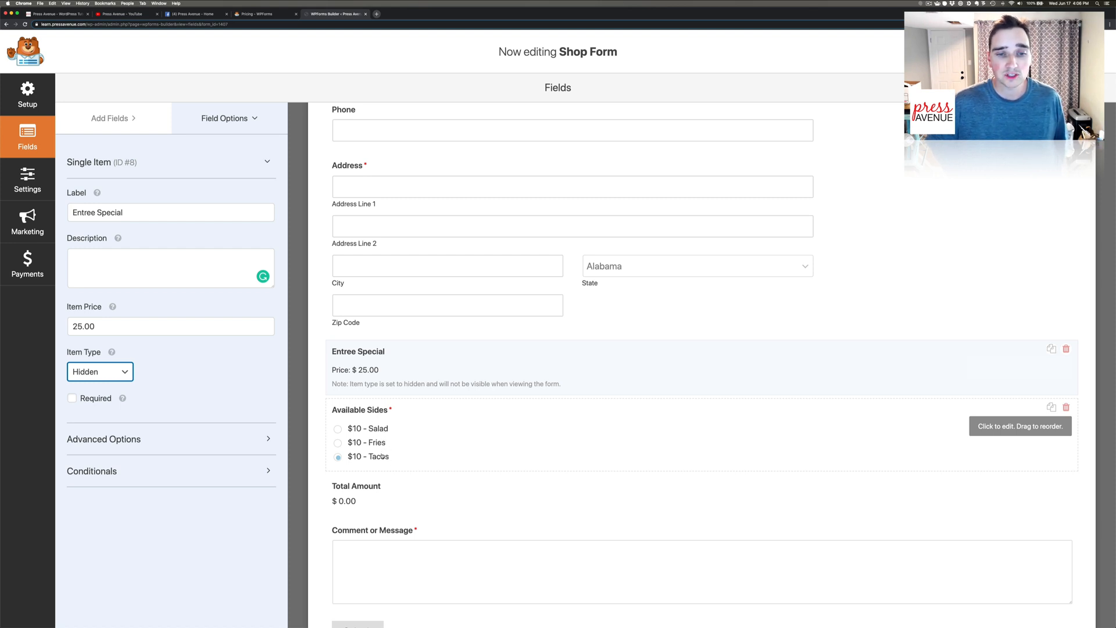
click(100, 372)
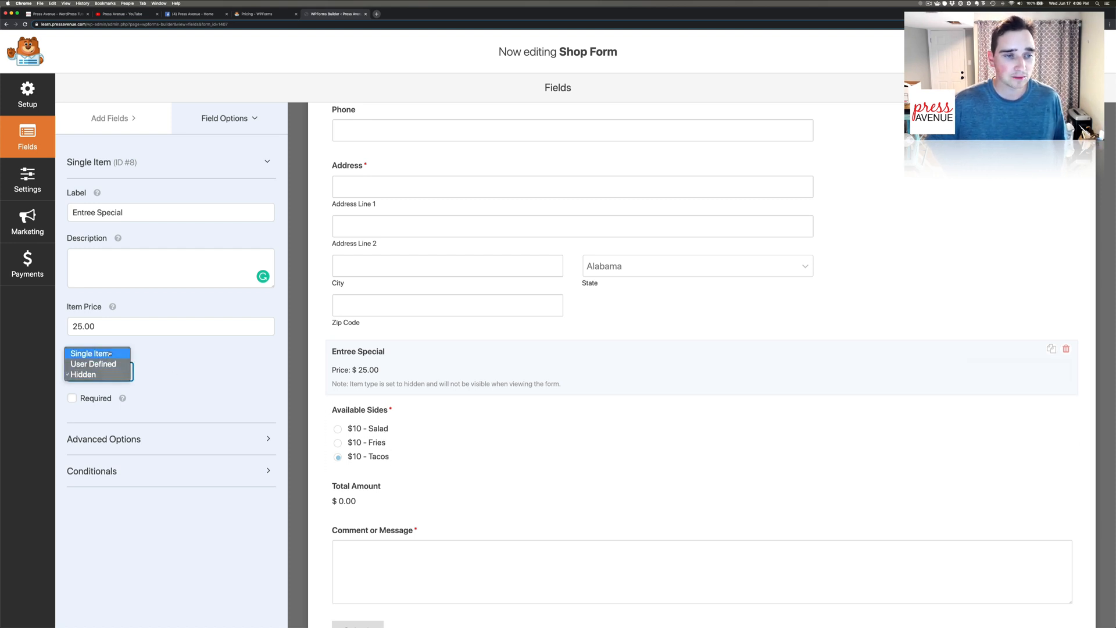
click(88, 354)
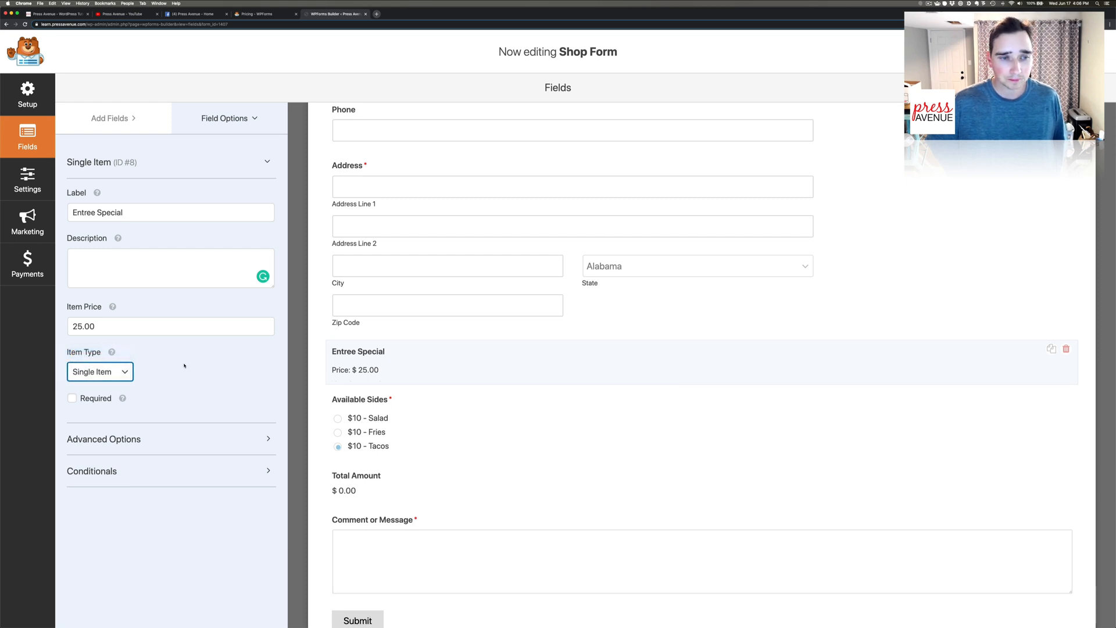
click(72, 398)
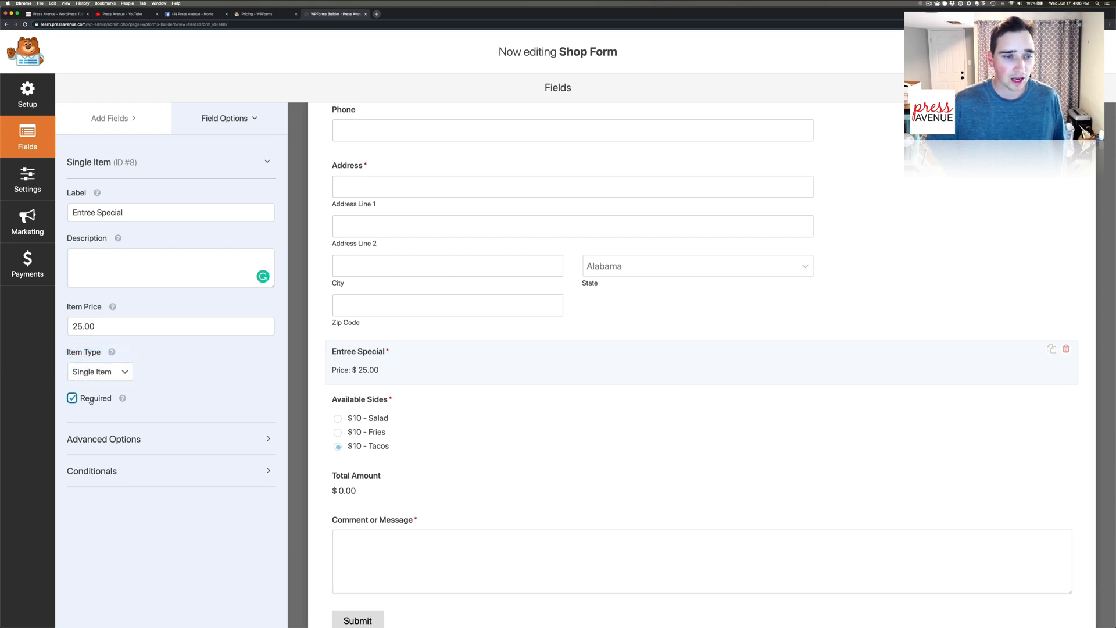
click(71, 397)
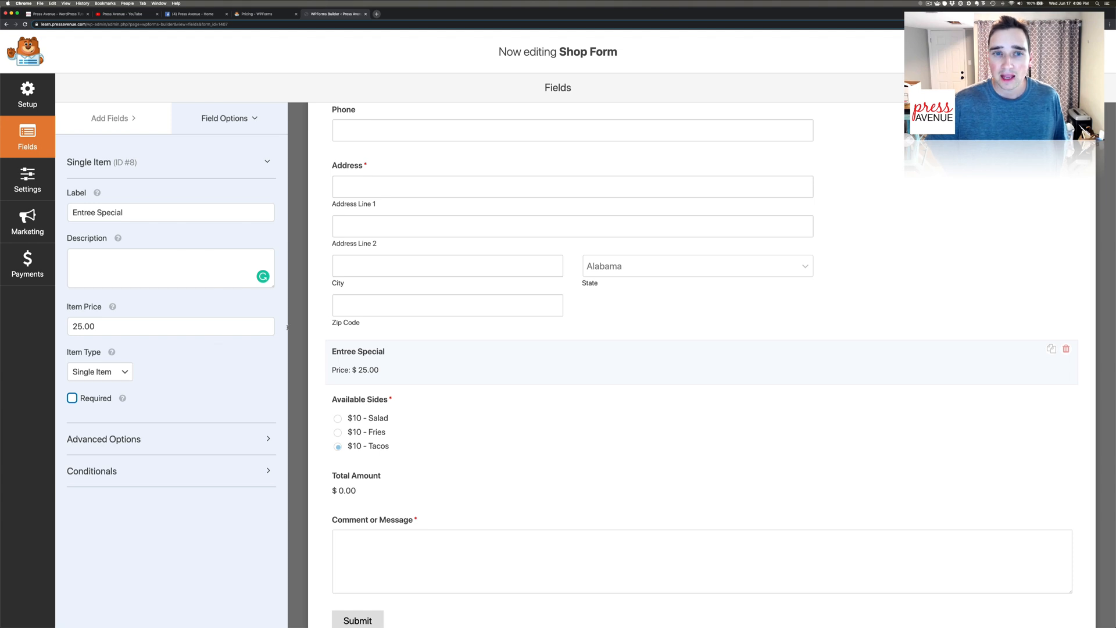
Drag Comment or Message above Entree Special and Available Sides, returning to the form top
scroll(down, 3)
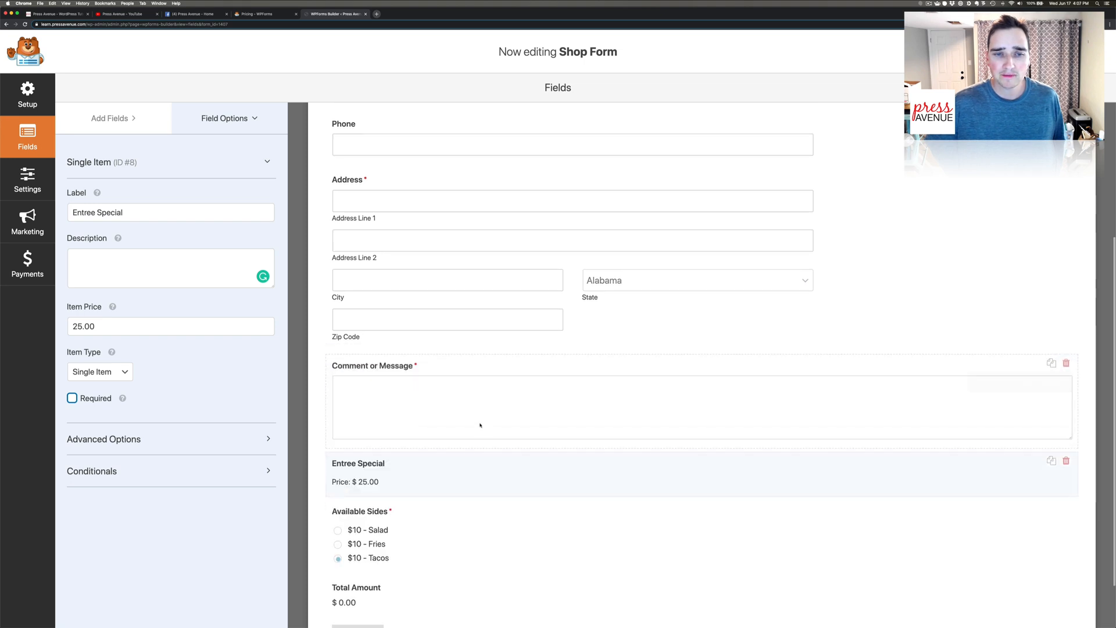
scroll(down, 3)
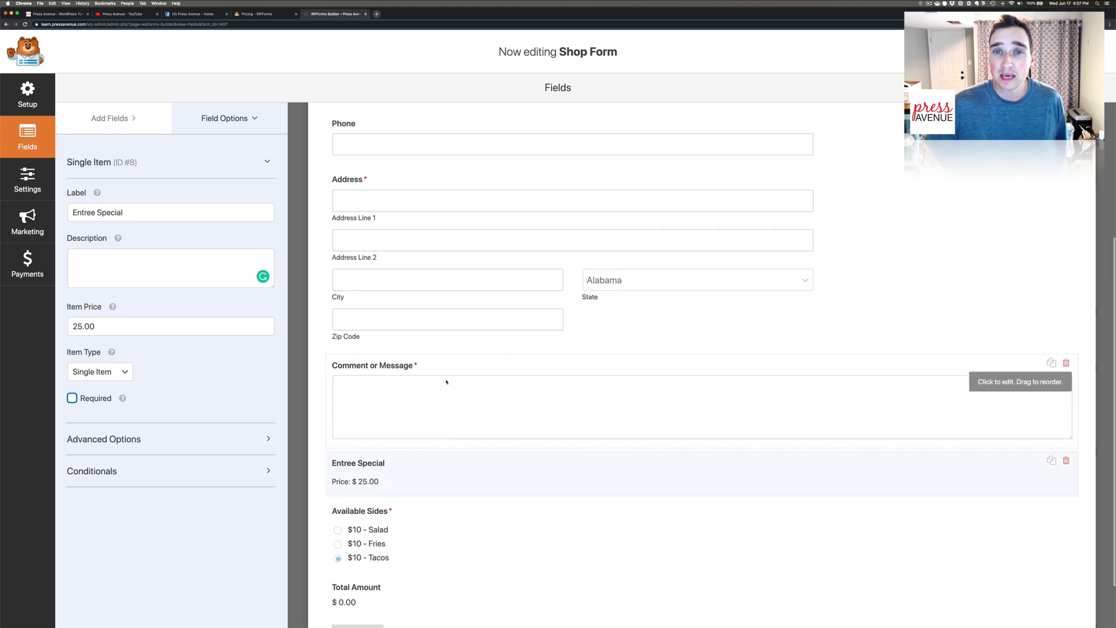
scroll(up, 3)
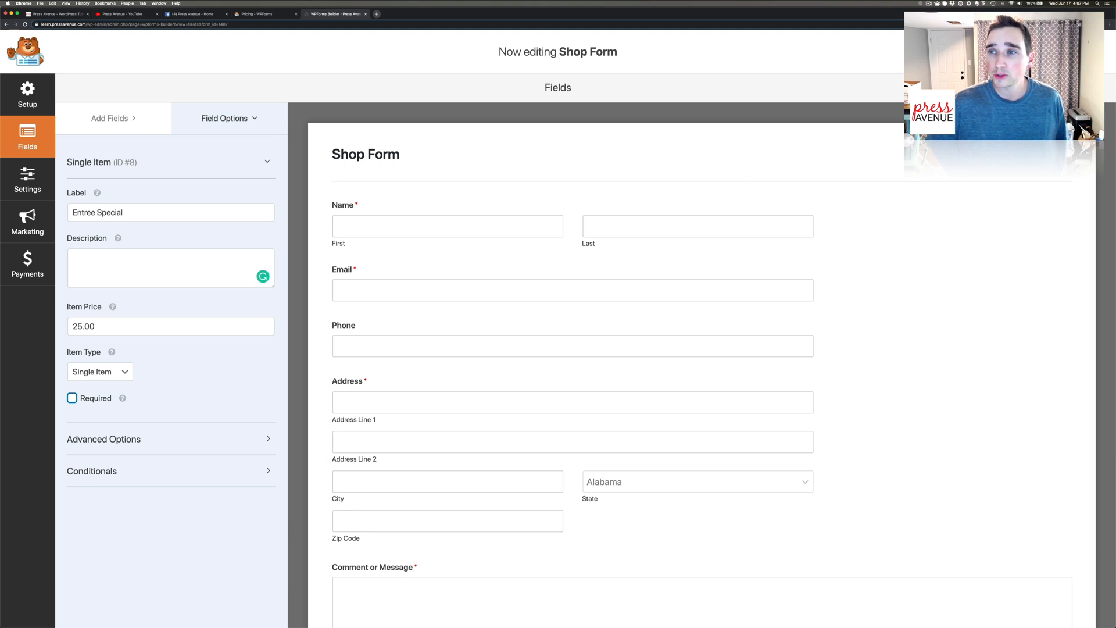
click(71, 398)
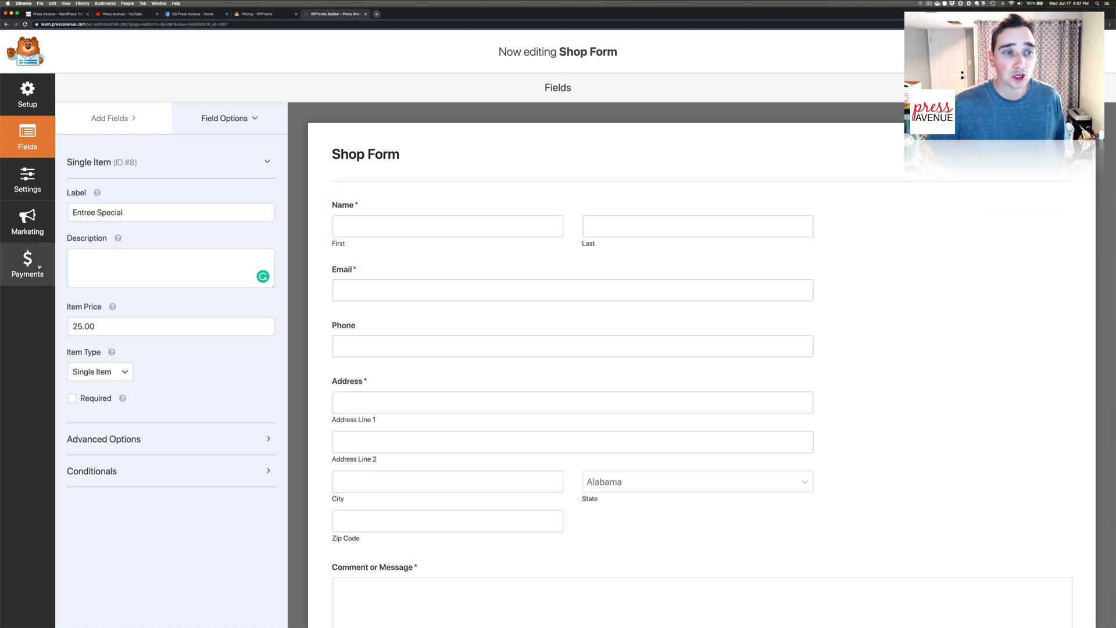
Install and activate the PayPal Standard addon from the Shop Form's Payments settings
click(27, 264)
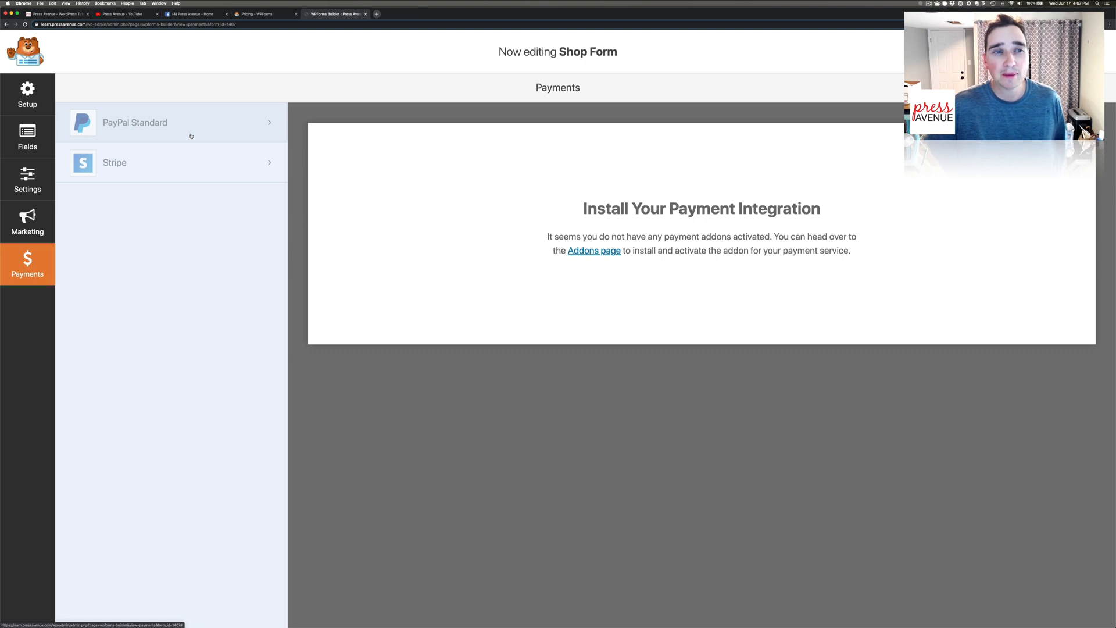
mouse_move(192, 182)
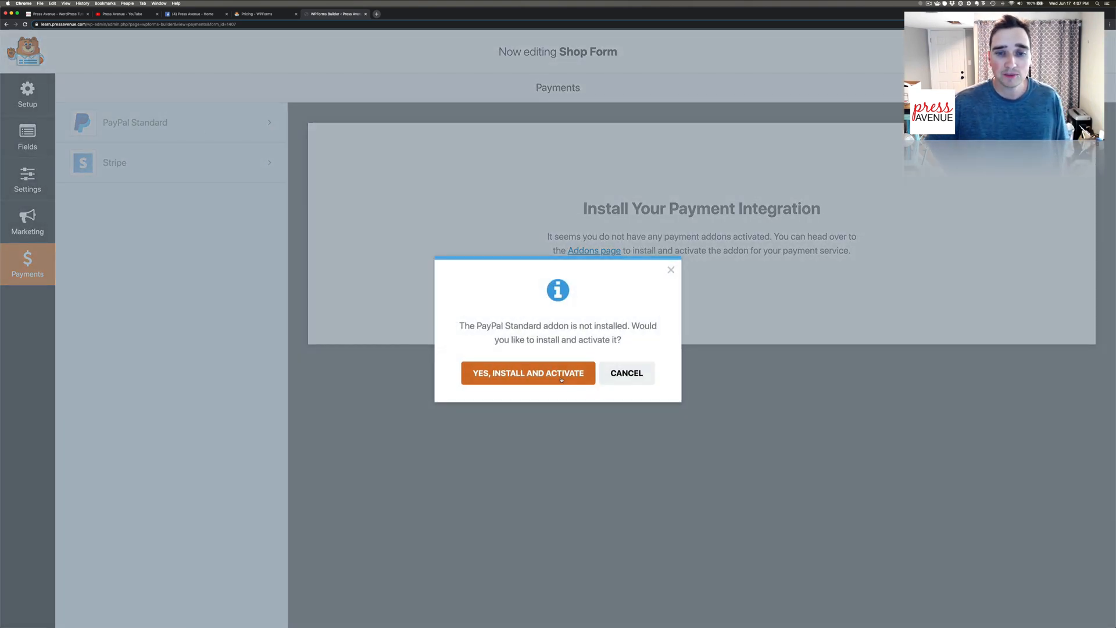
click(528, 372)
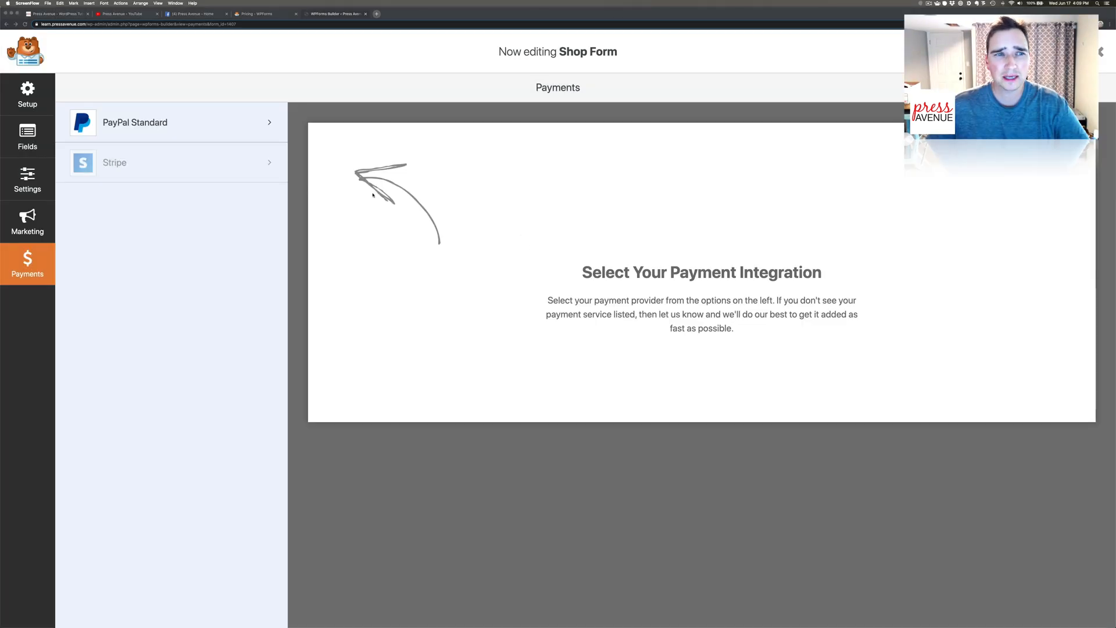
mouse_move(551, 214)
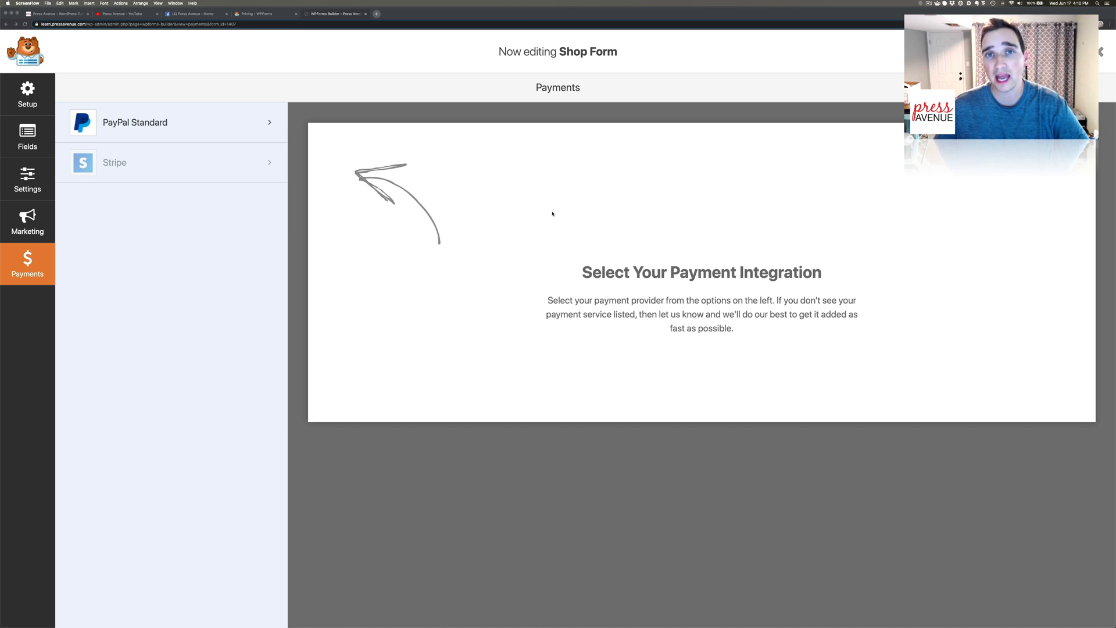
mouse_move(630, 258)
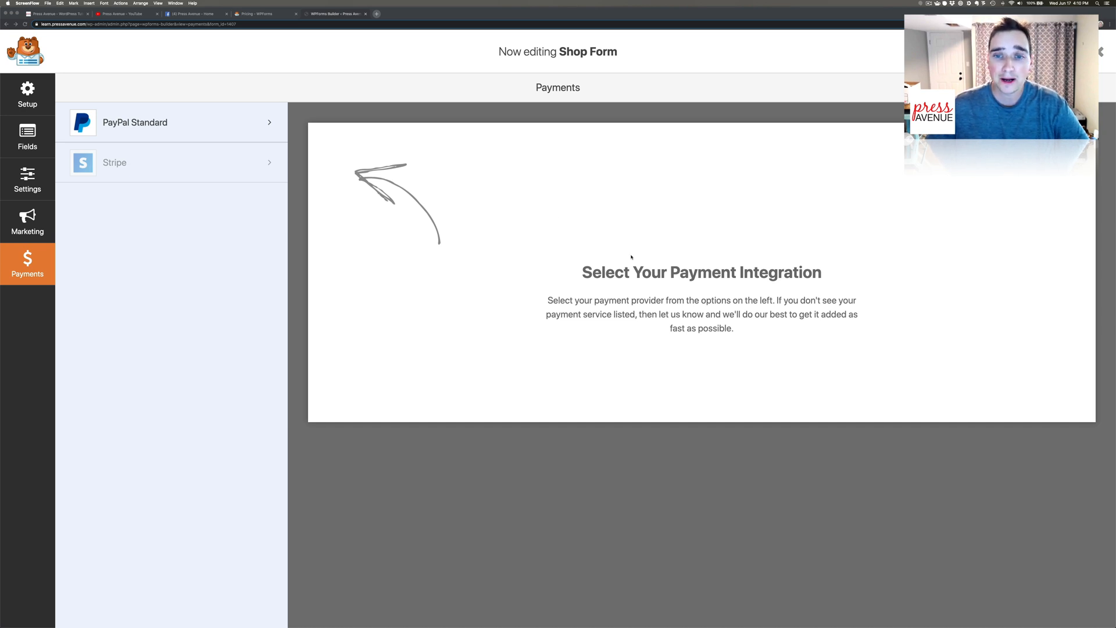
mouse_move(487, 226)
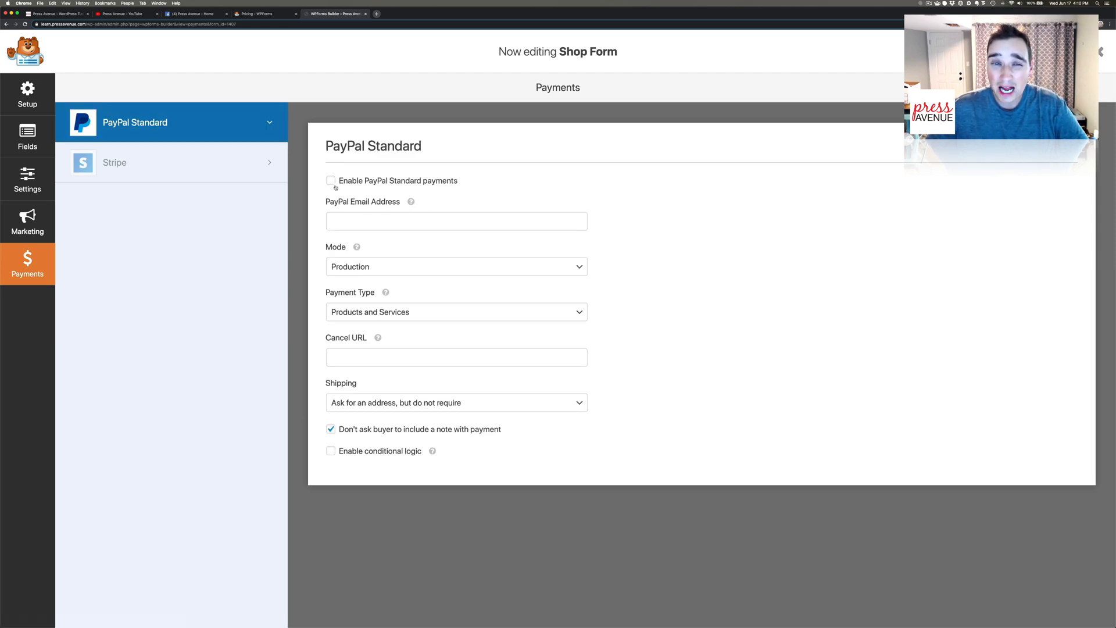
Enable PayPal Standard payments and enter the business PayPal email ending in pressavenue.com
click(330, 180)
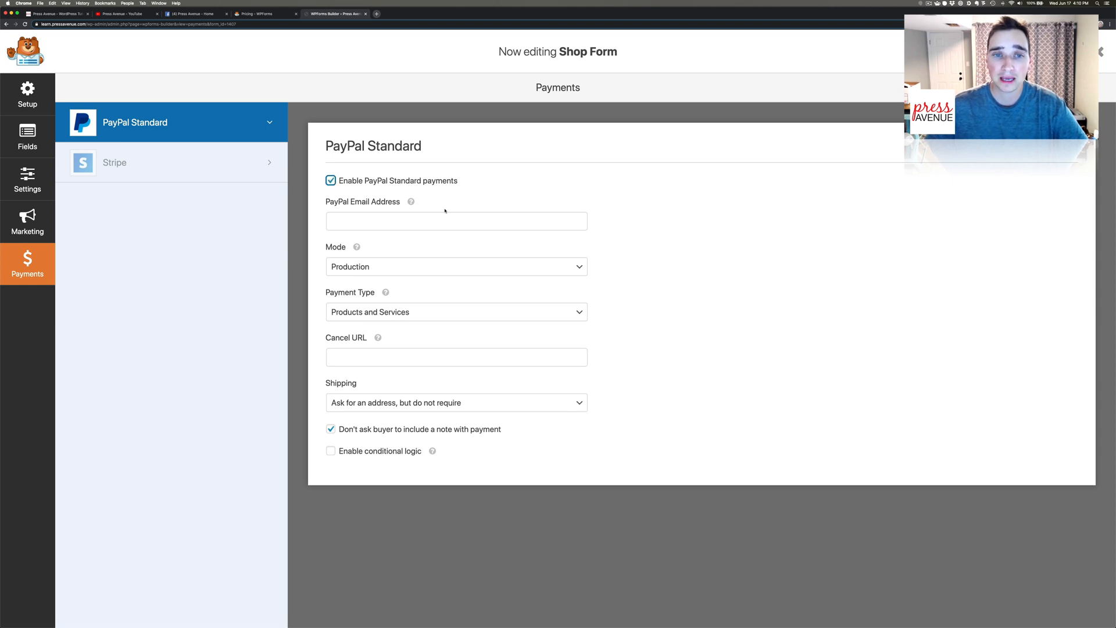
click(456, 221)
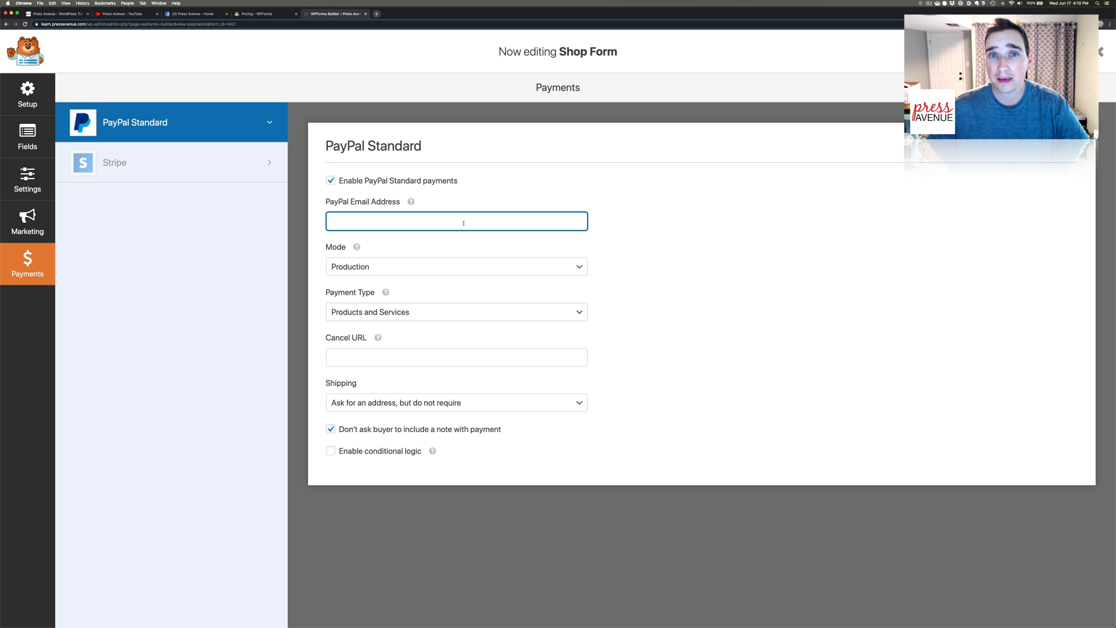
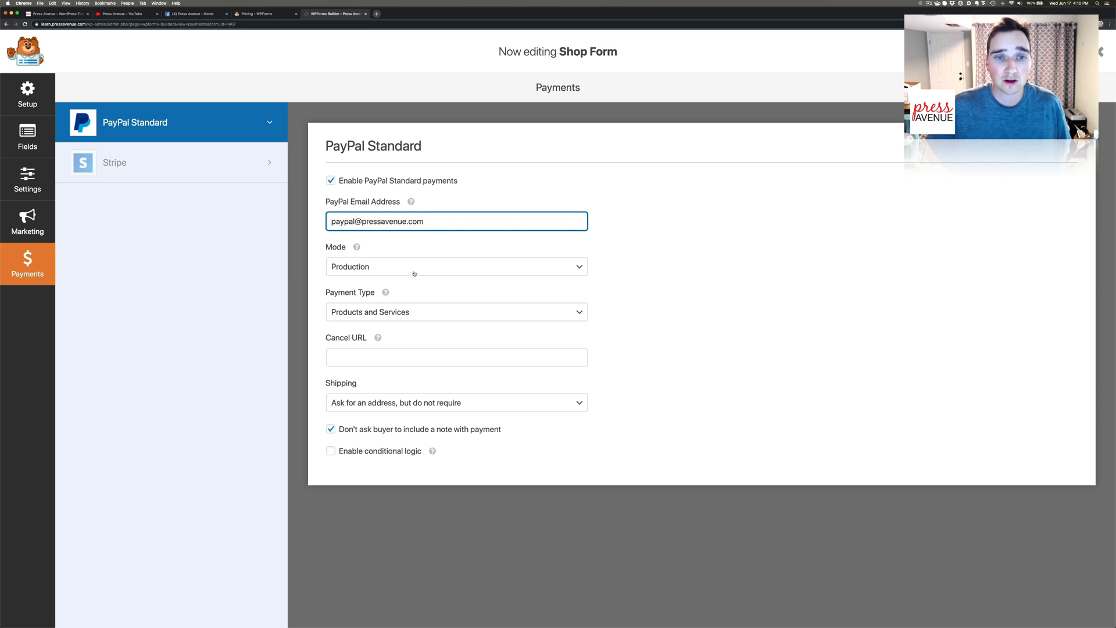
mouse_move(319, 259)
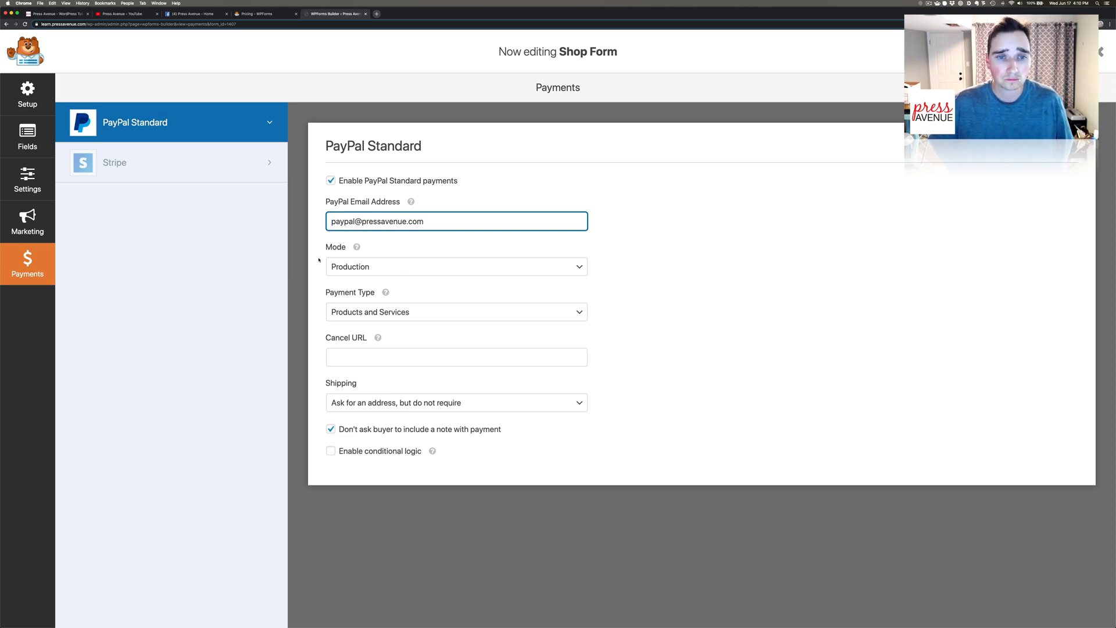
Keep Mode on Production and Payment Type on Products and Services
click(455, 267)
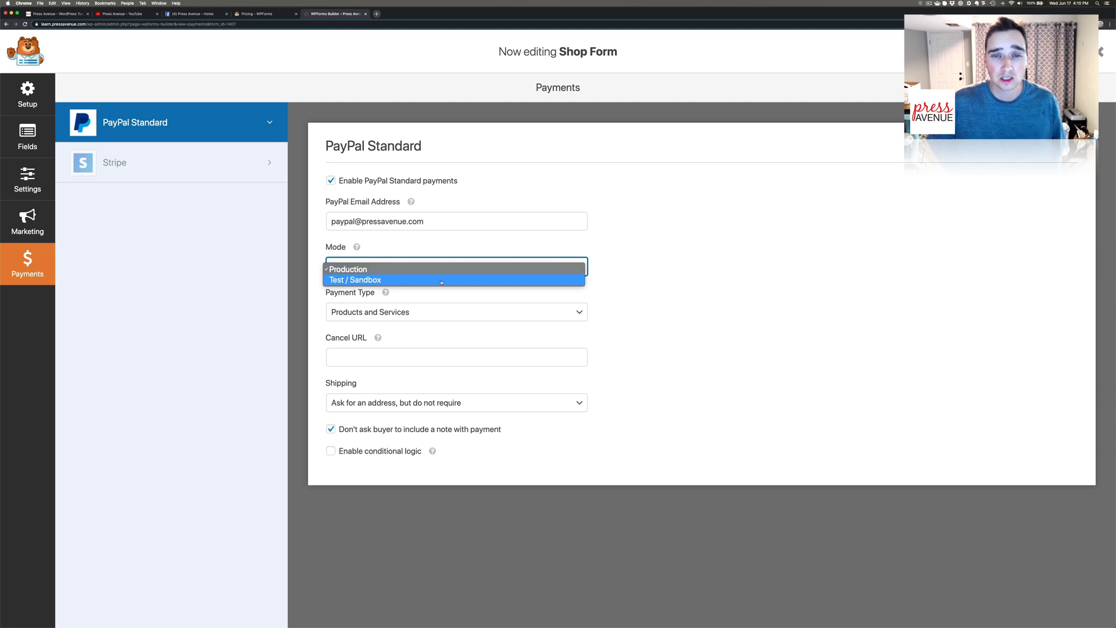
click(347, 268)
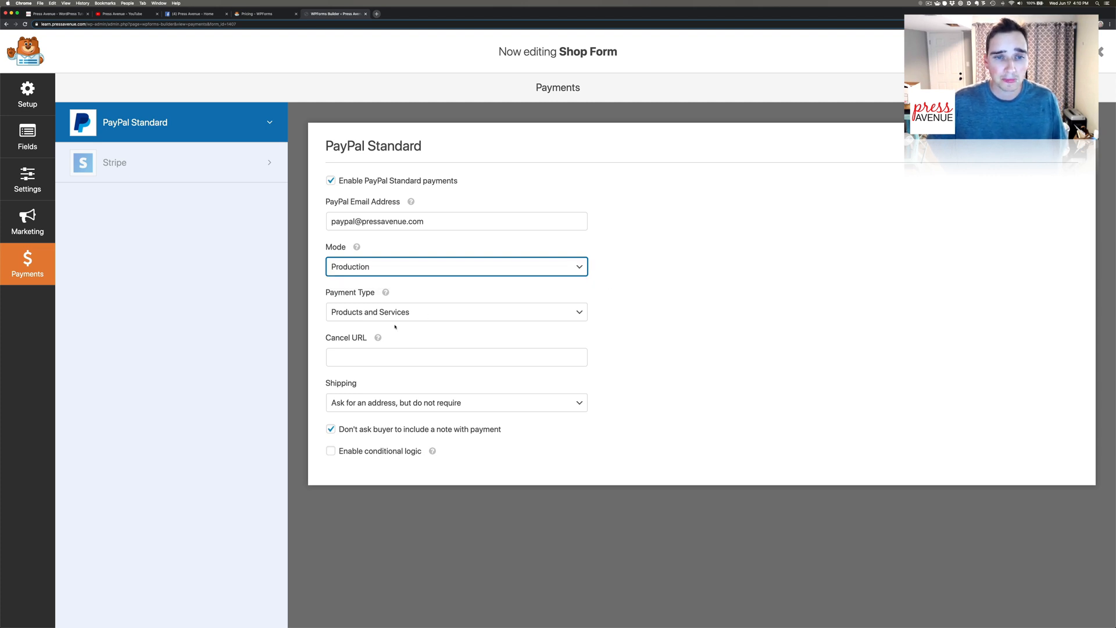
click(456, 311)
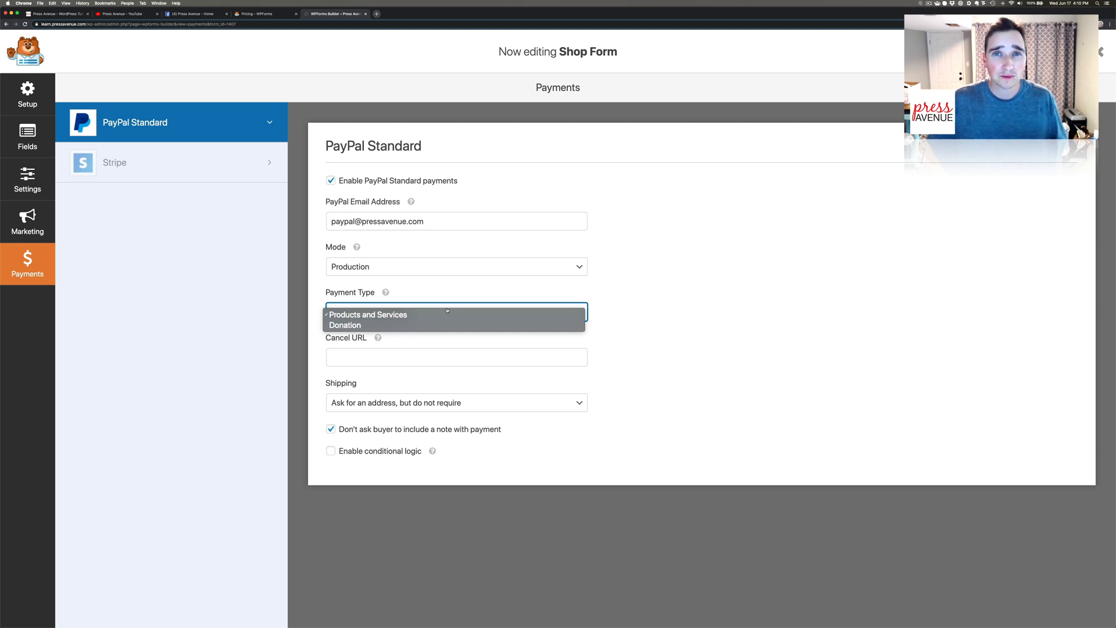
click(368, 314)
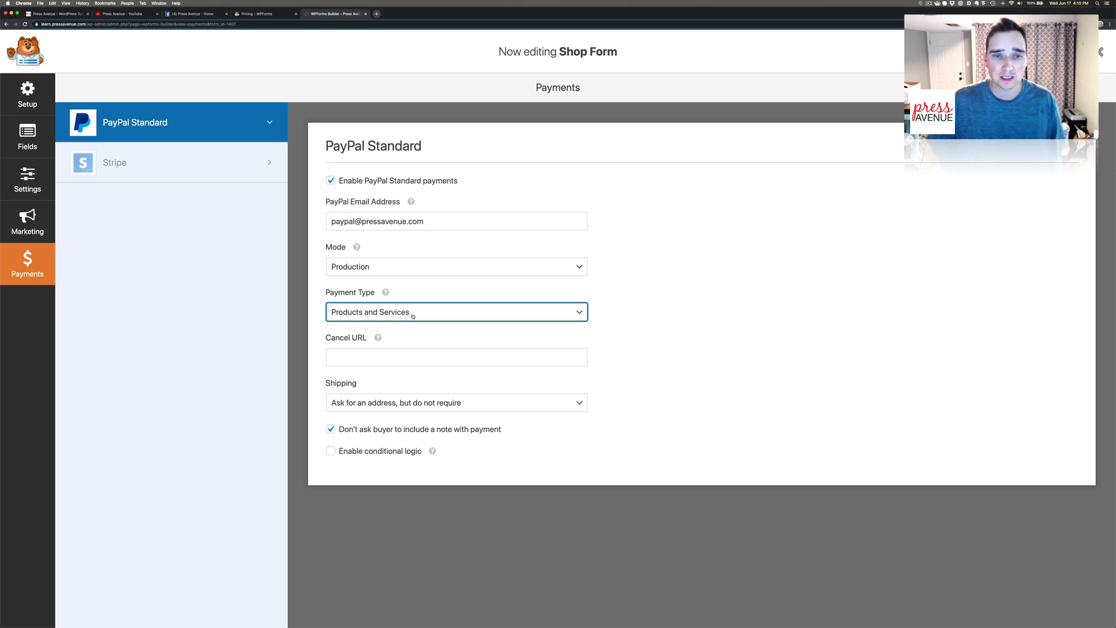
click(456, 357)
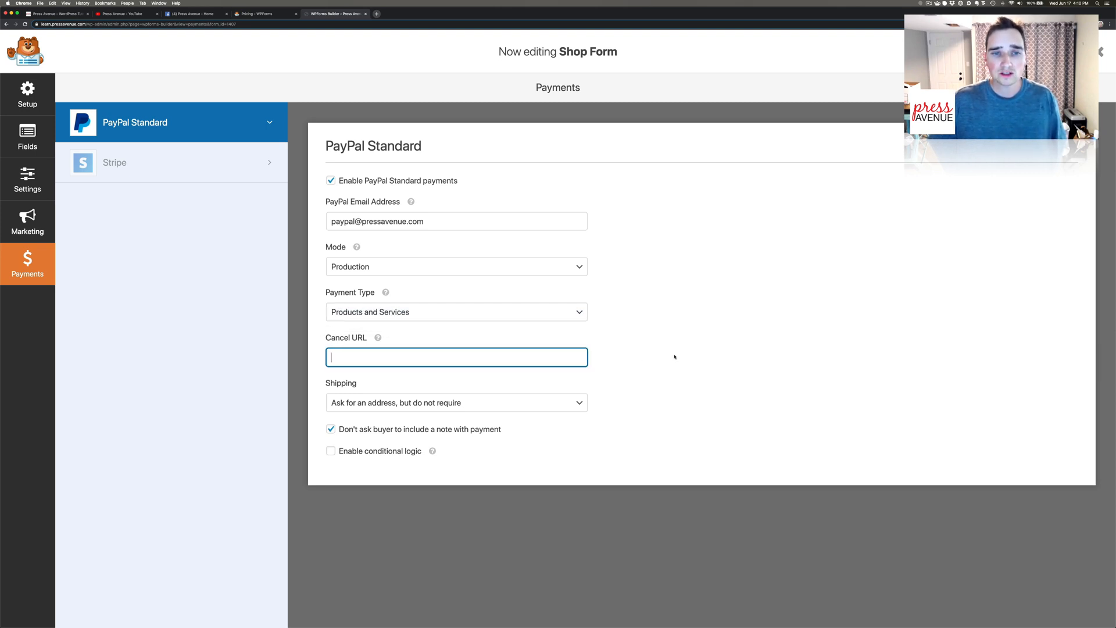
mouse_move(621, 358)
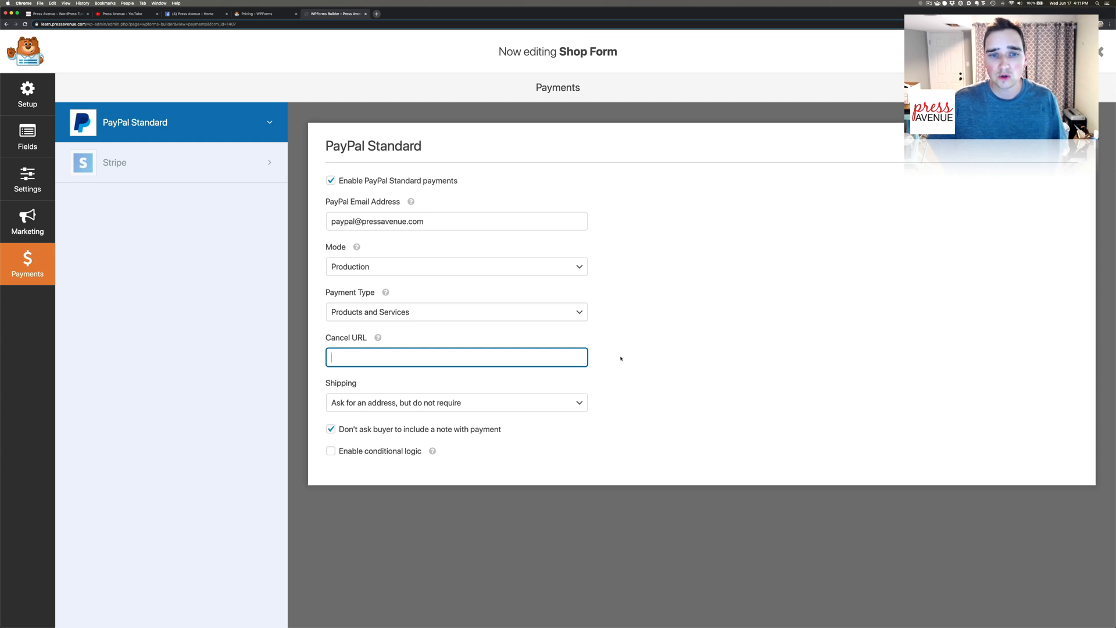
mouse_move(675, 346)
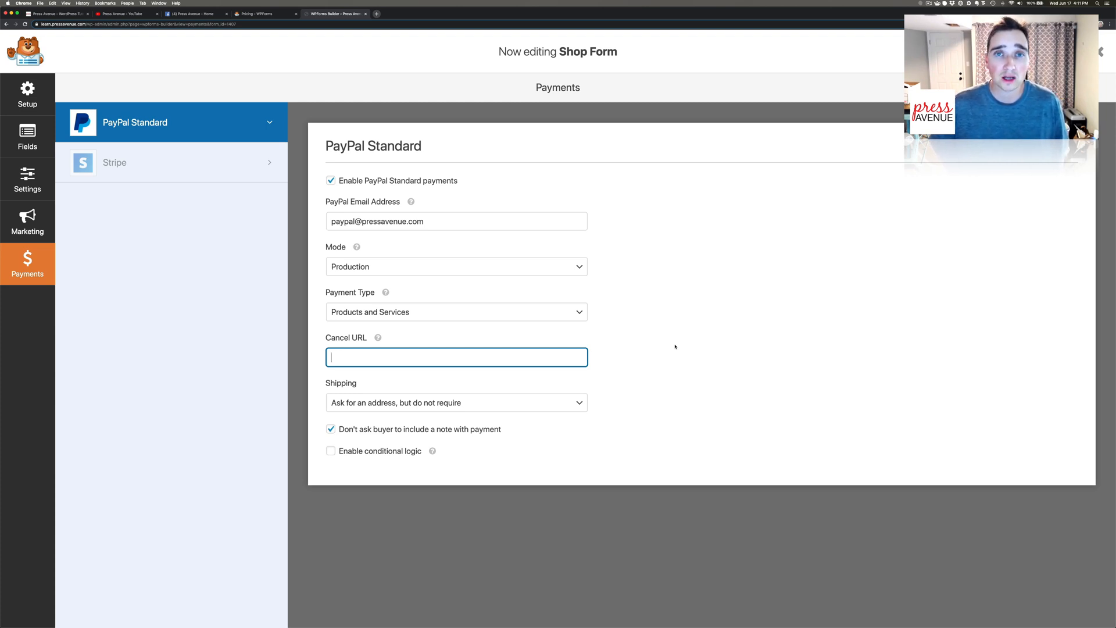
mouse_move(607, 354)
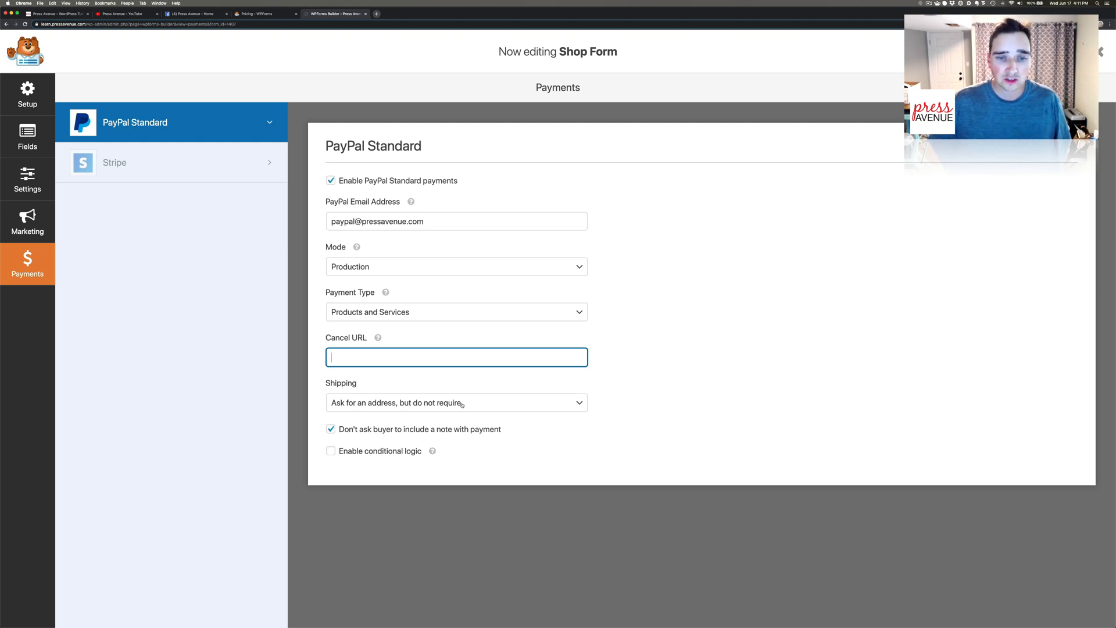
Set PayPal Standard's Shipping option to 'Don't ask for an address'
click(456, 403)
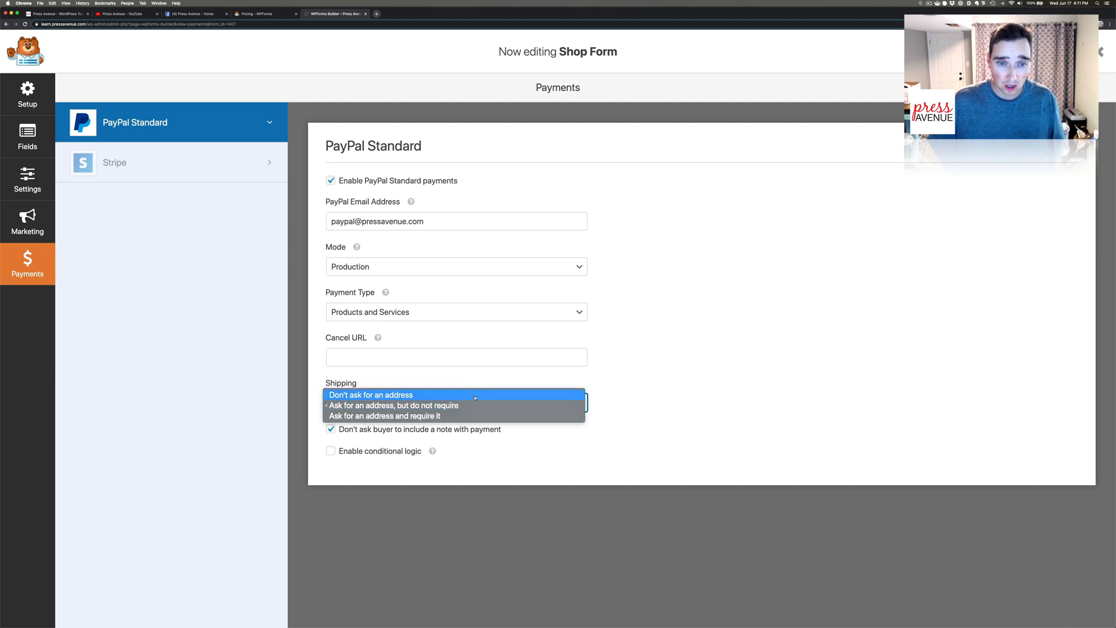
click(370, 395)
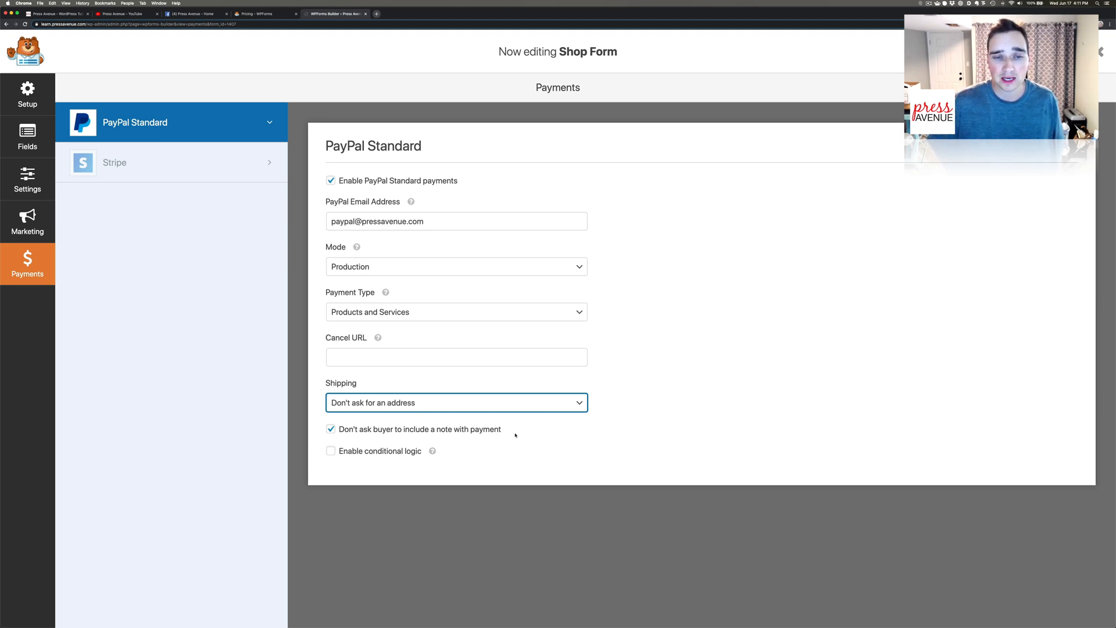
mouse_move(526, 436)
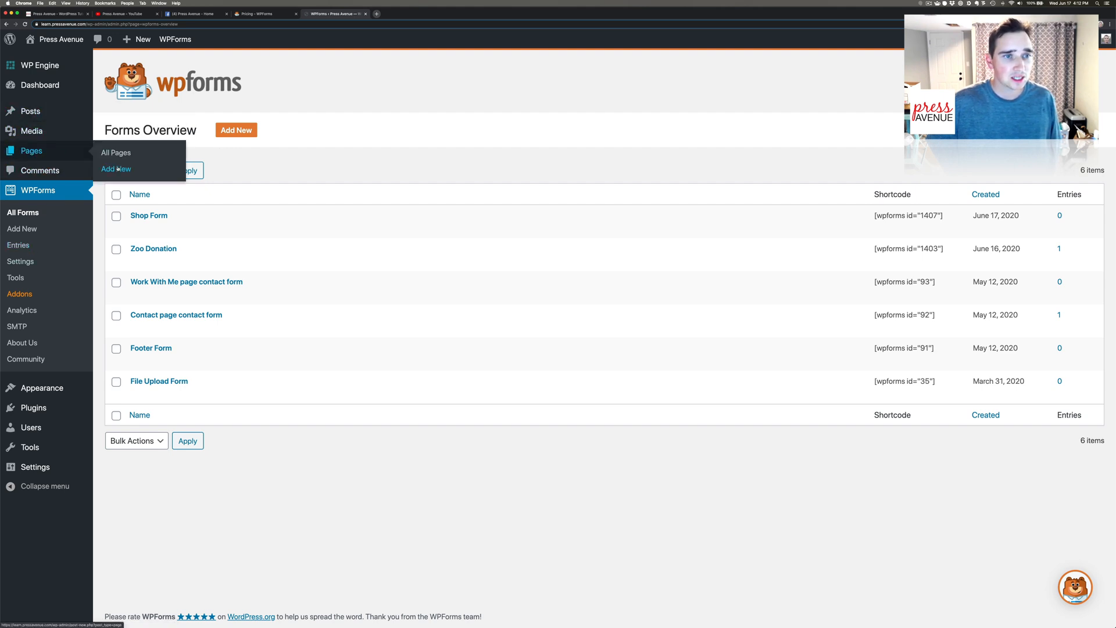
Create a new page titled 'Food Truck PayPal Demo'
click(115, 169)
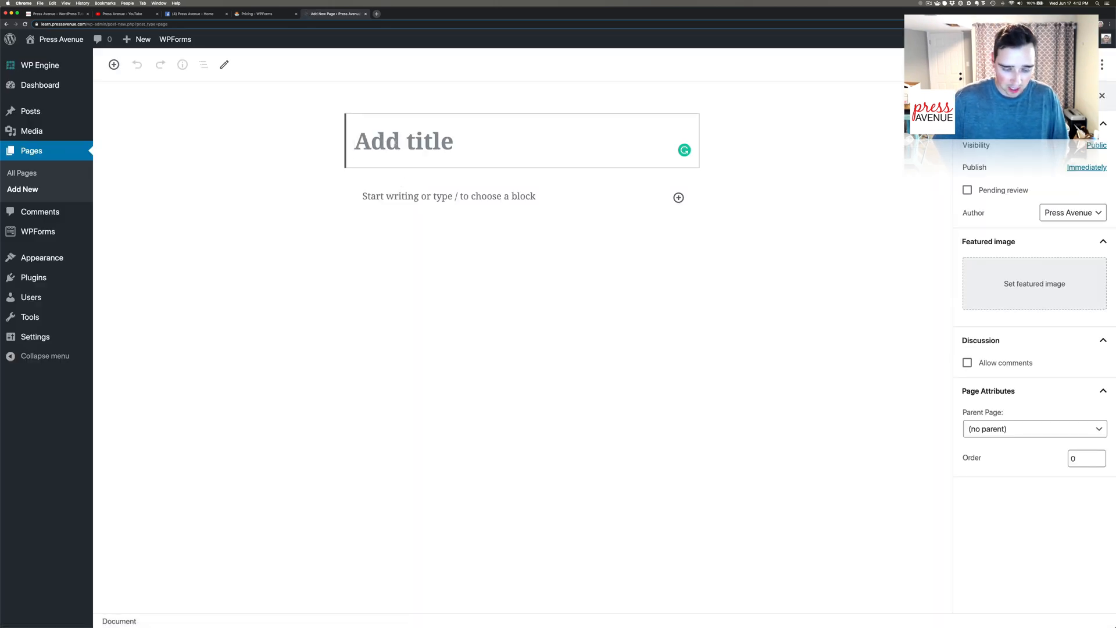
text(Food Truck)
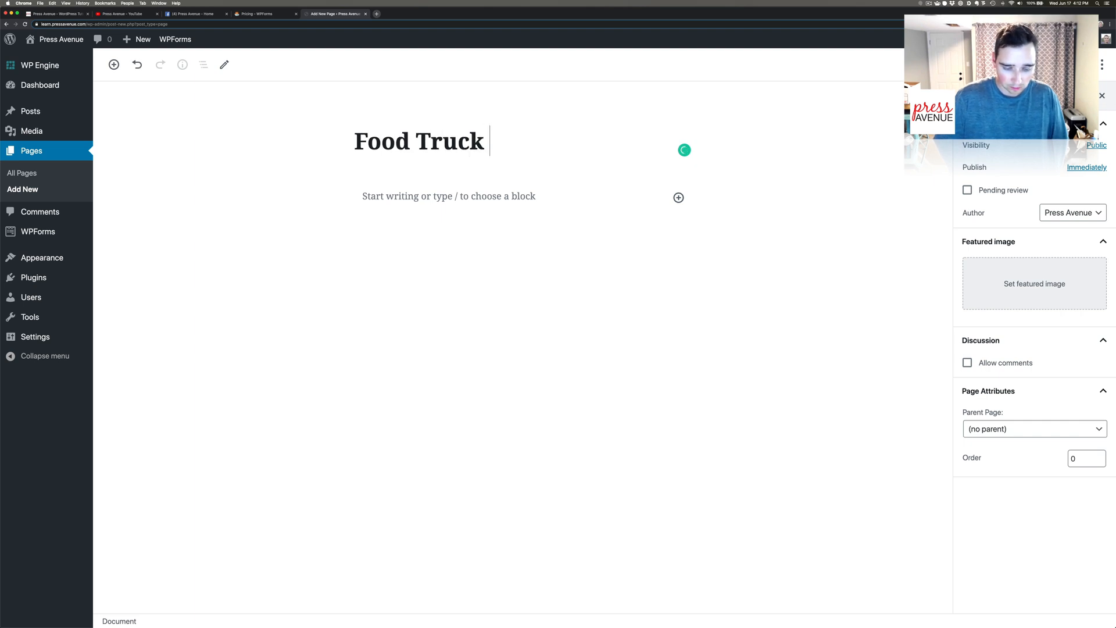
text(Test)
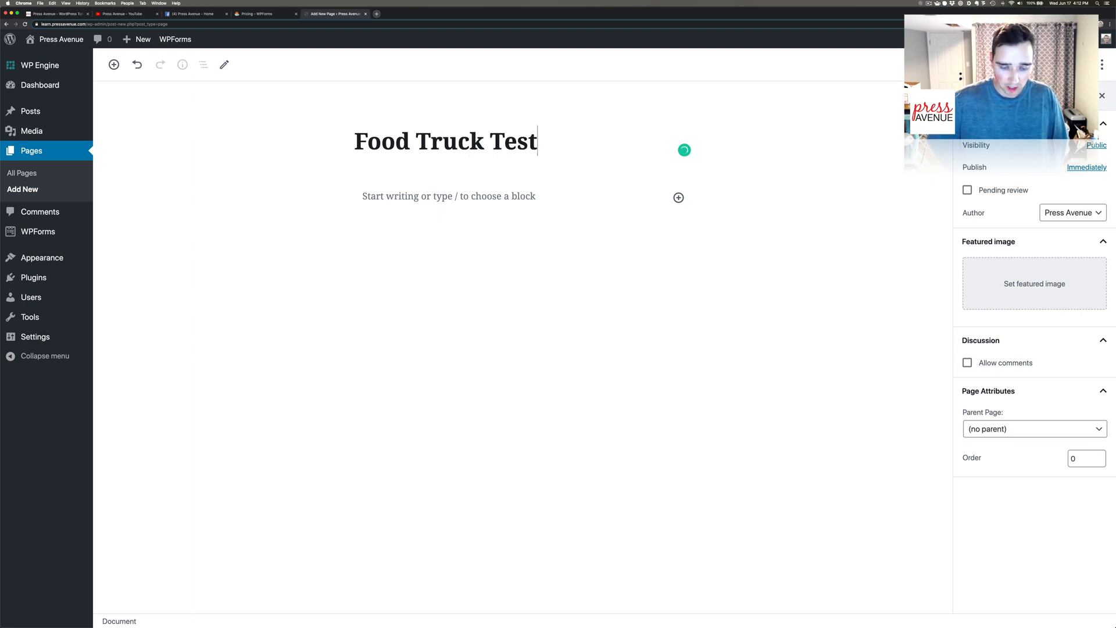
text(PayP)
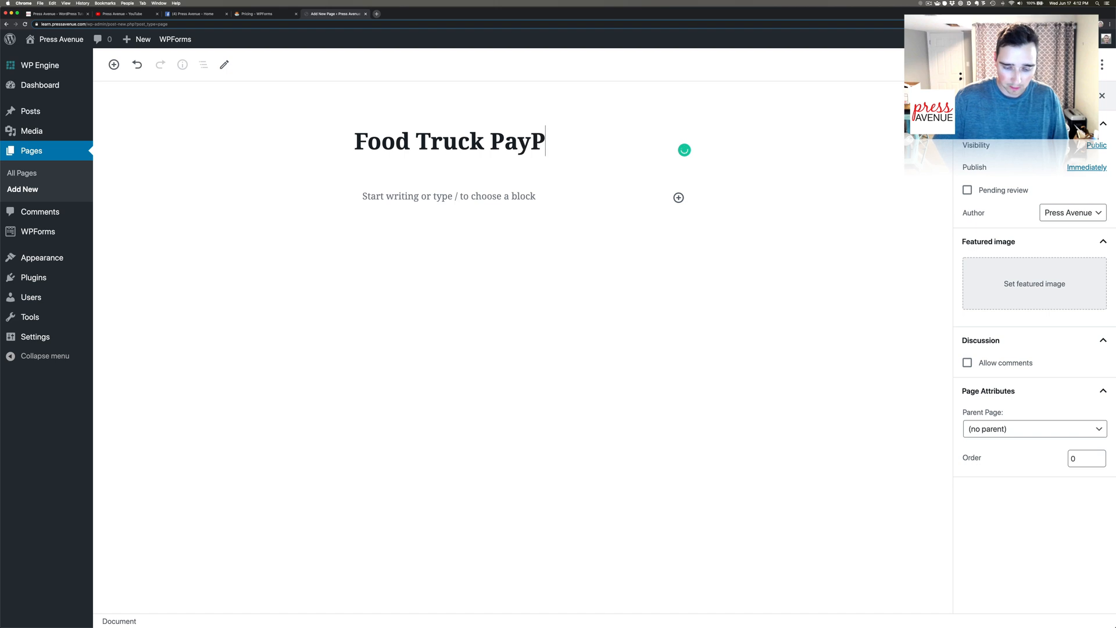
text(al Demo)
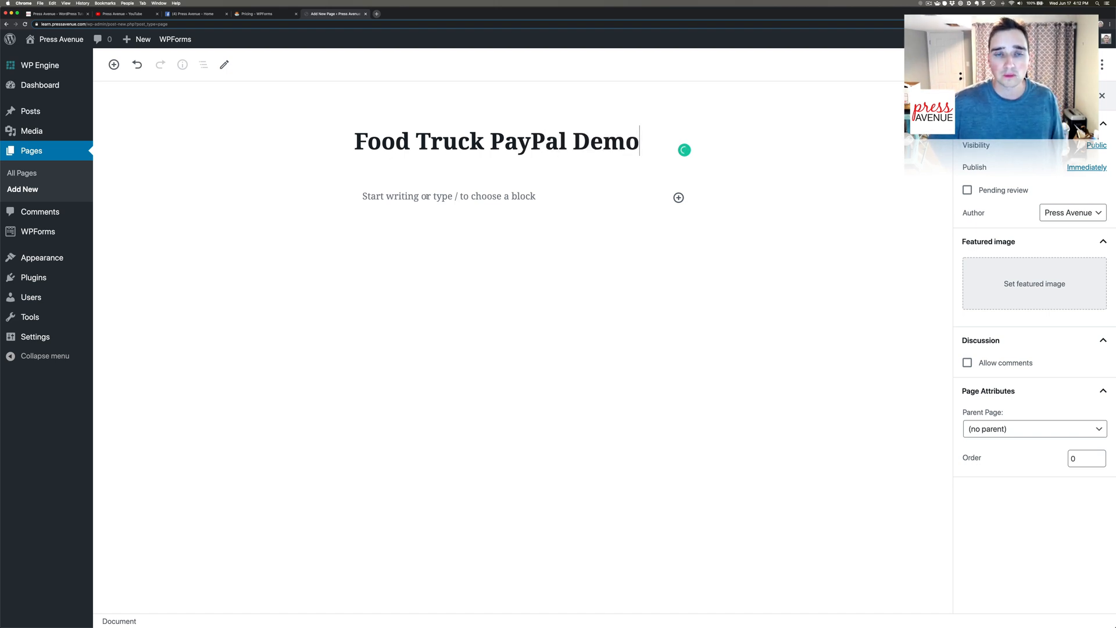
Start the page's first content block and bring up the block inserter list
click(449, 197)
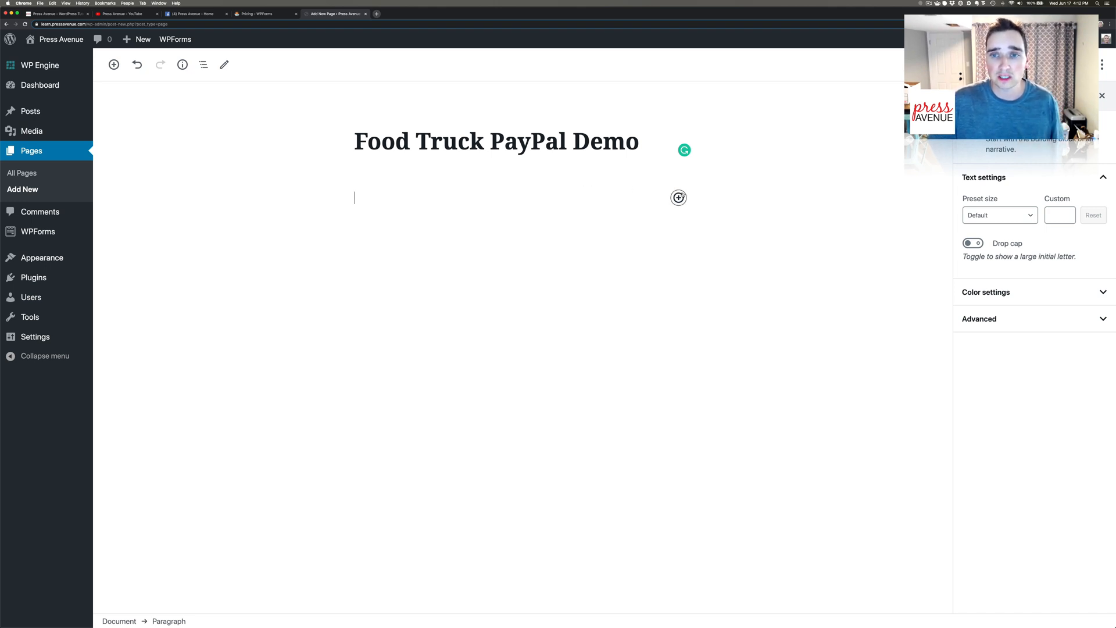
click(678, 198)
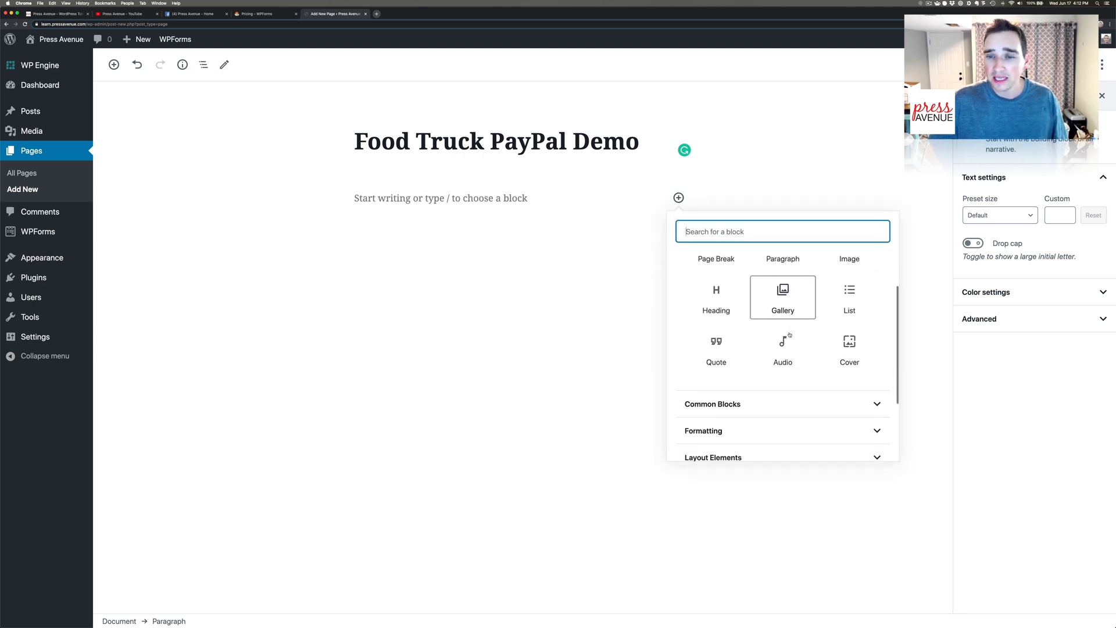
scroll(down, 3)
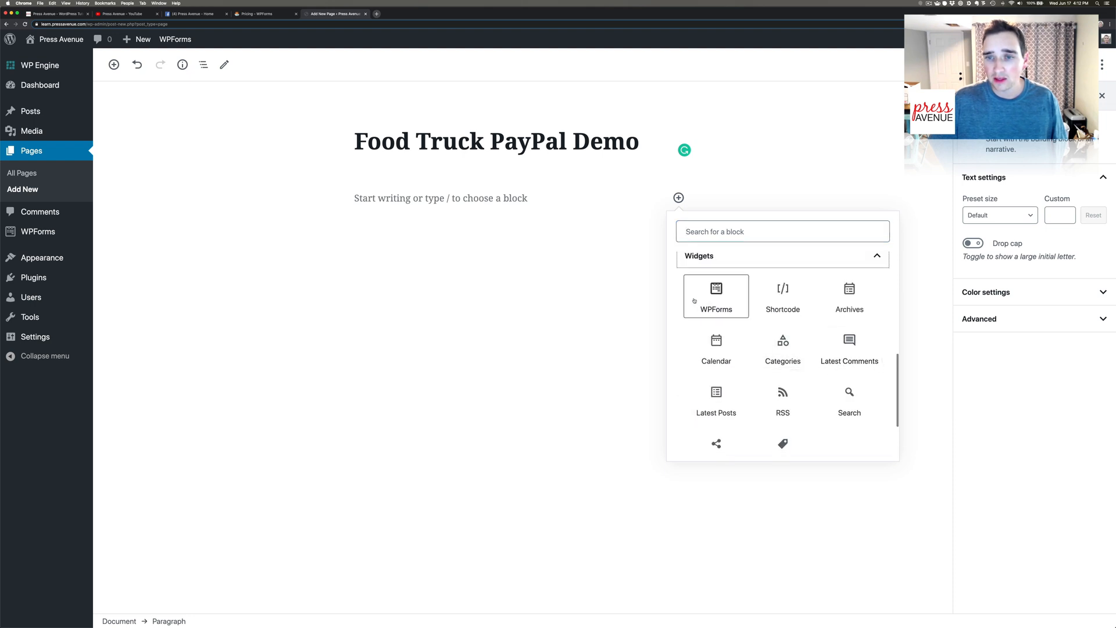
Search the block inserter for 'wp' and add the WPForms block to the page
scroll(up, 3)
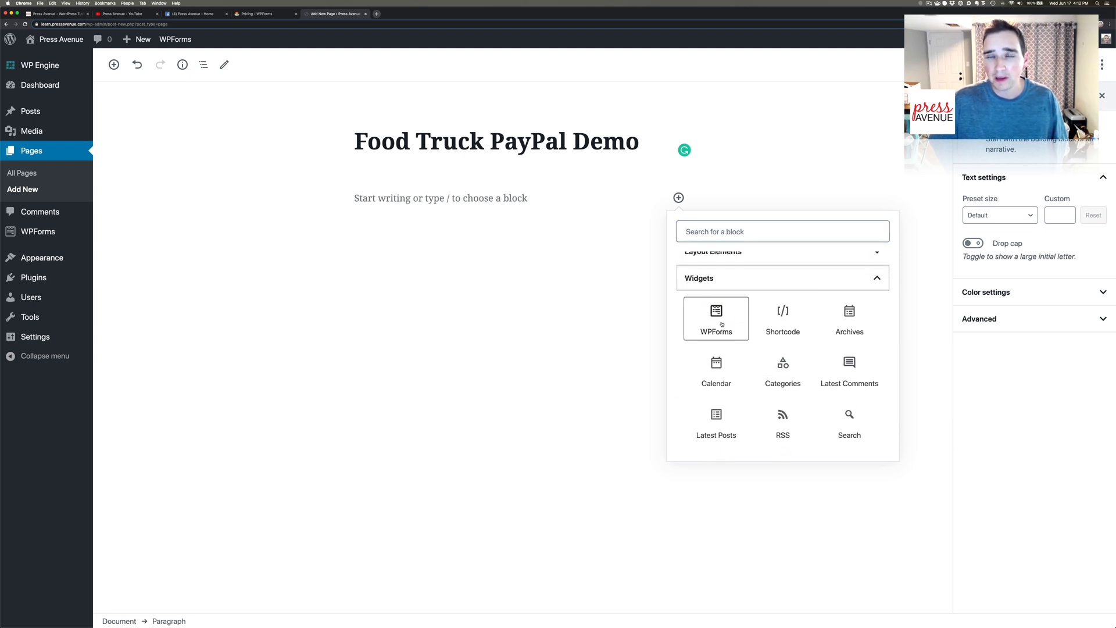
click(781, 230)
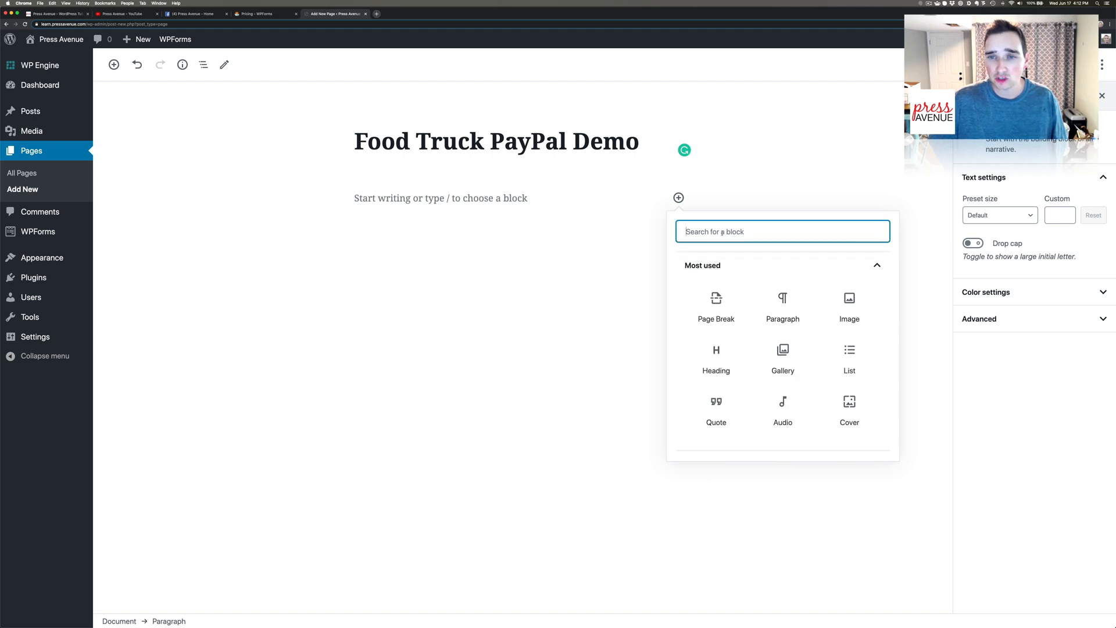
text(wp)
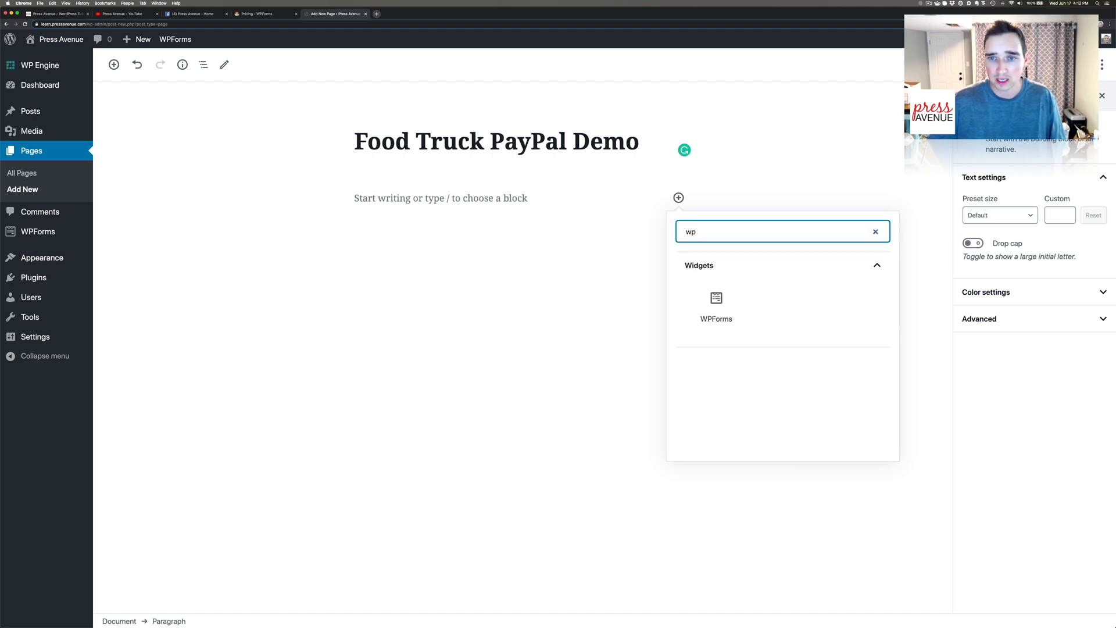
click(717, 298)
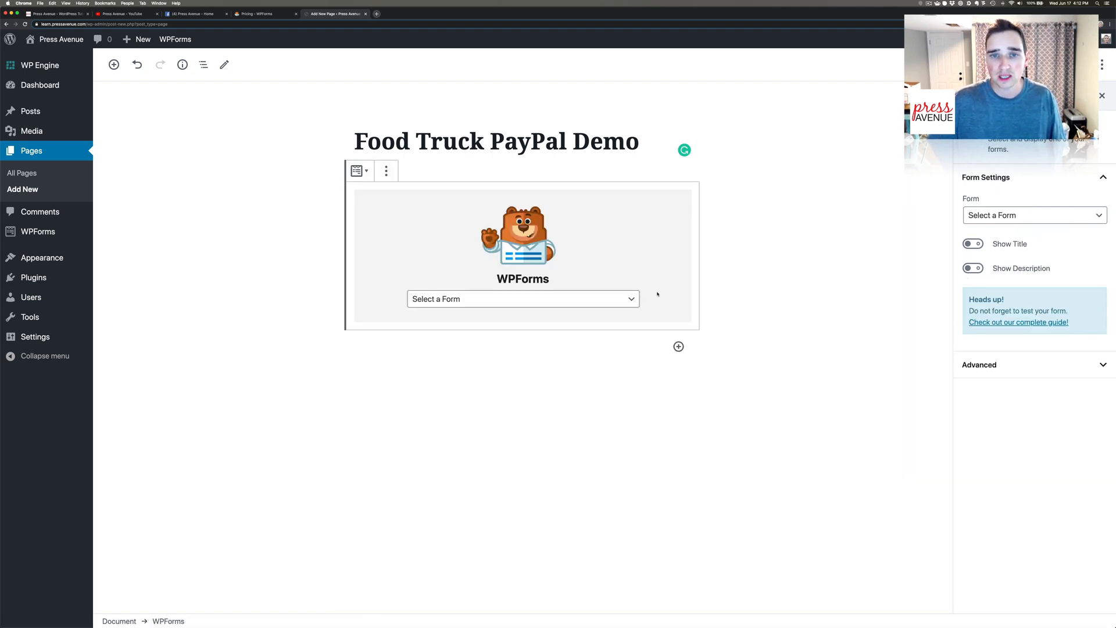
mouse_move(563, 230)
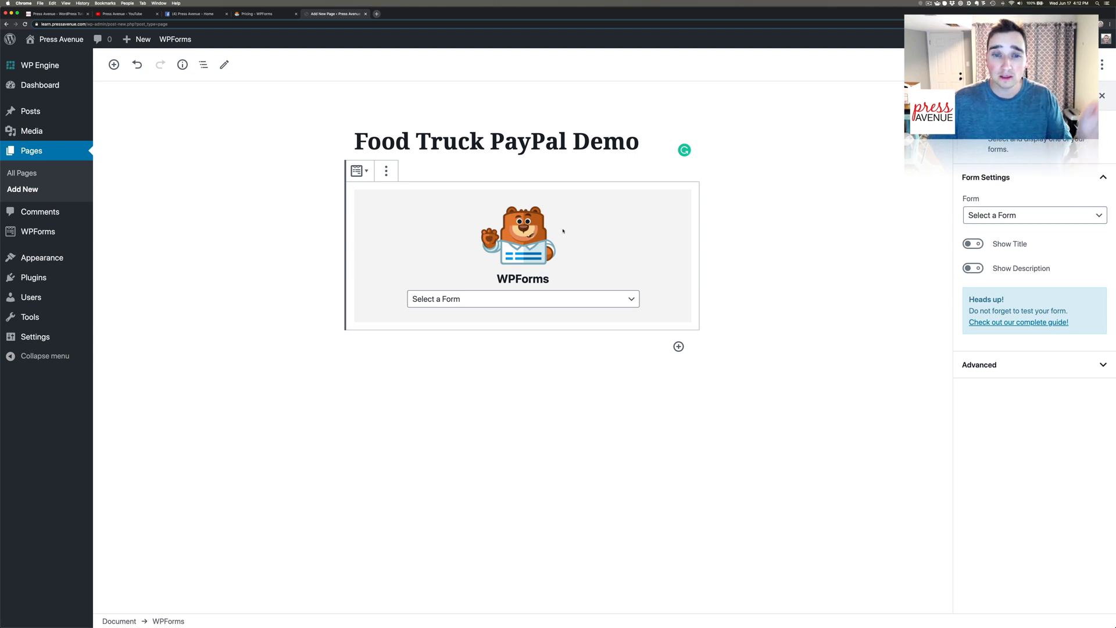
Choose Shop Form in the WPForms block and review its embedded preview
click(523, 299)
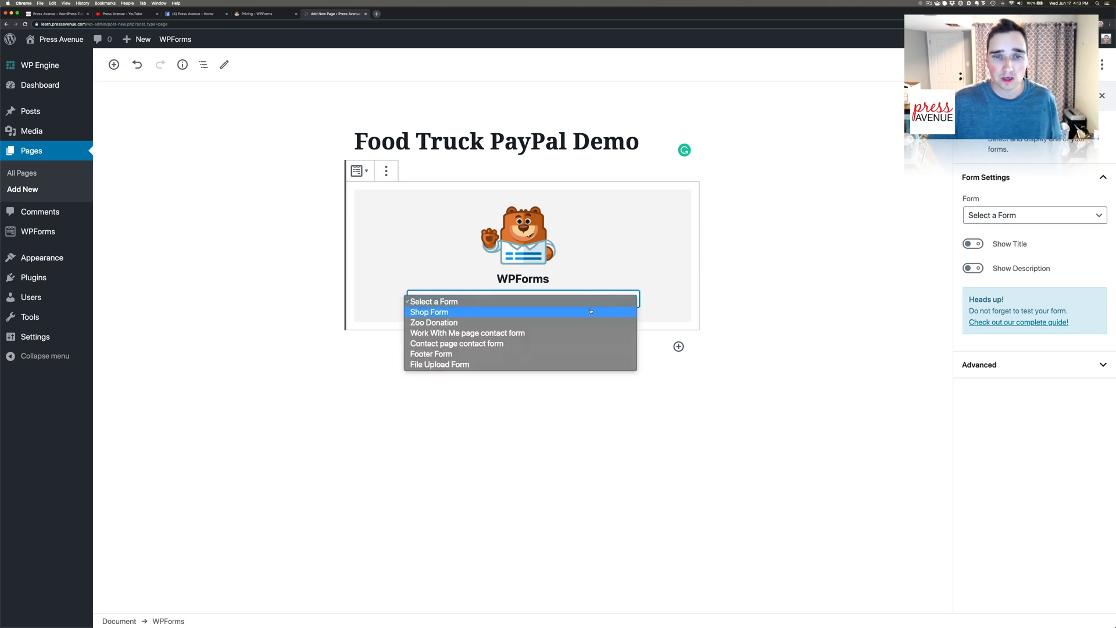
click(429, 312)
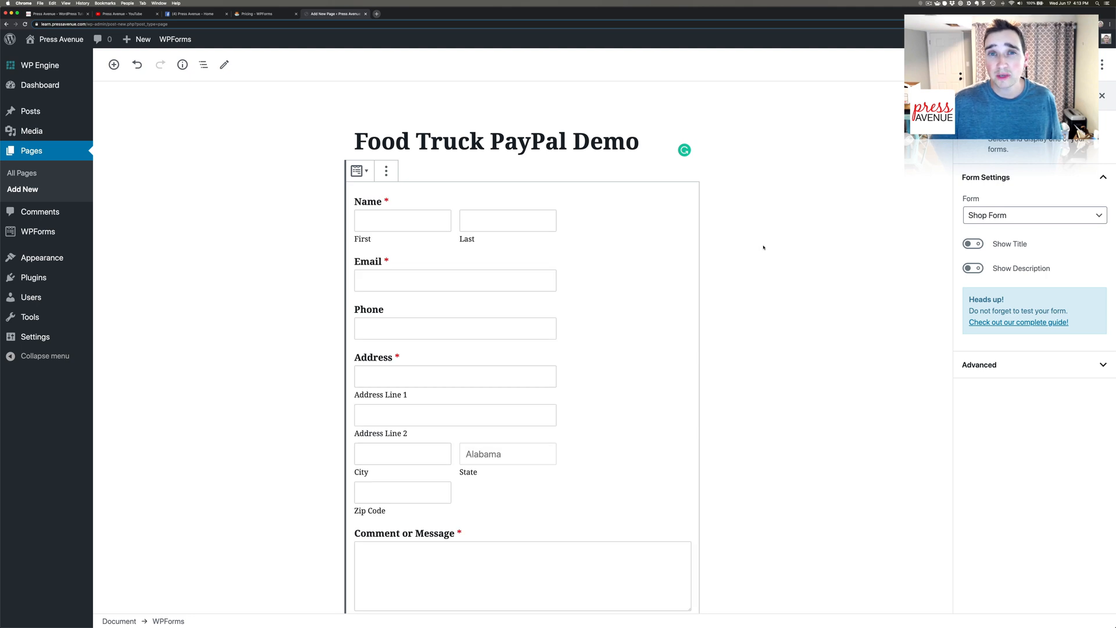
scroll(up, 3)
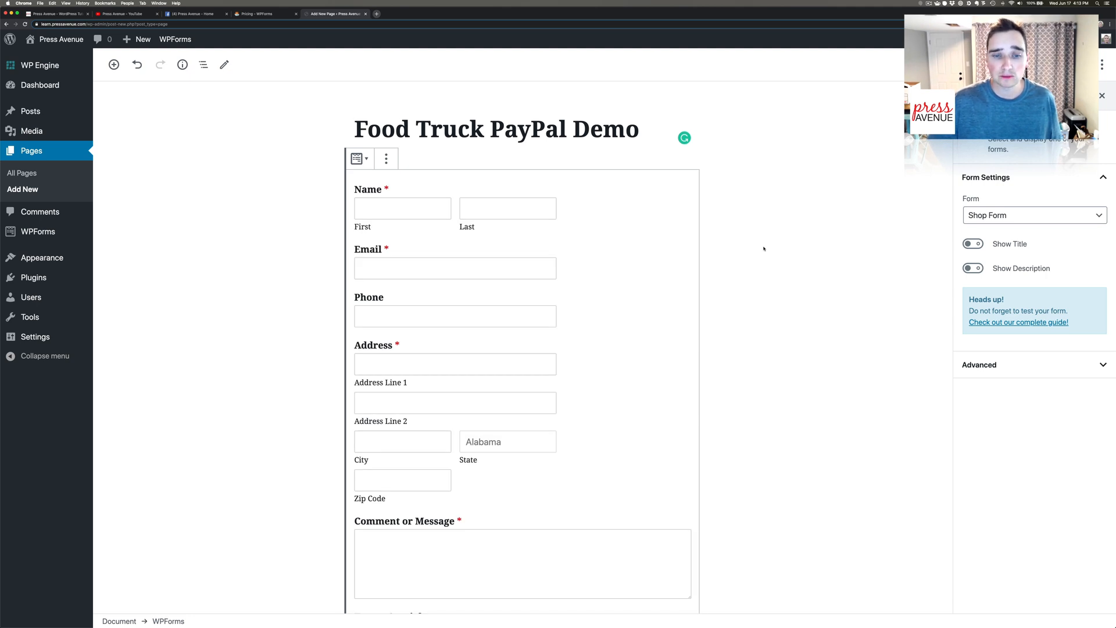
scroll(down, 3)
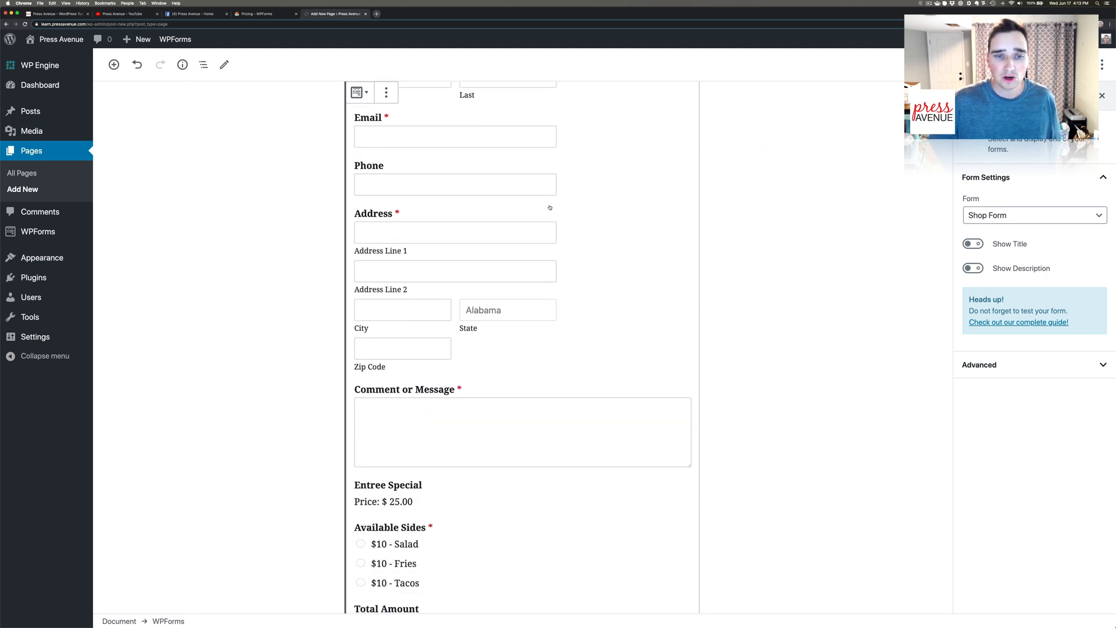
scroll(down, 3)
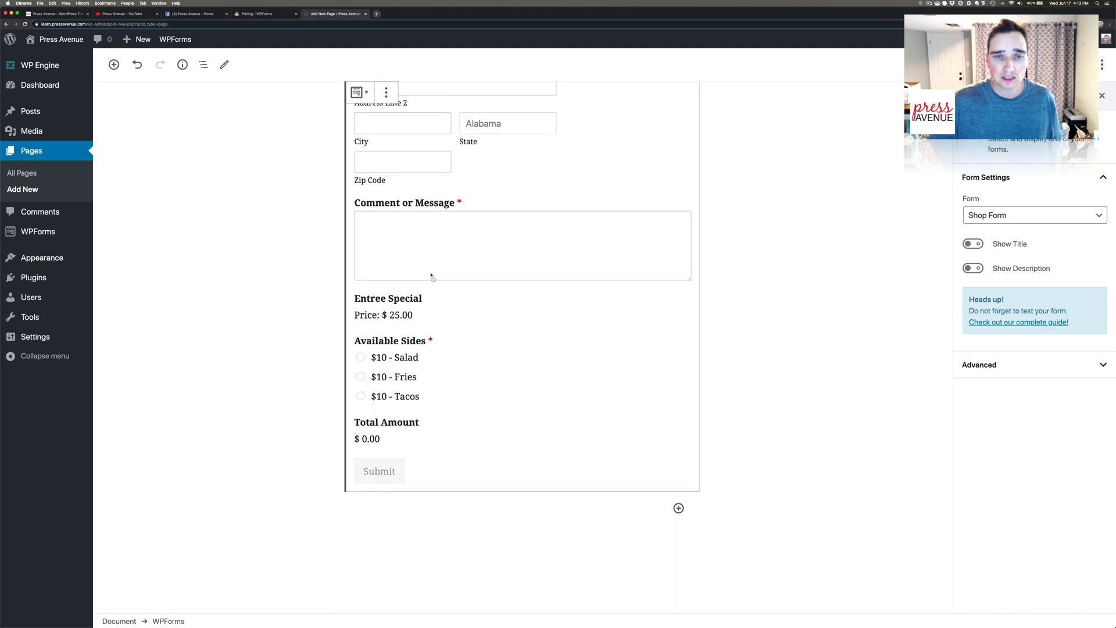
scroll(down, 3)
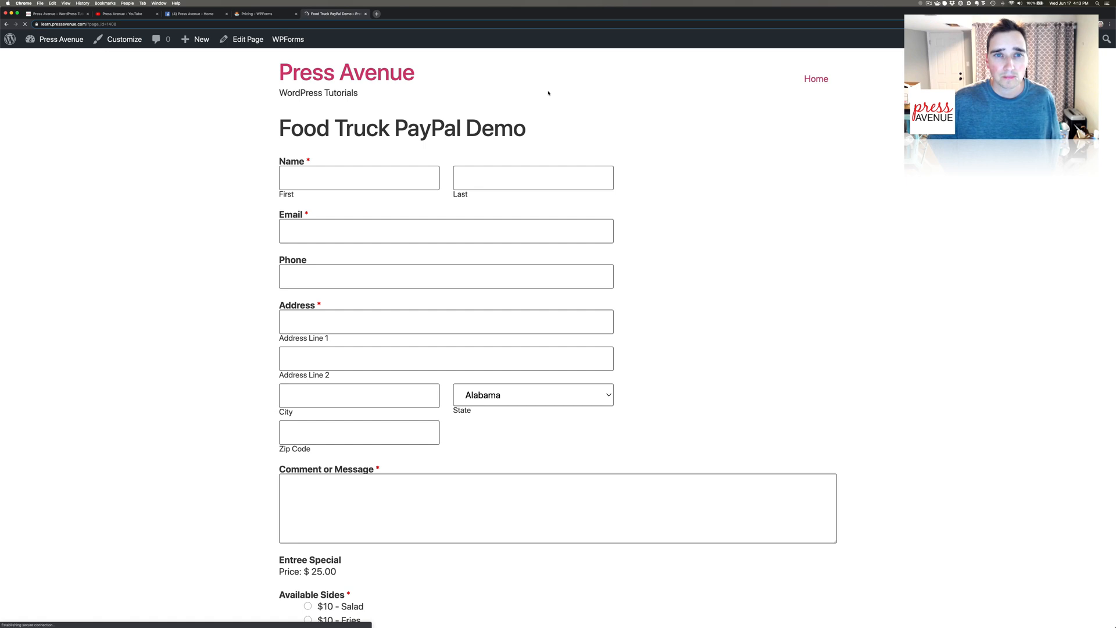
text(John)
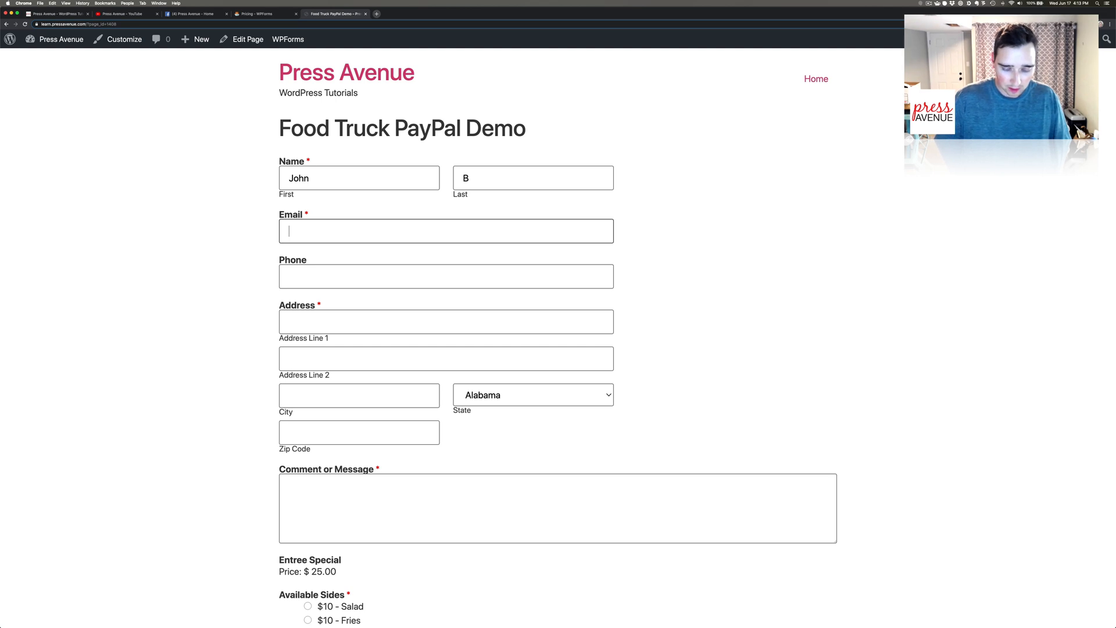
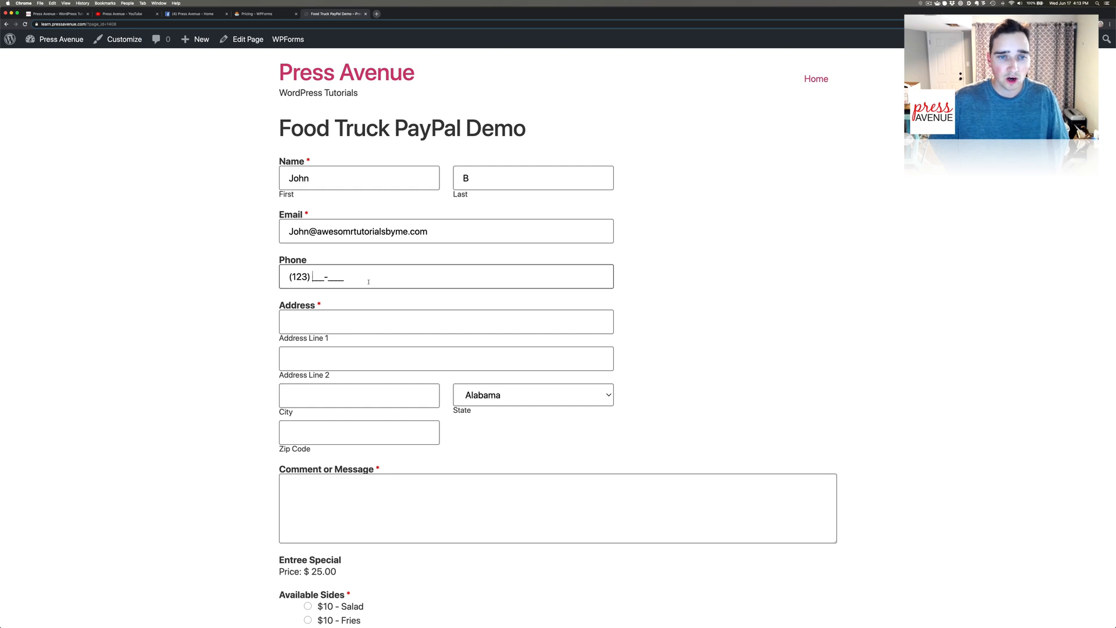
text(123-1231)
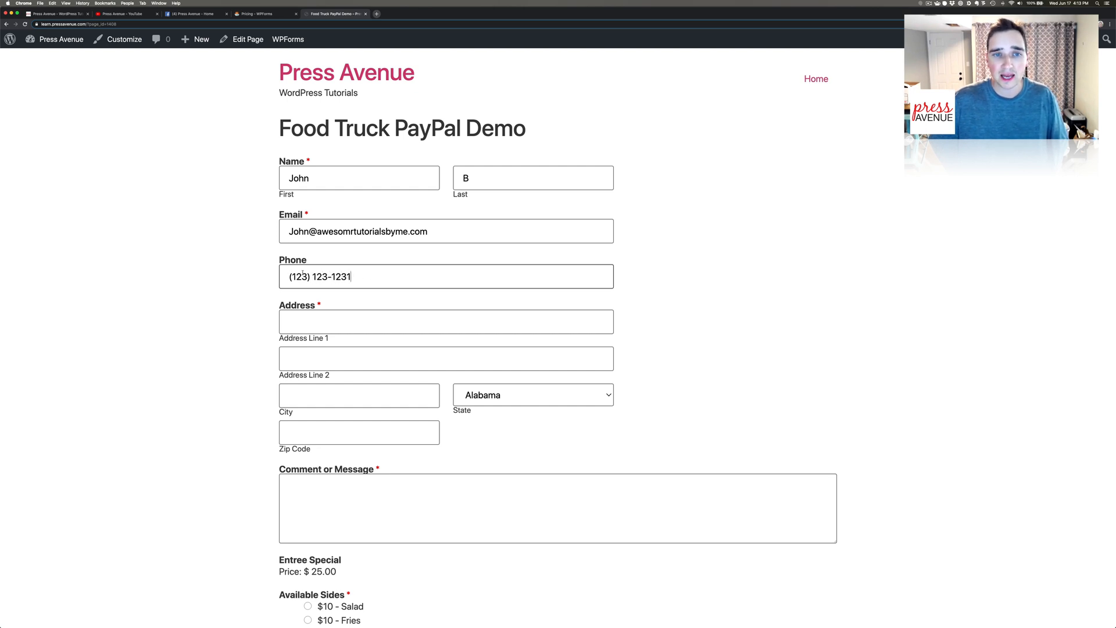
Enter the address 'PO Food Truck Way', city Colorado and zip 12312-3
click(445, 321)
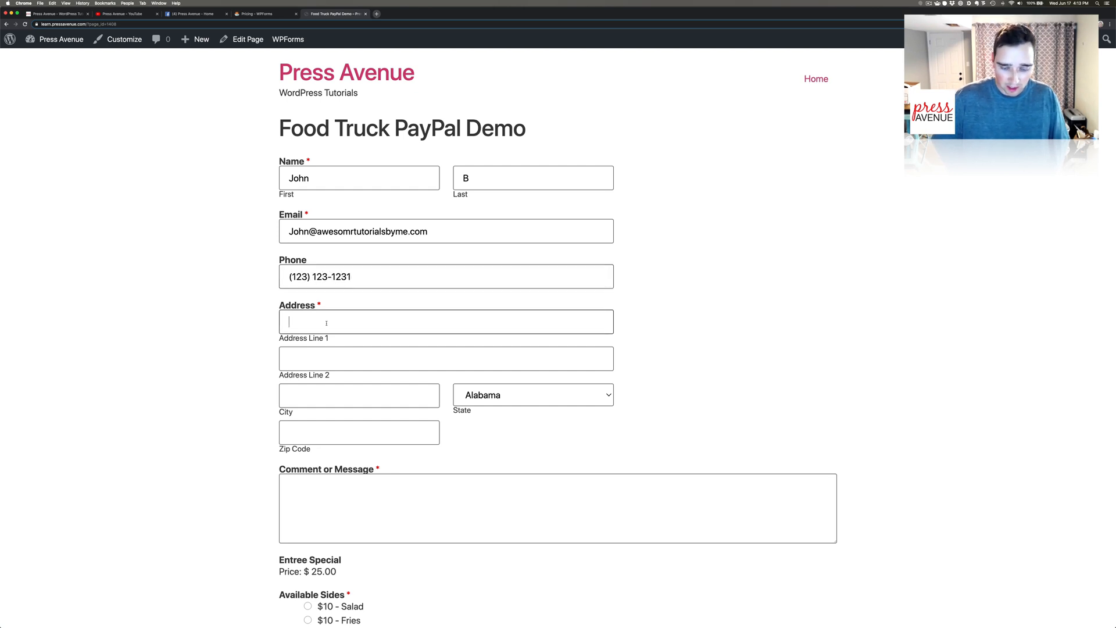
text(PO)
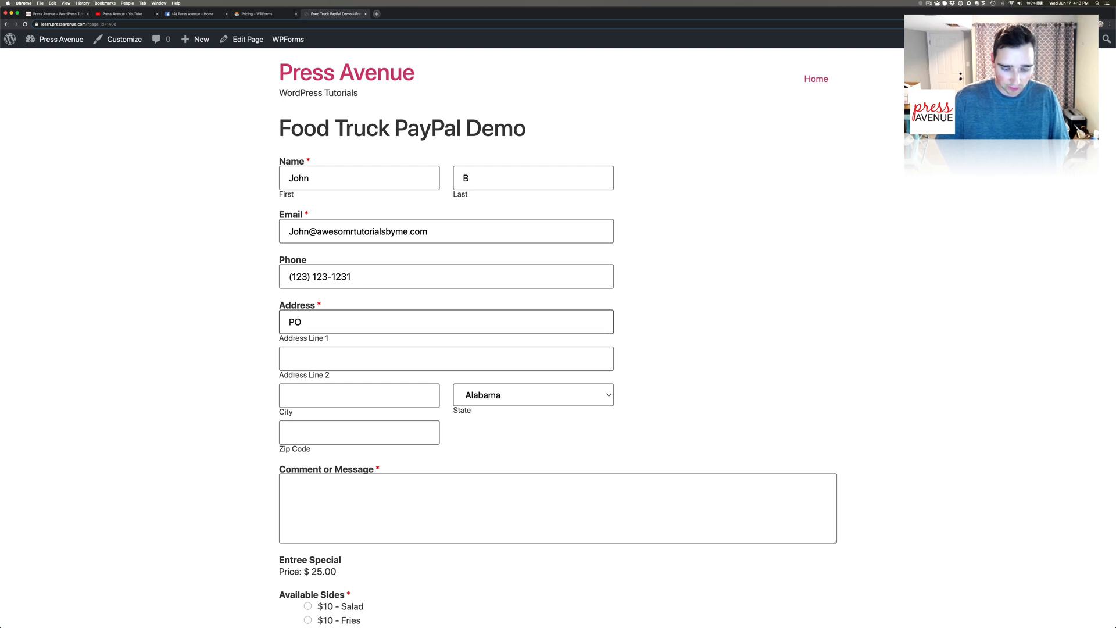
text(Food Truck W)
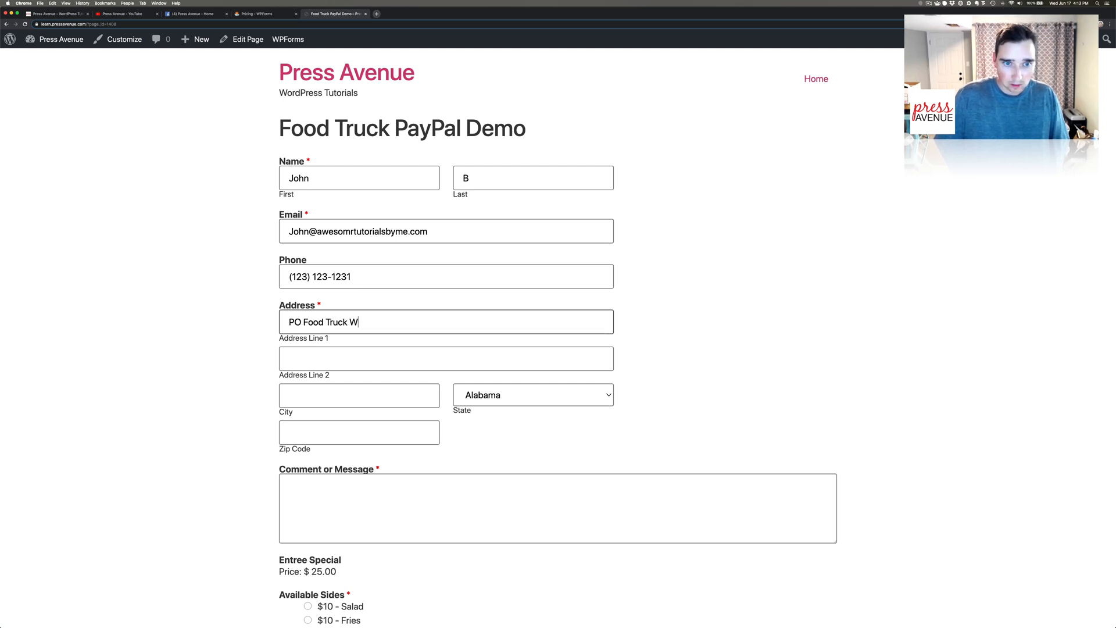
text(ay)
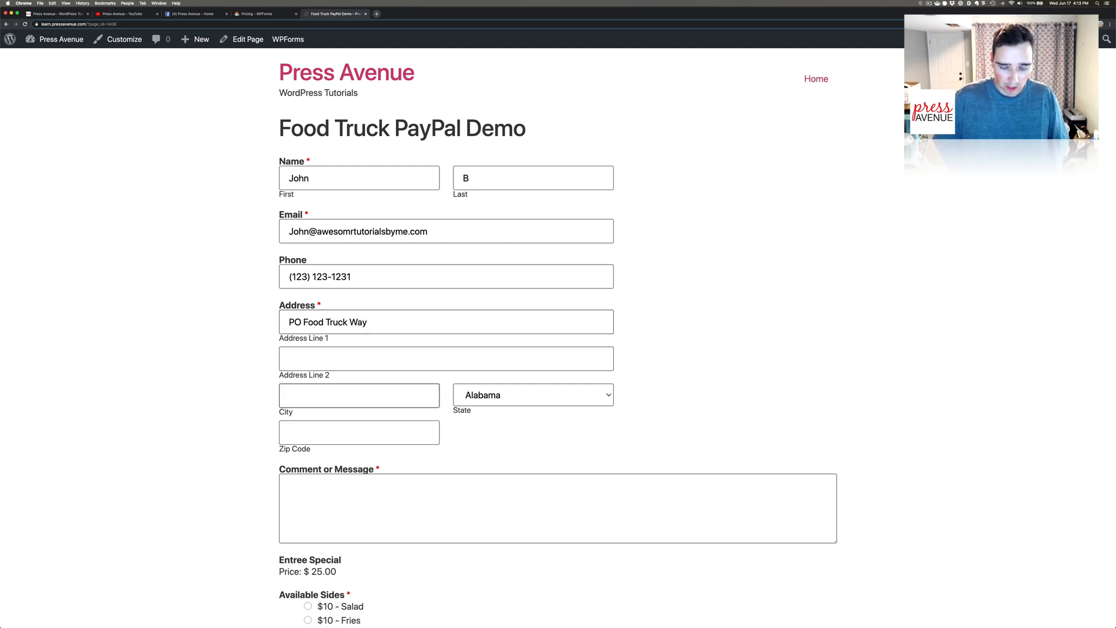
text(Colorado)
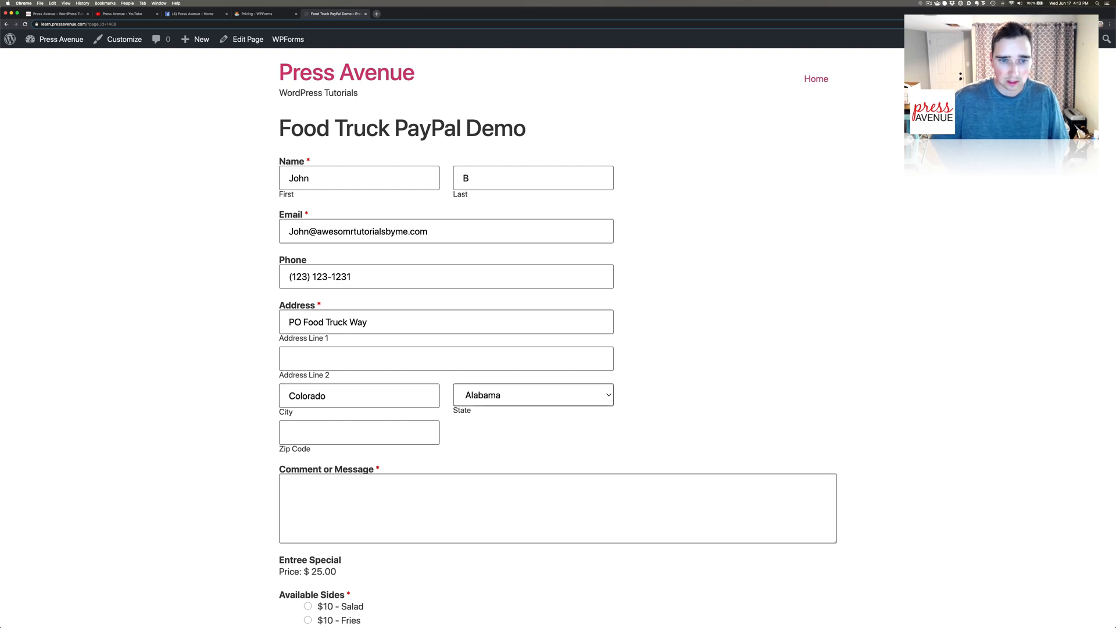
text(12312-3)
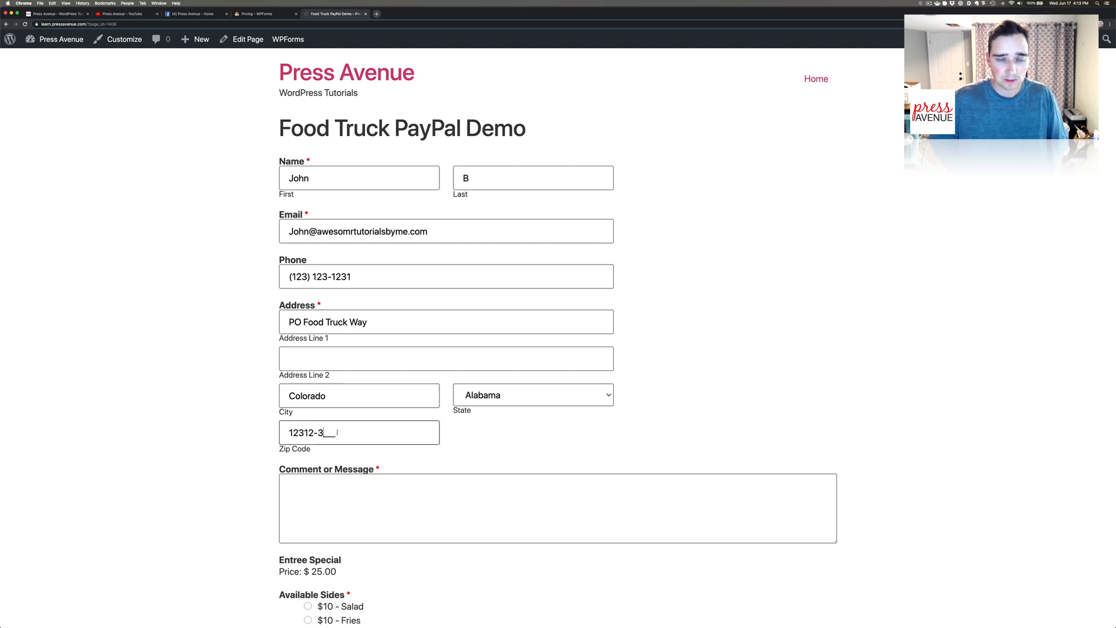
Add the 'Extra na' comment, choose the $10 Fries side for a $35.00 total and submit the order
scroll(down, 3)
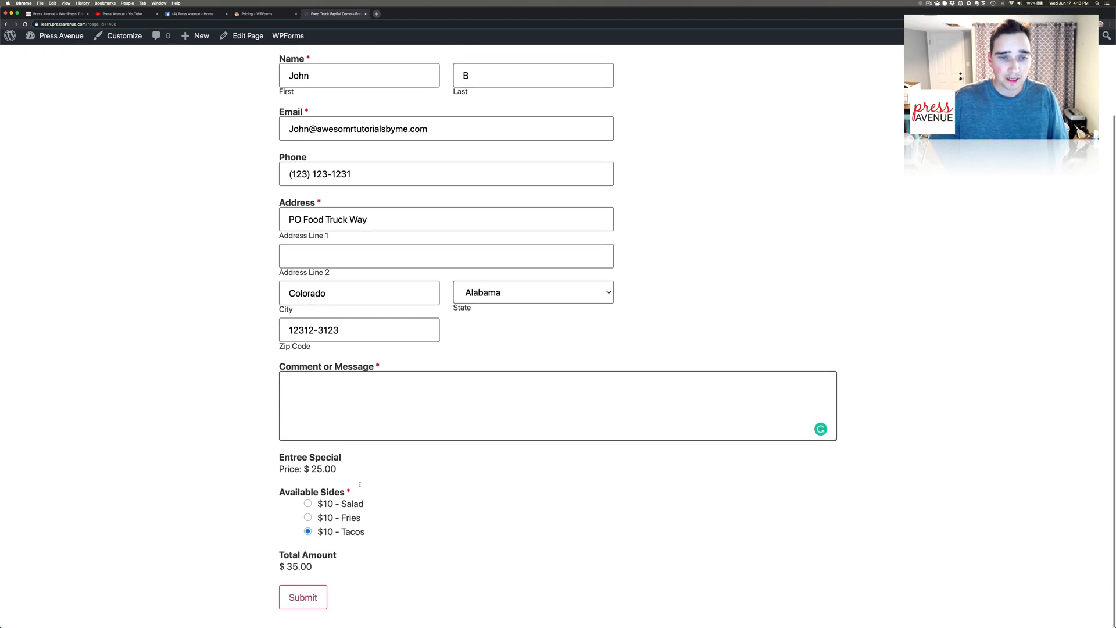
scroll(down, 3)
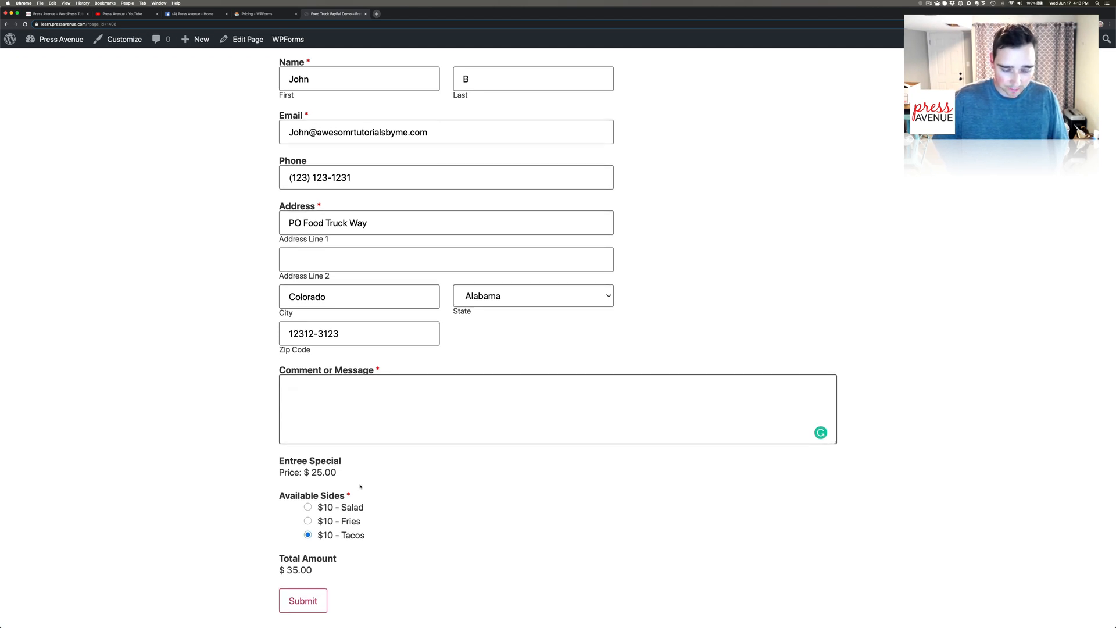
text(Extra napkins)
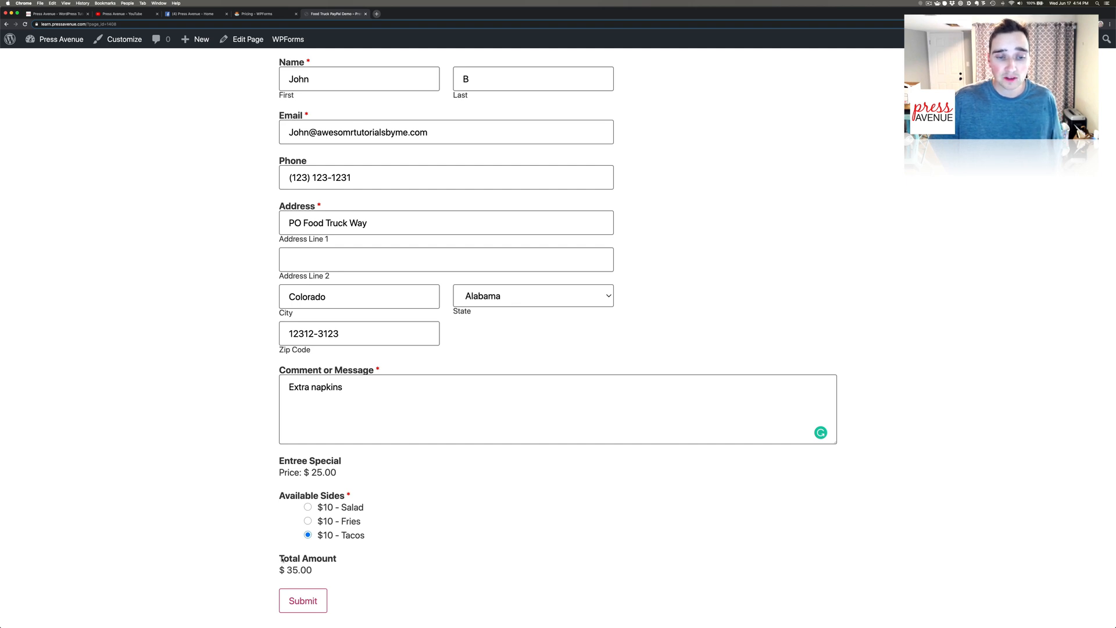
click(307, 521)
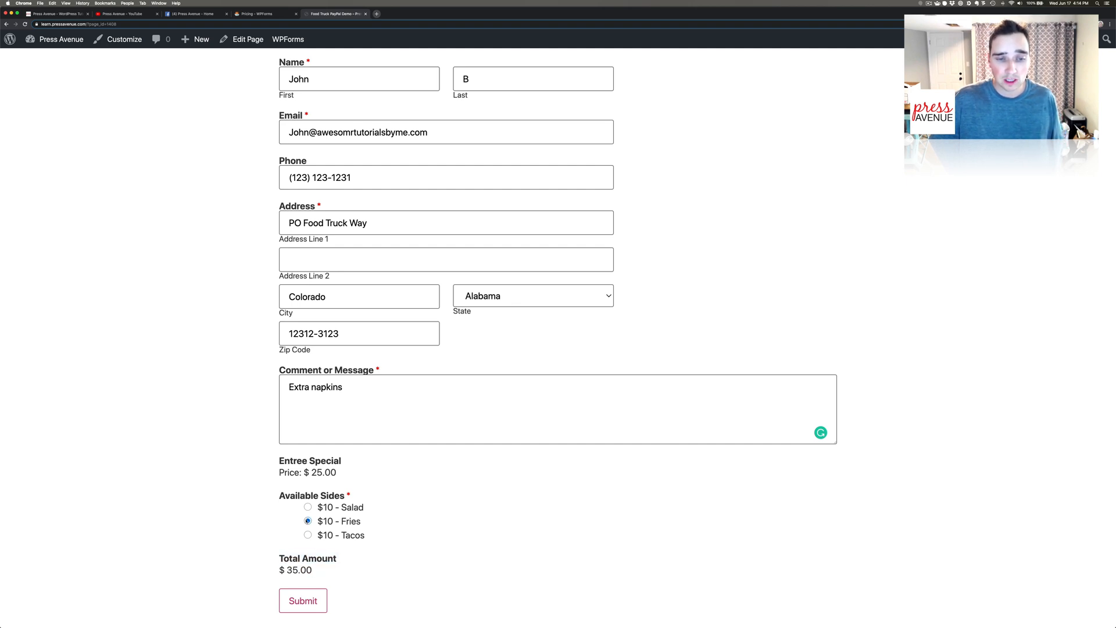
click(307, 534)
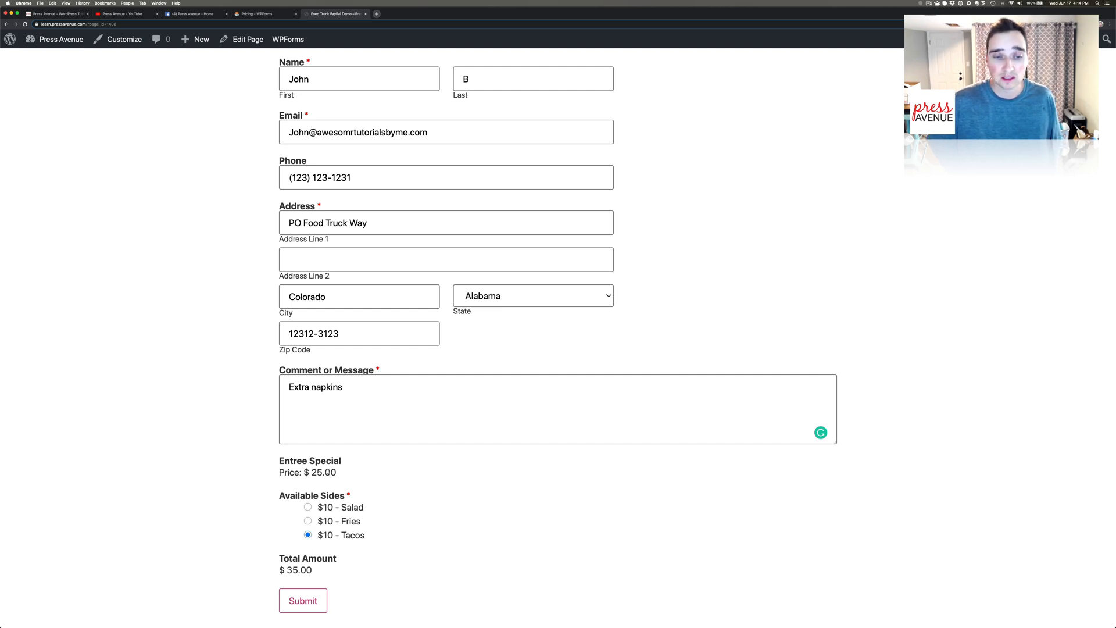
click(307, 521)
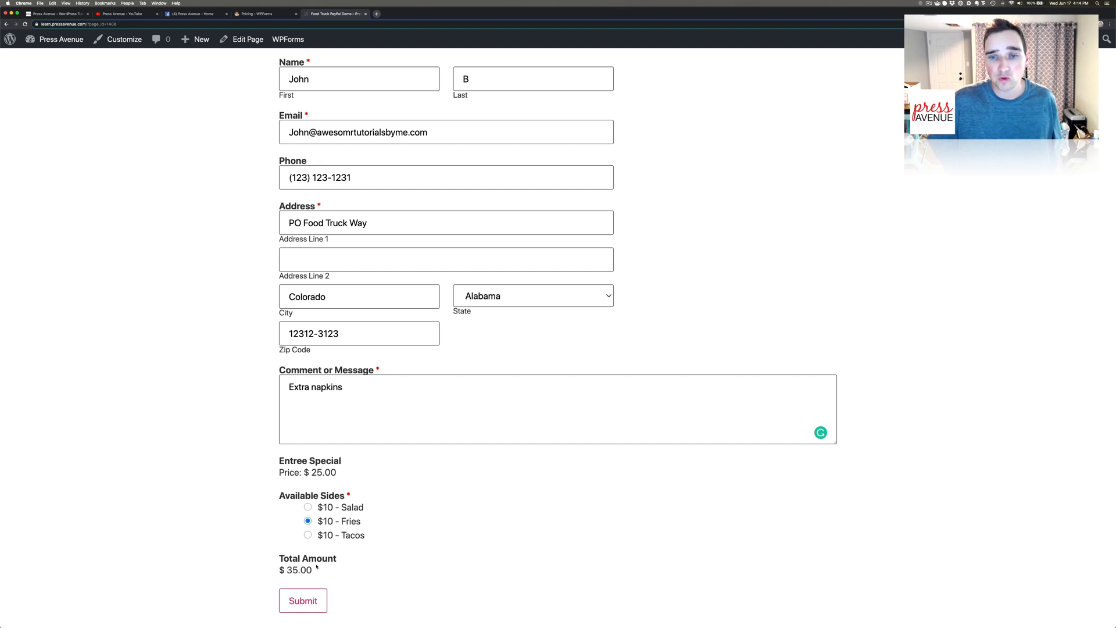
click(302, 600)
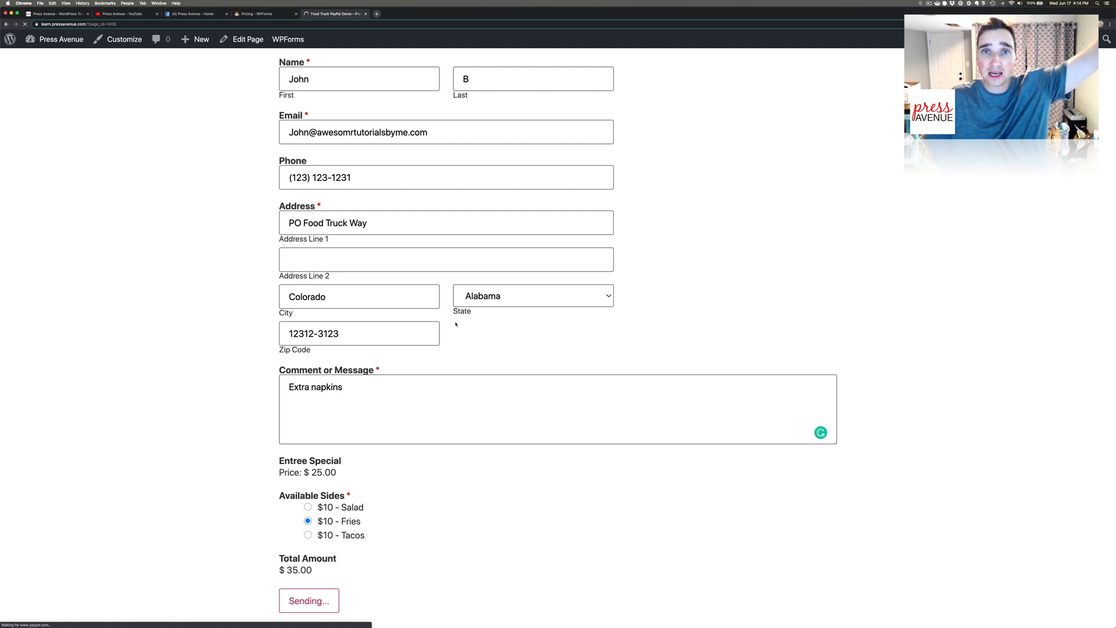
On the PayPal checkout for $35.00, choose 'Pay with Debit or Credit Card' as a guest
click(308, 600)
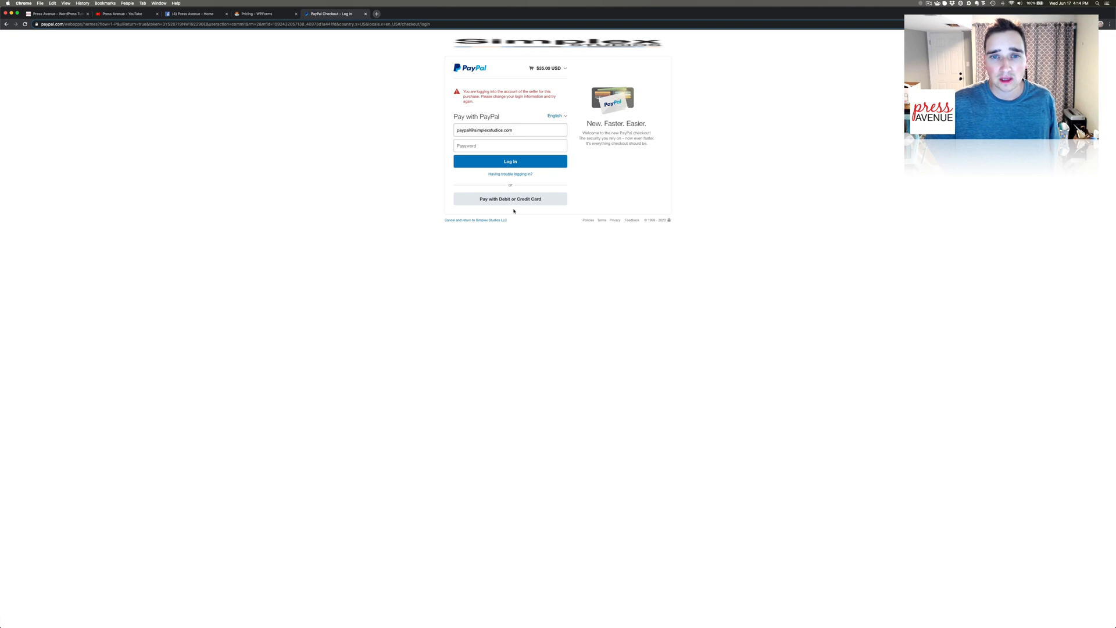
click(510, 160)
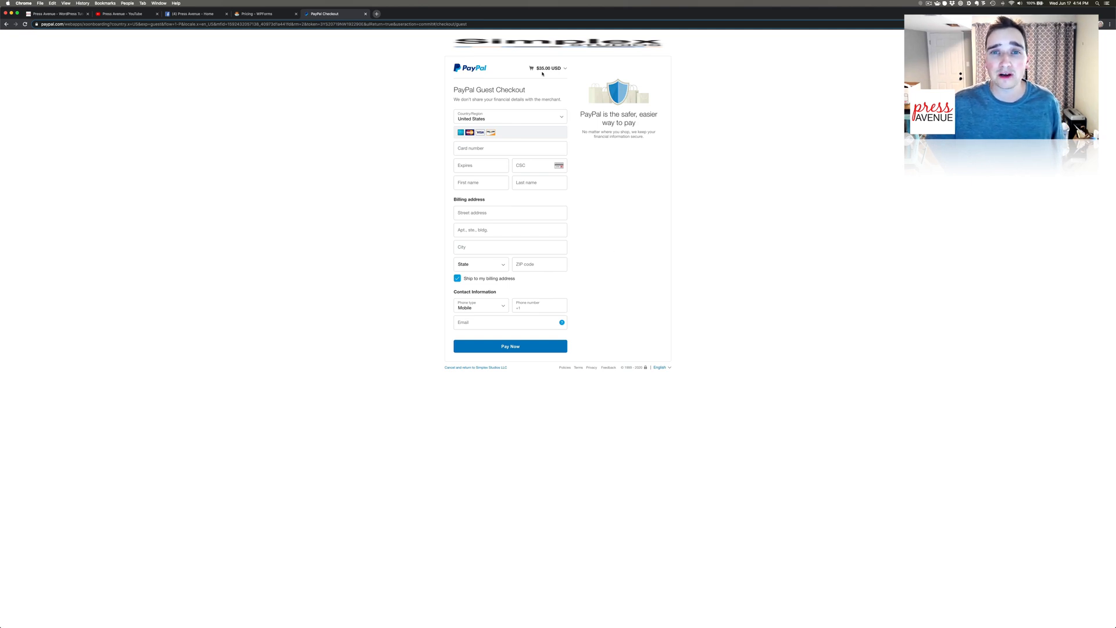
mouse_move(591, 177)
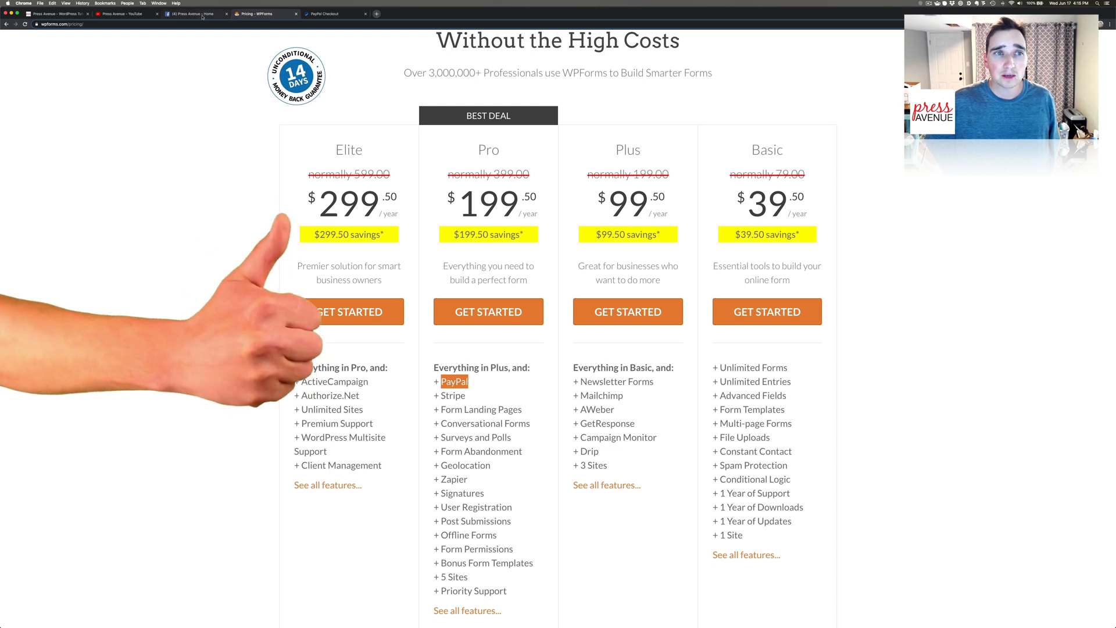
Switch to the WPForms pricing tab showing PayPal under the Pro plan
click(192, 13)
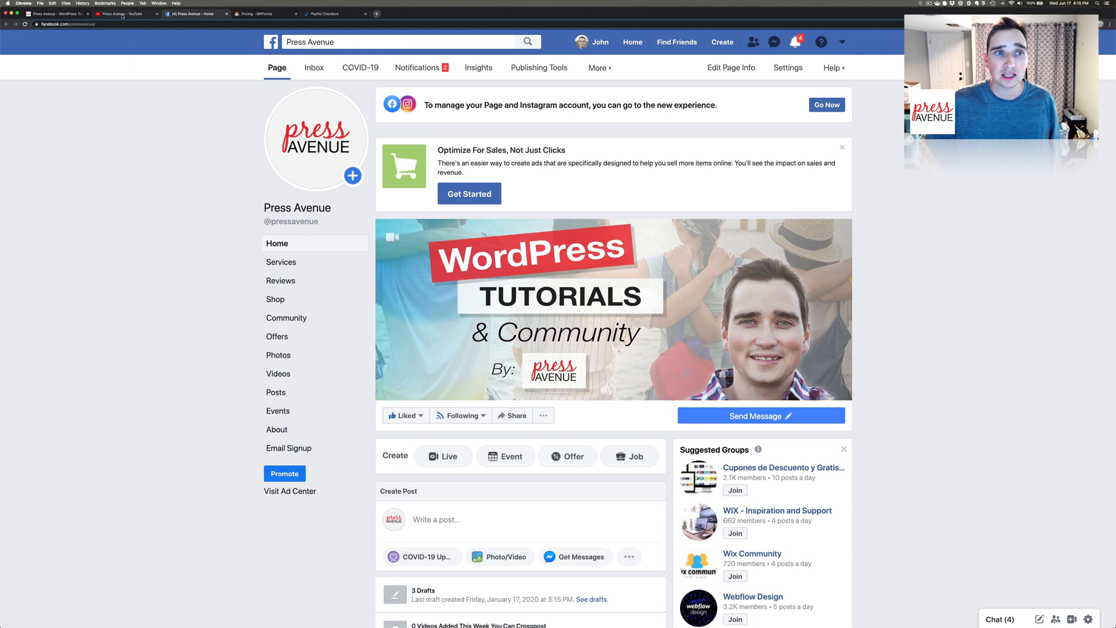
Switch to the YouTube tab and show the Press Avenue channel's Home tab
click(124, 13)
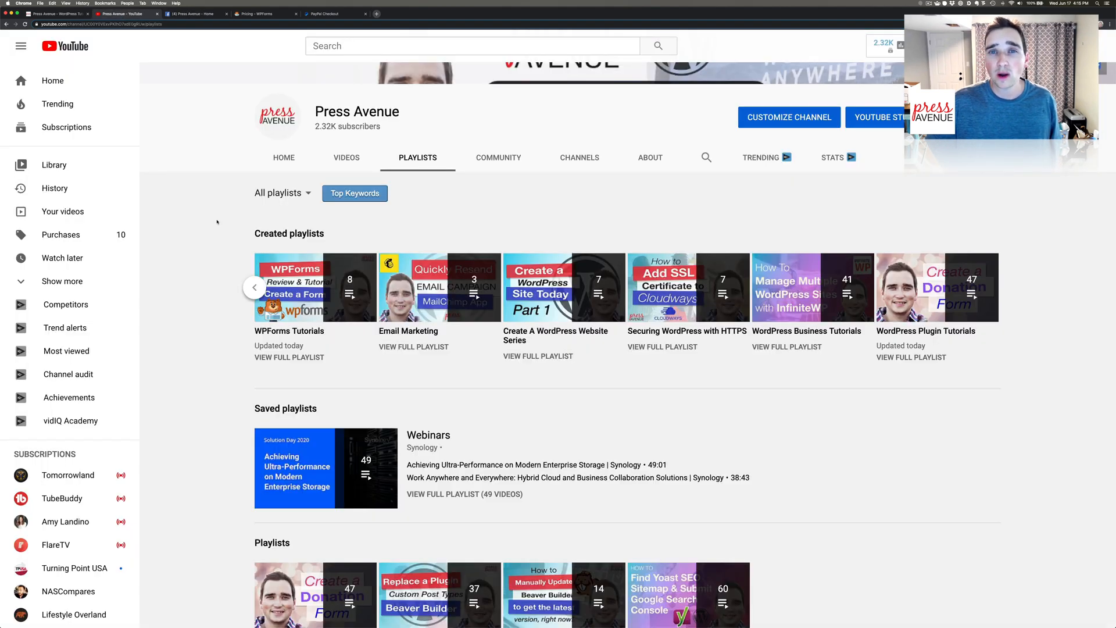
scroll(down, 3)
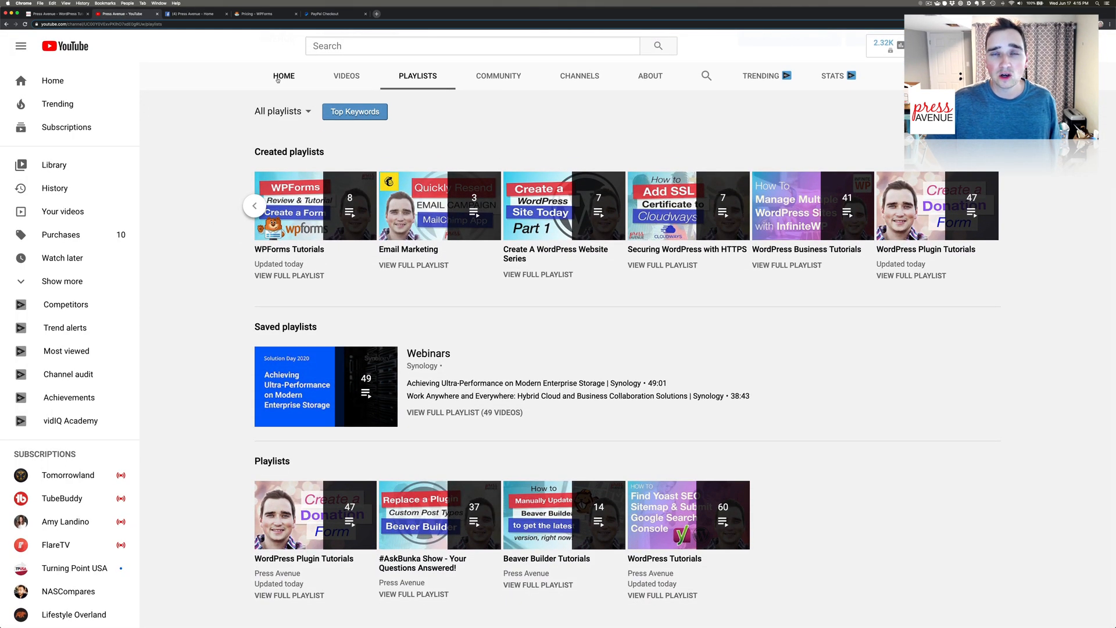
click(283, 76)
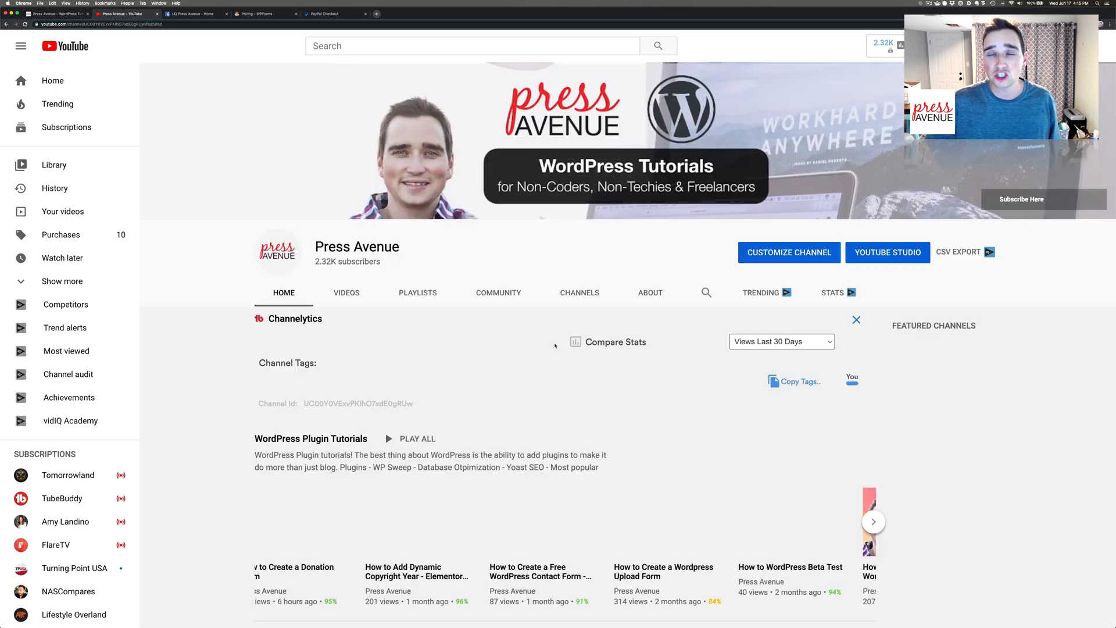